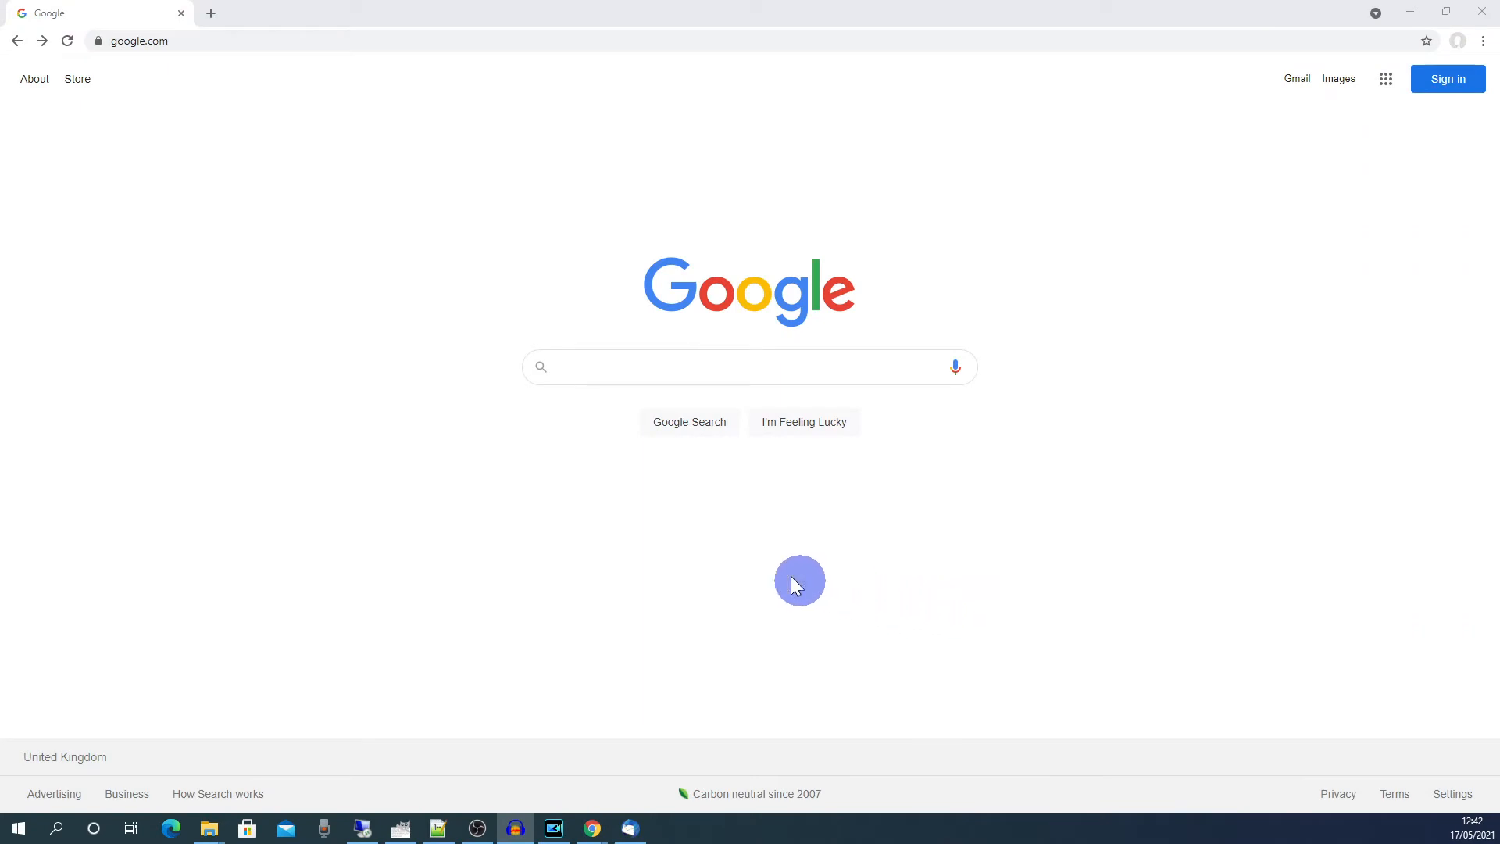
- From google.com sign-in, choose Create account > For myself to open the empty sign-up form
click(139, 40)
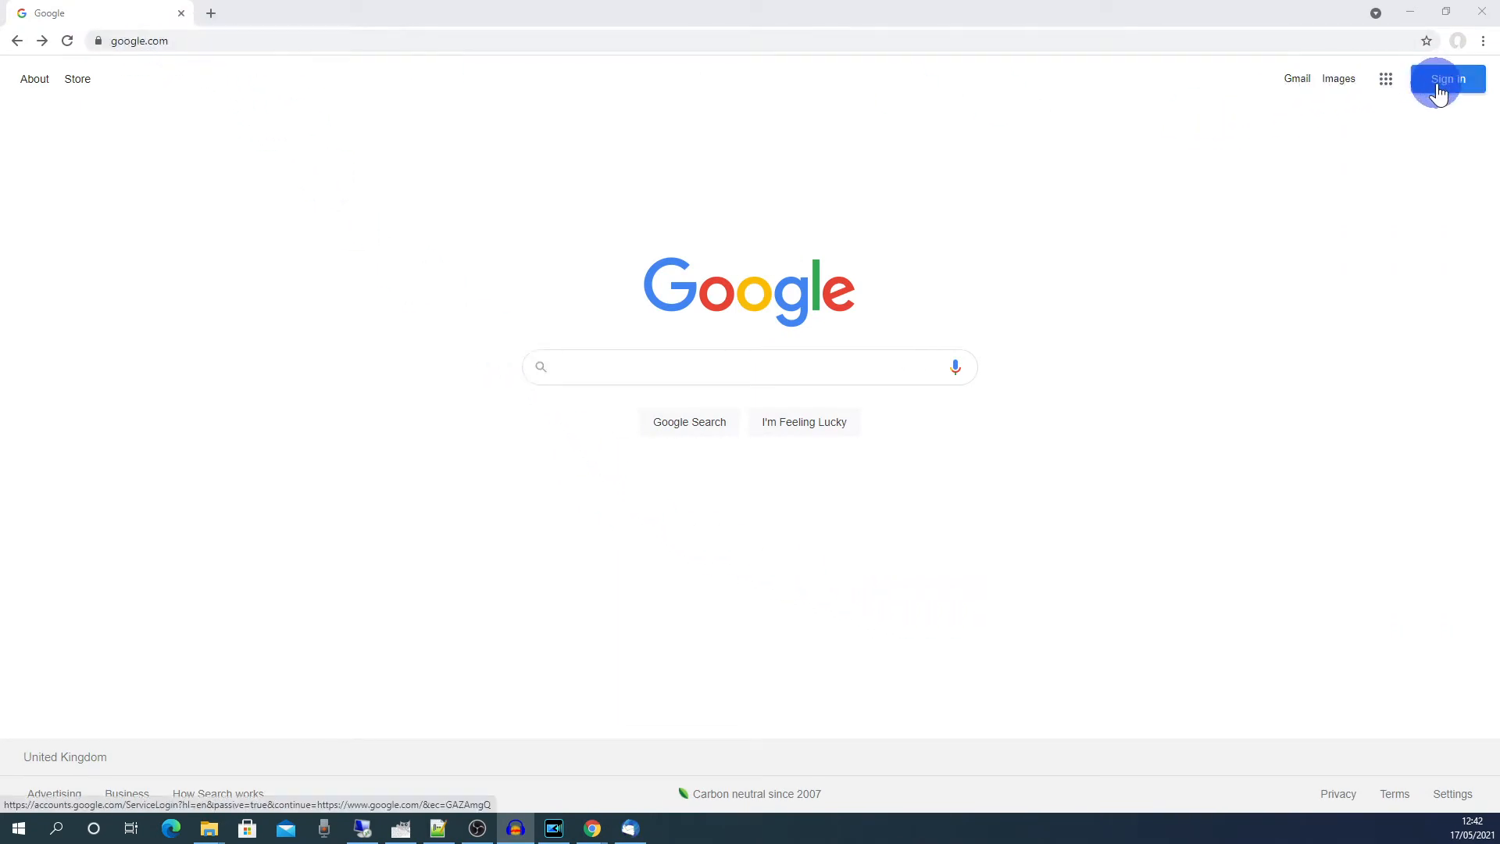
click(1448, 78)
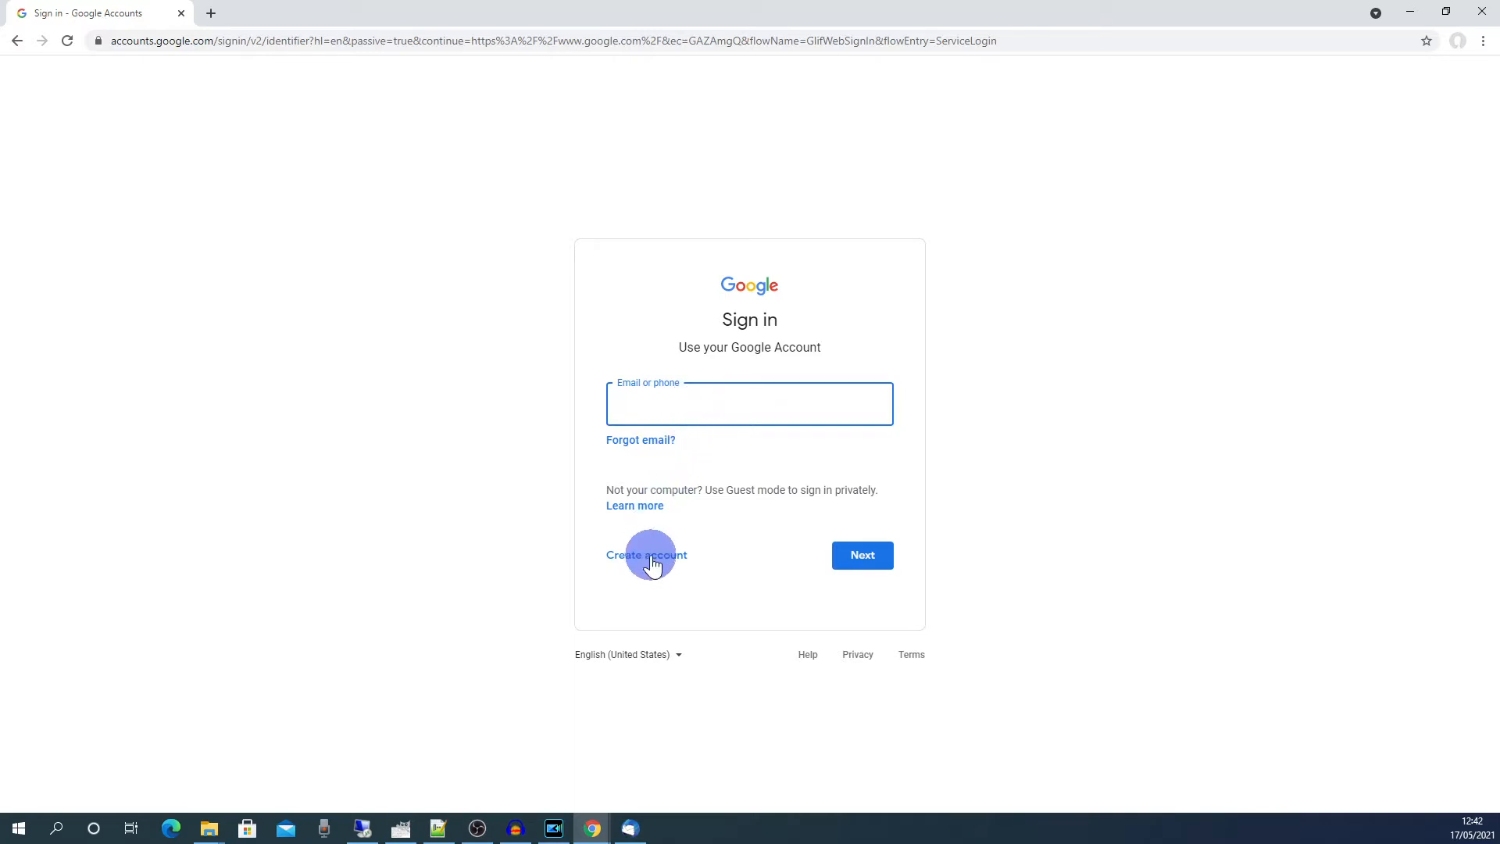
click(646, 555)
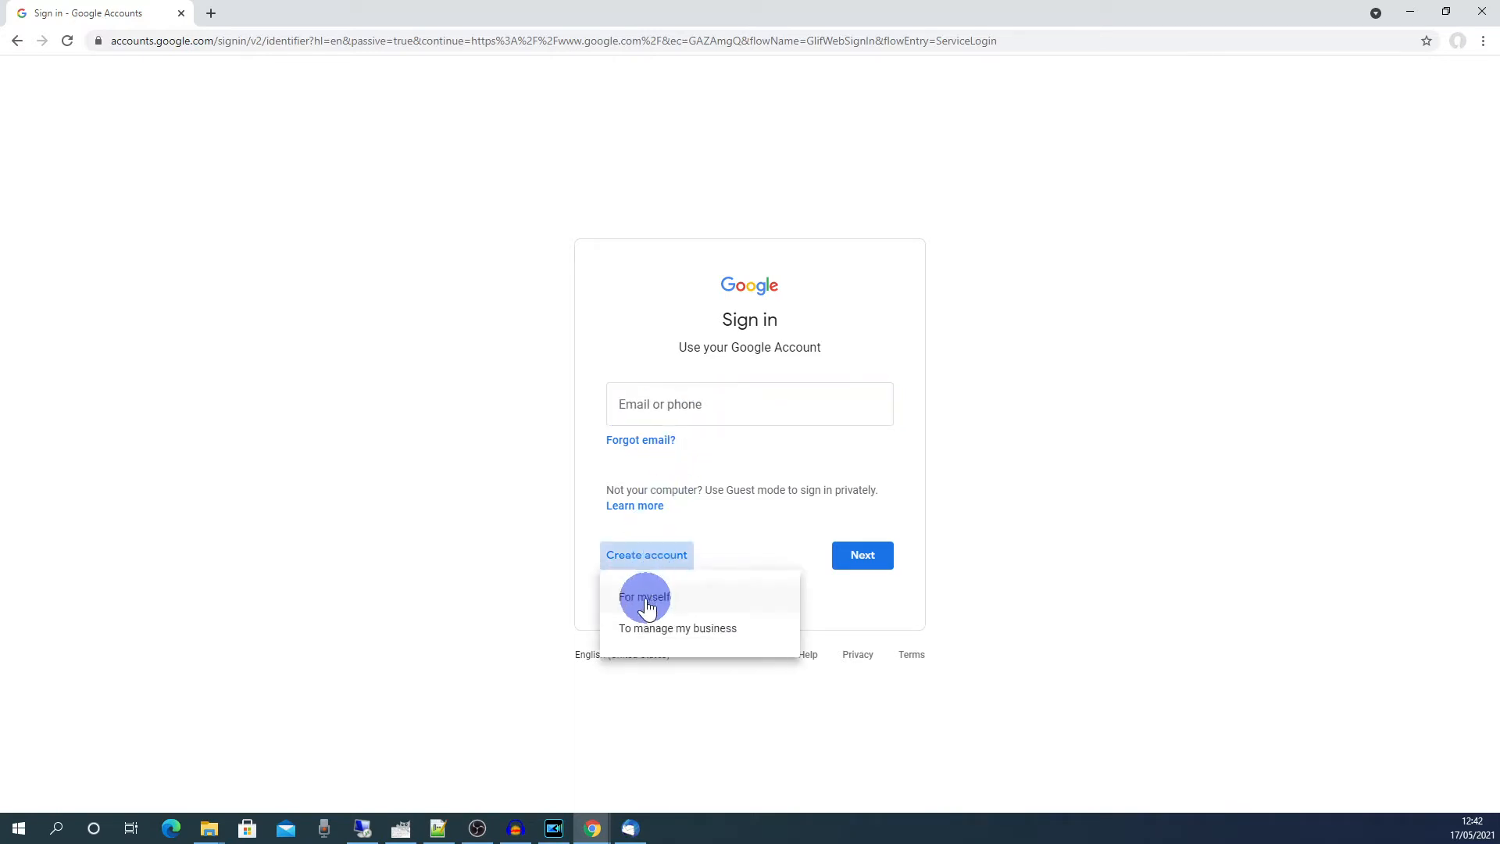
click(644, 596)
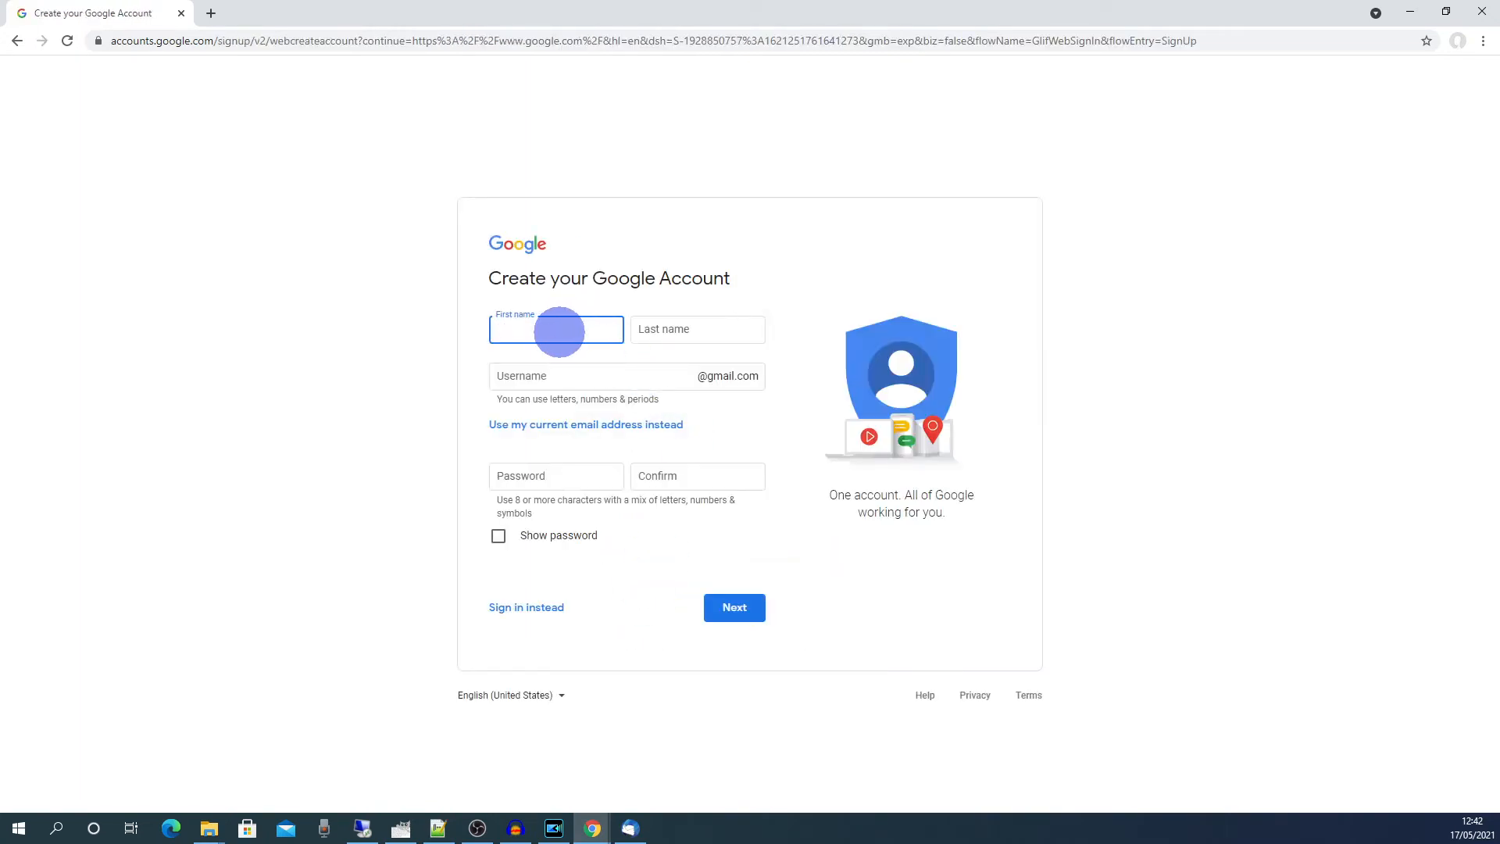
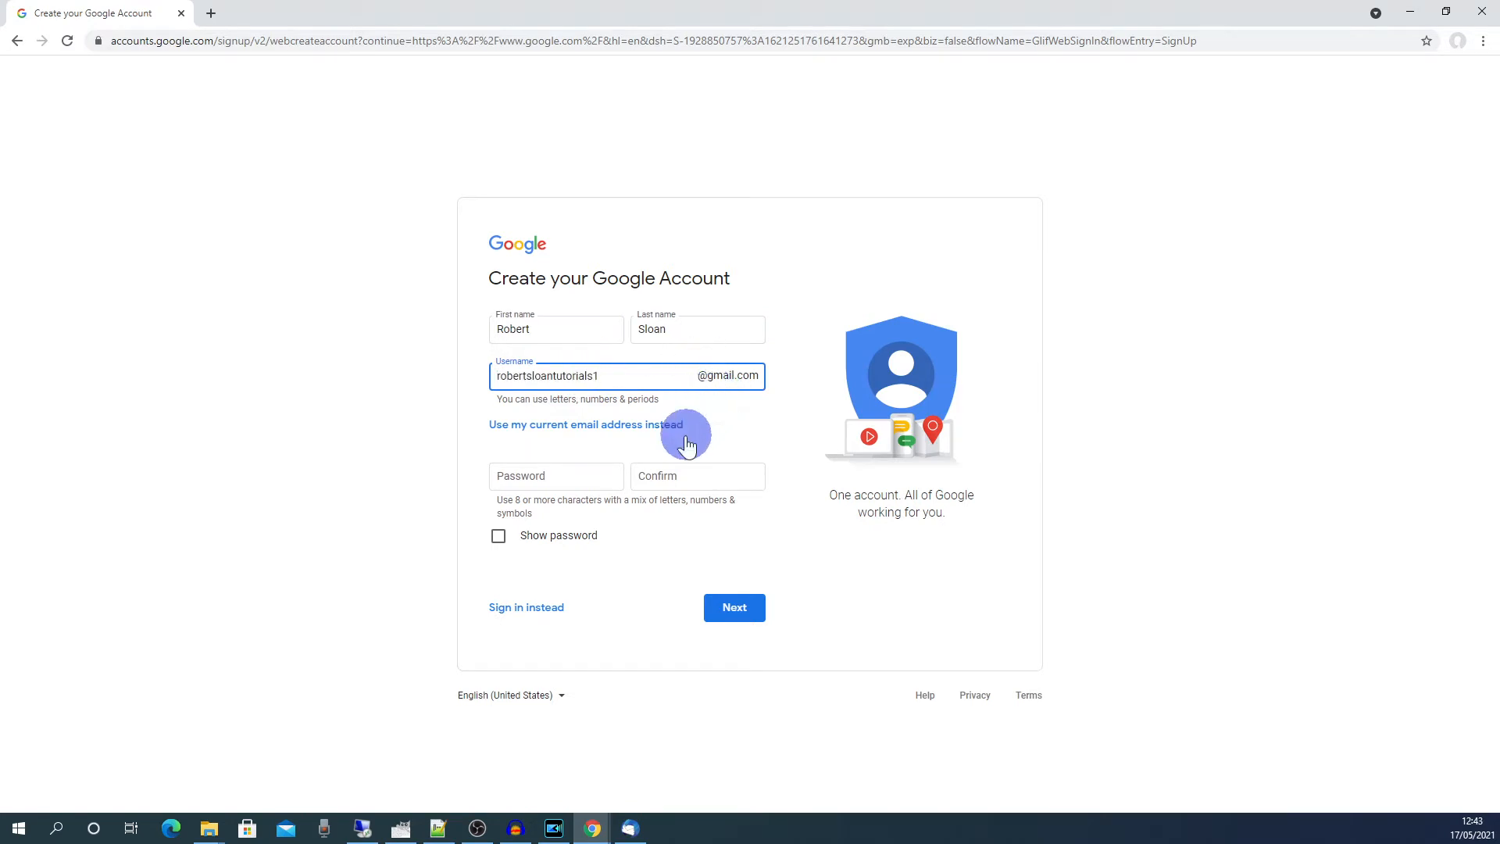
click(556, 475)
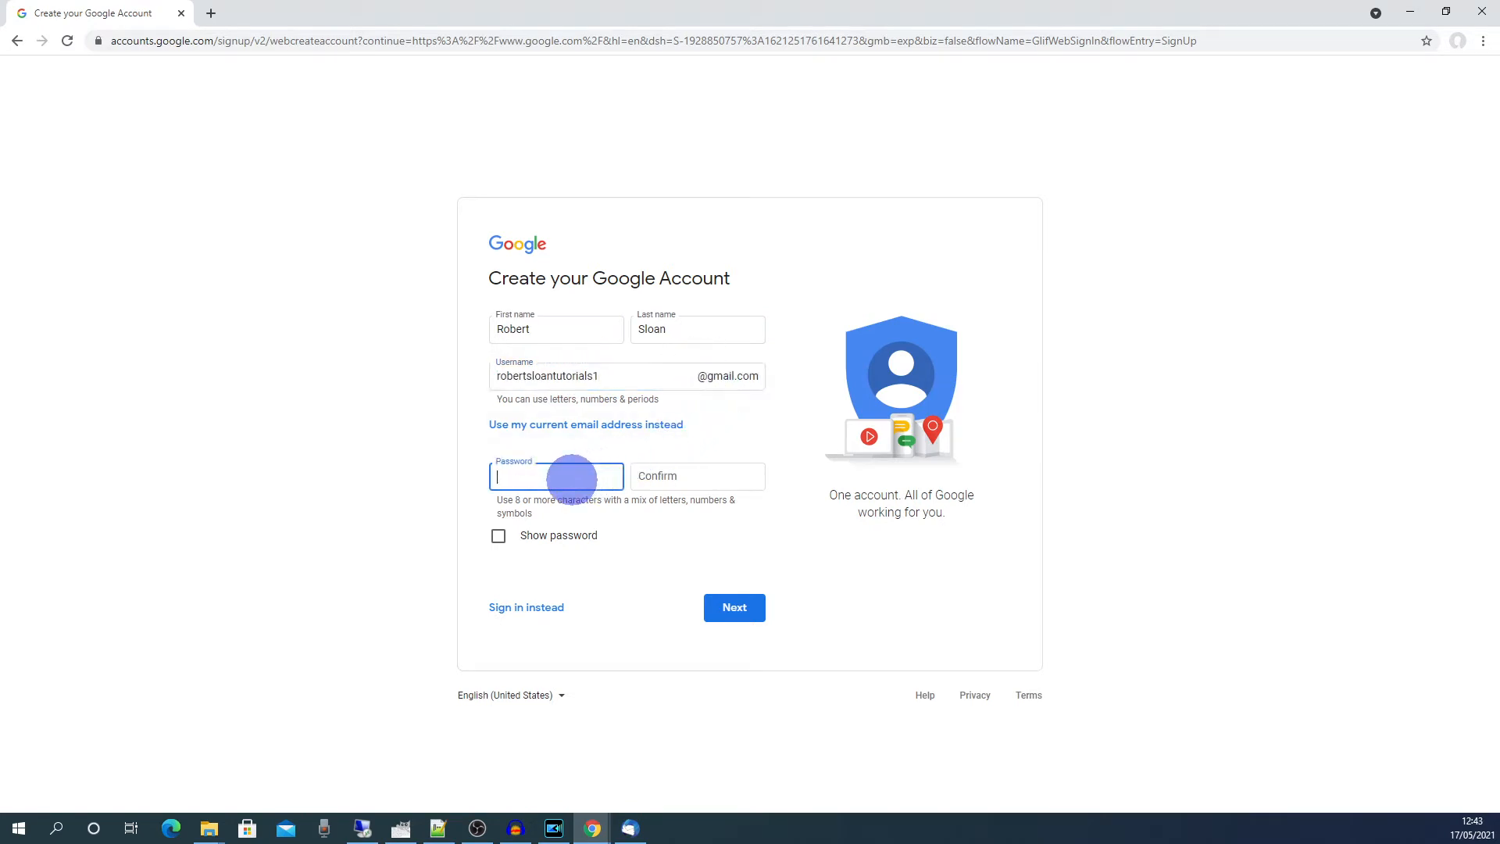
text(password)
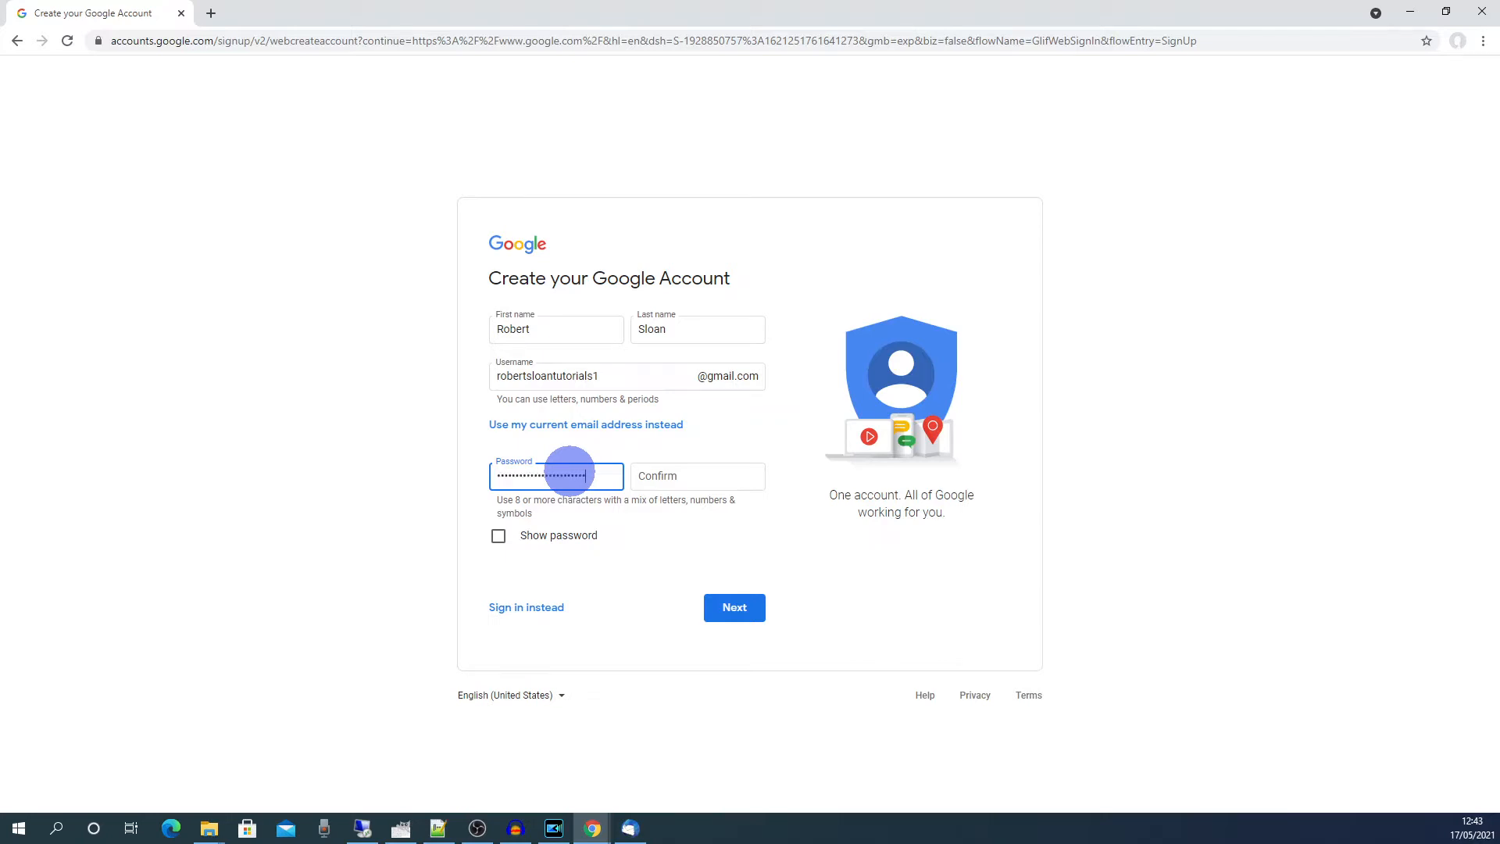
click(696, 477)
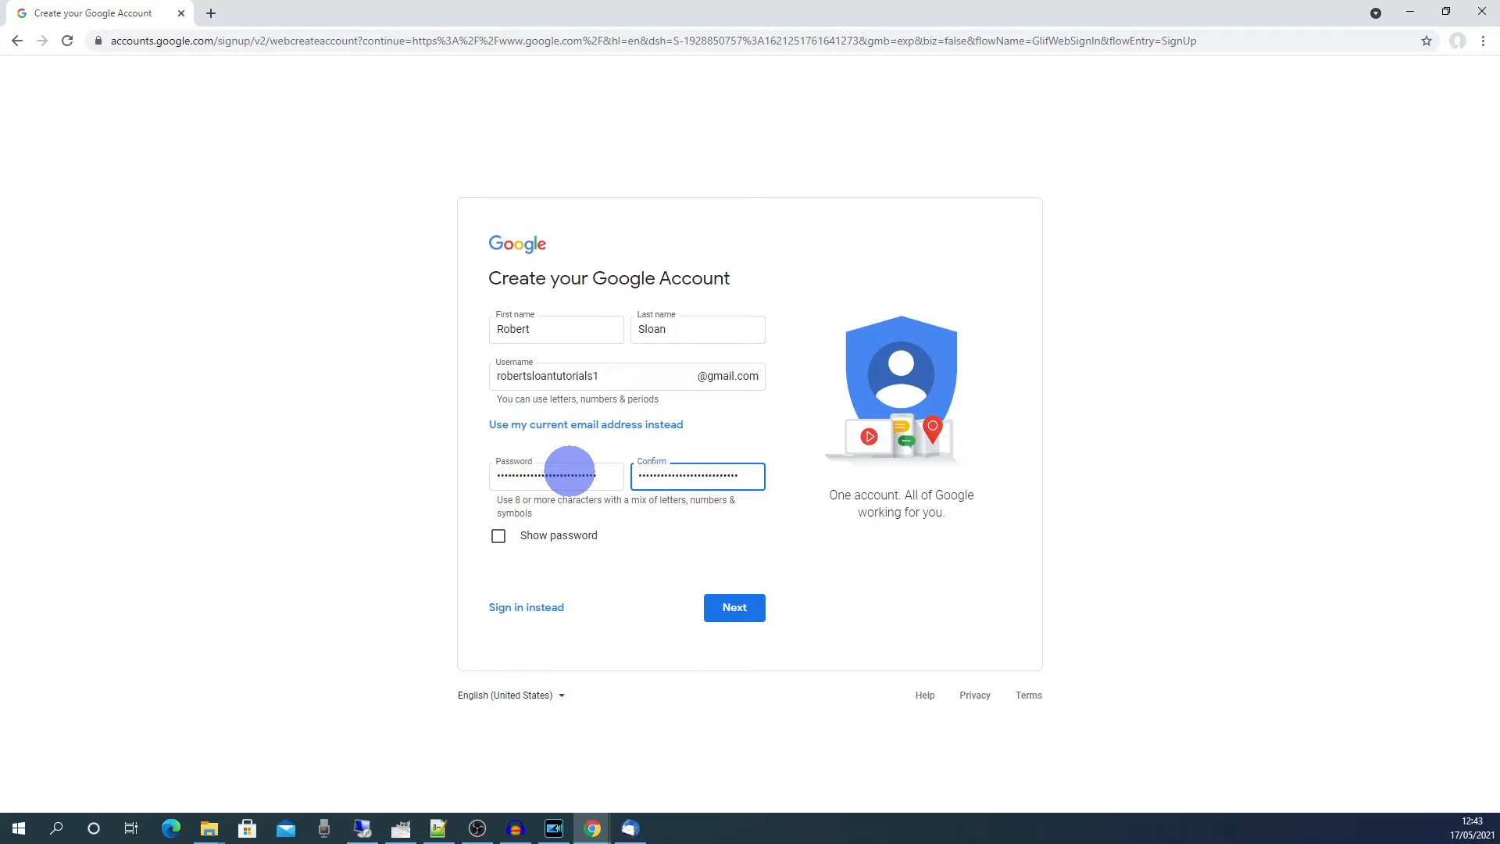
click(734, 608)
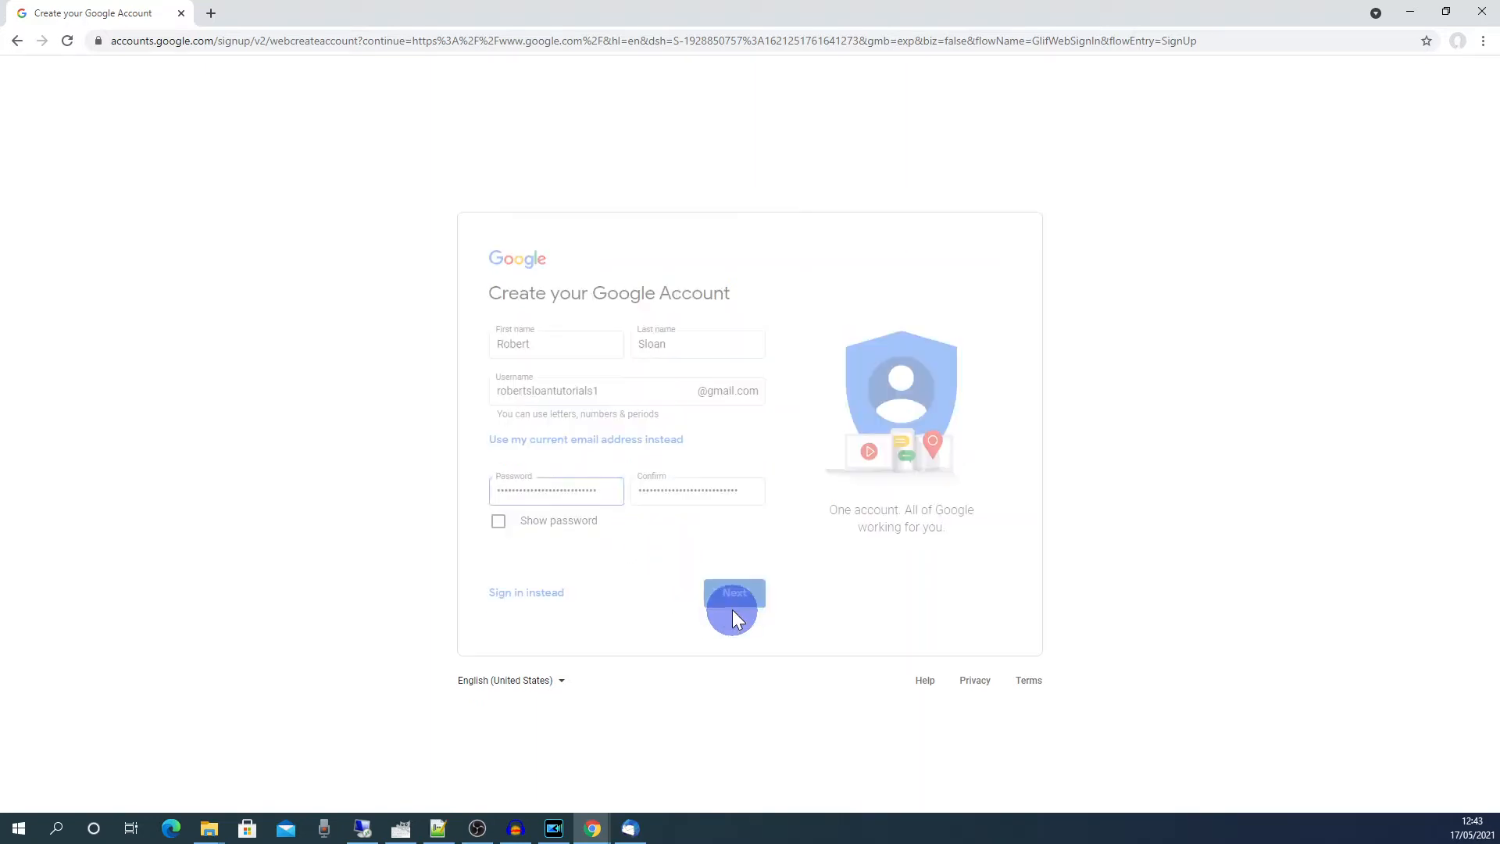
- Submit the account details and send a verification text to the entered phone number
click(733, 592)
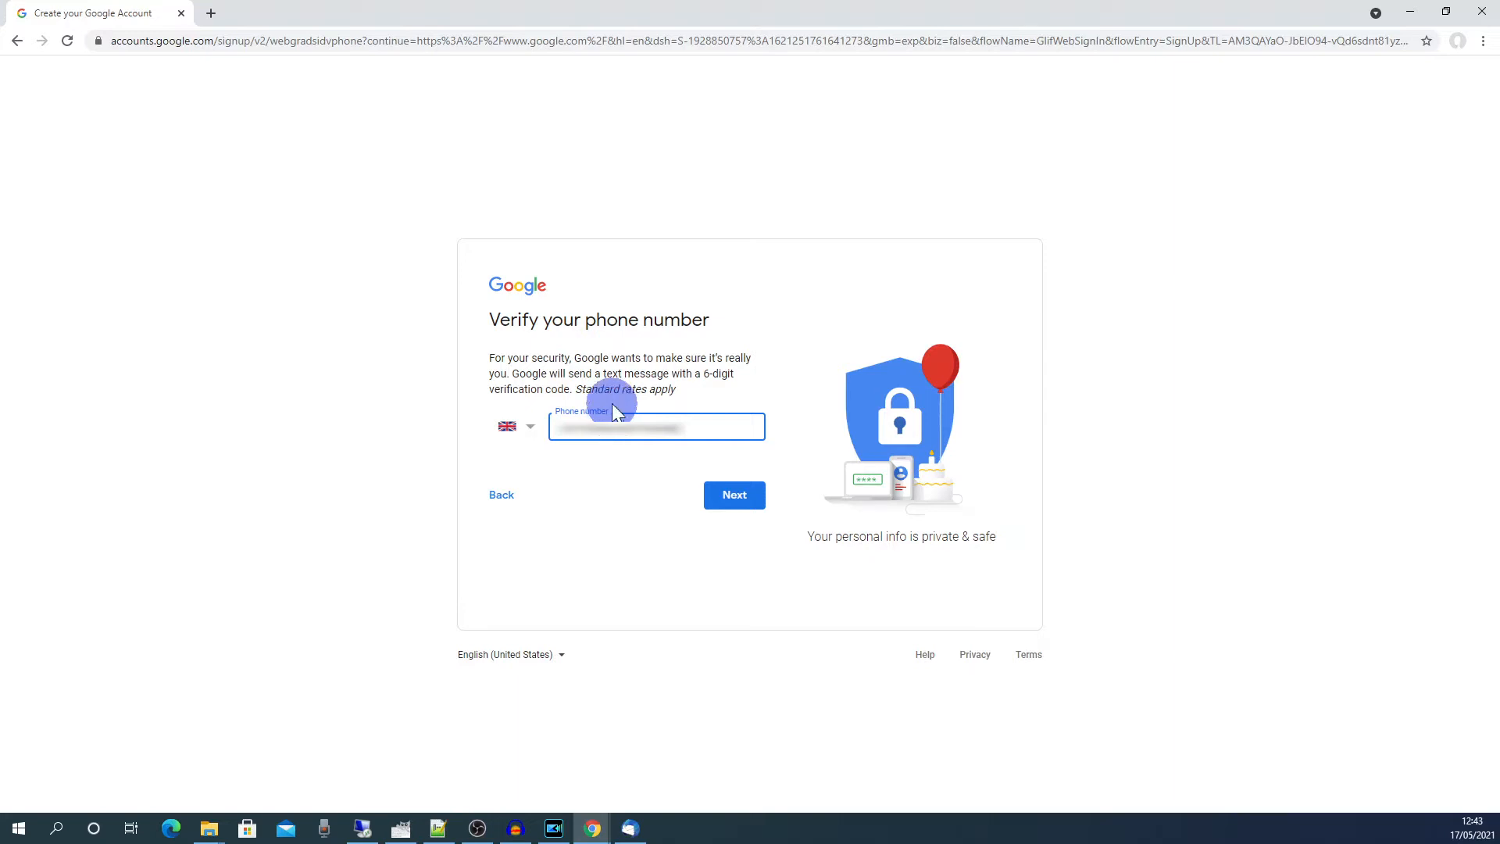
click(733, 494)
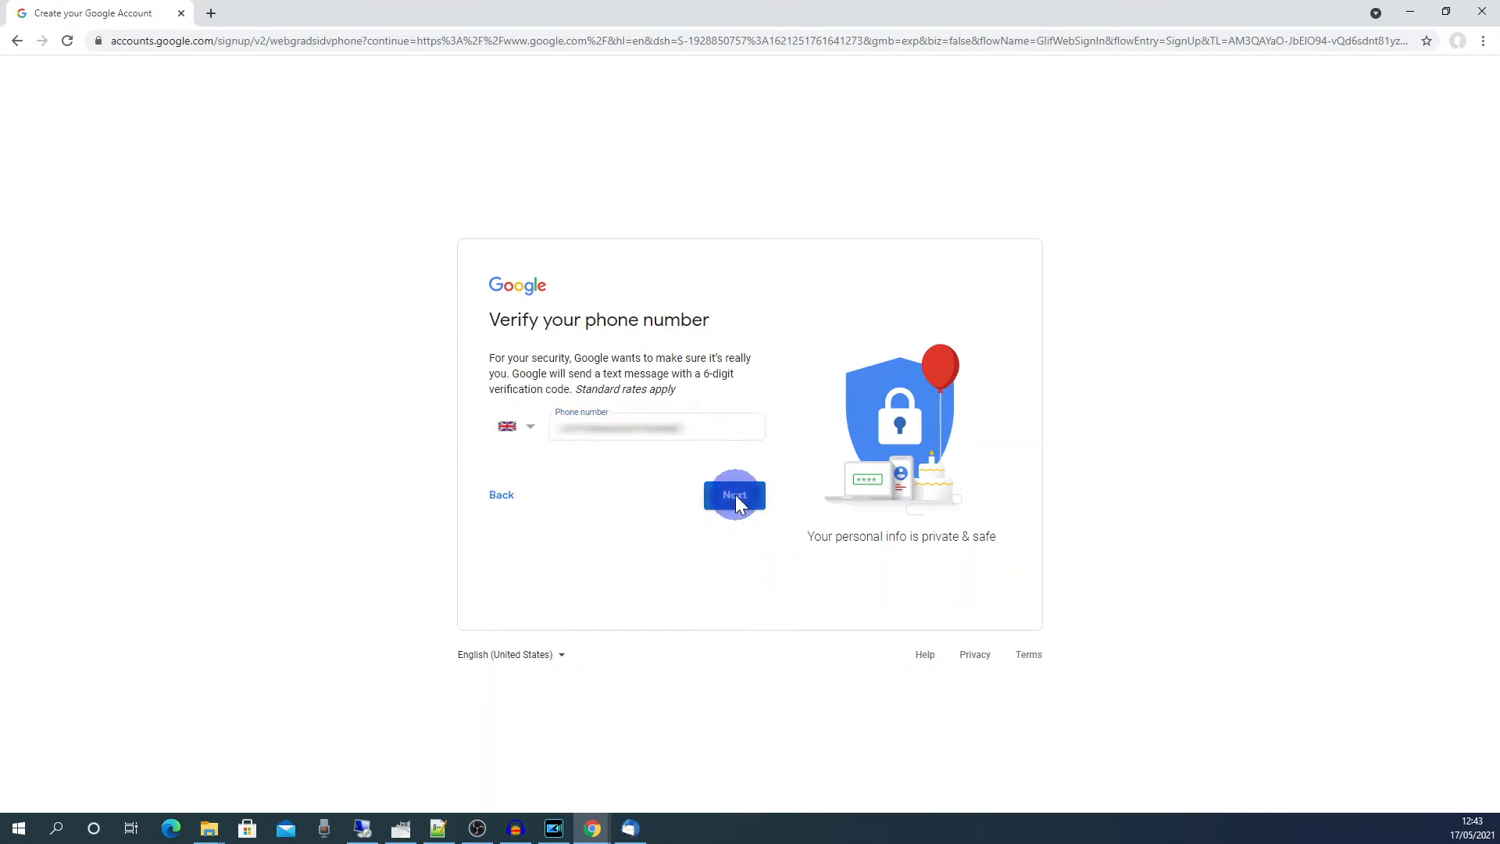
click(734, 494)
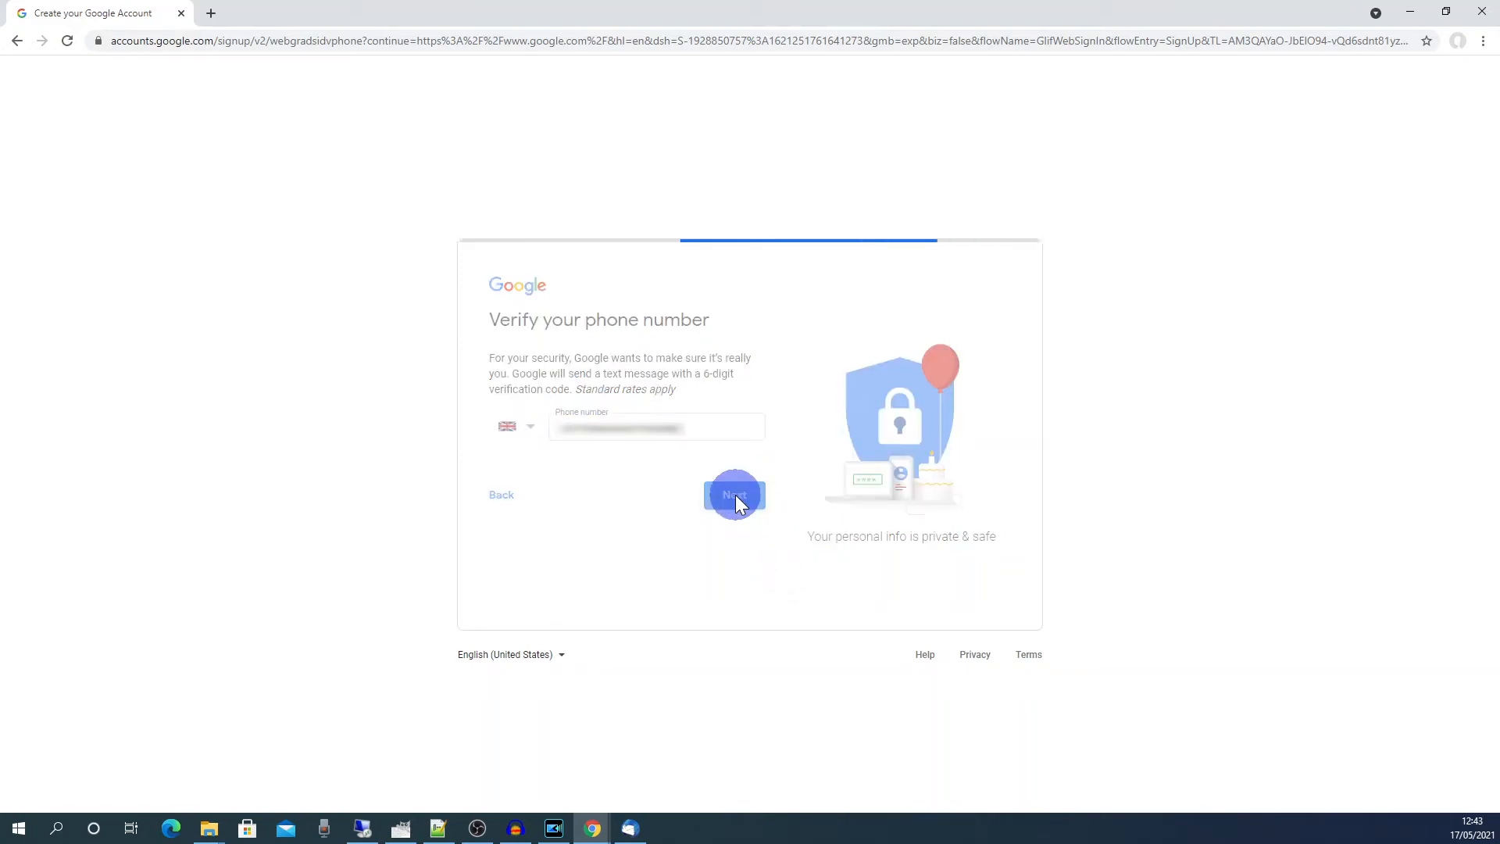
click(734, 494)
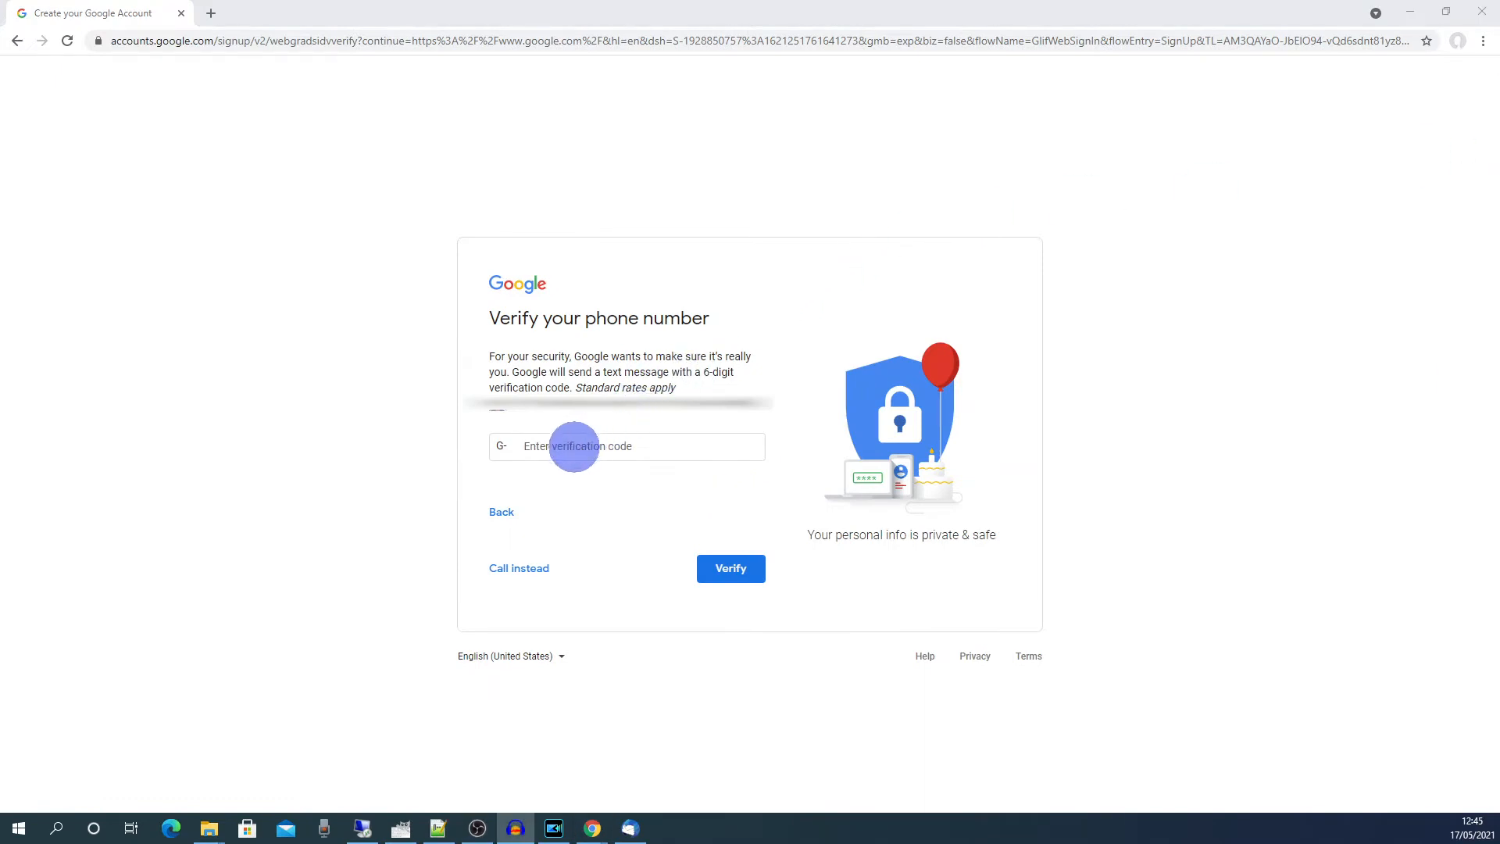
- Type the texted verification code and verify the phone number
click(627, 446)
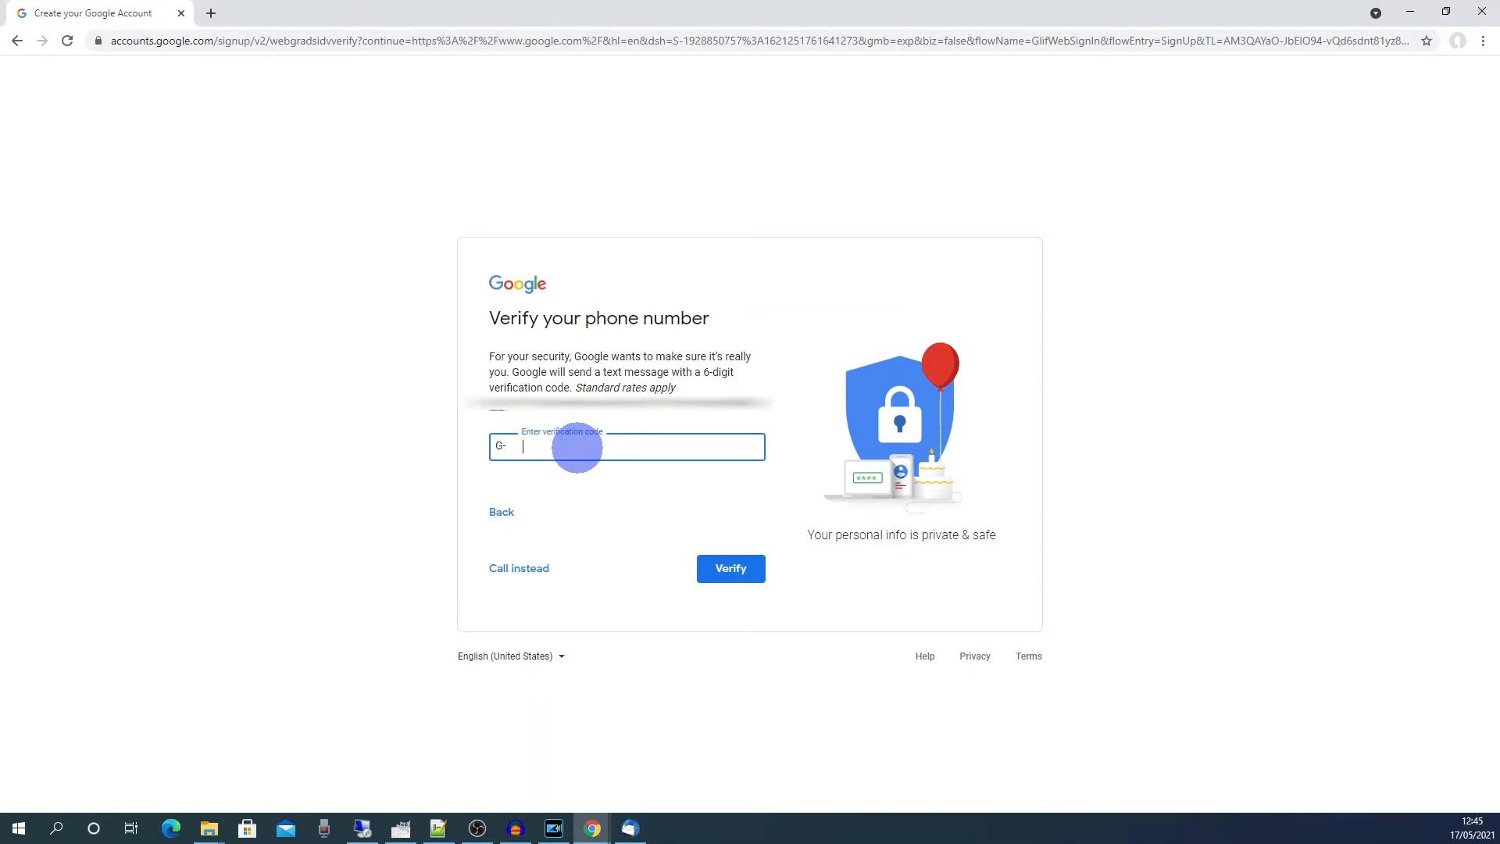
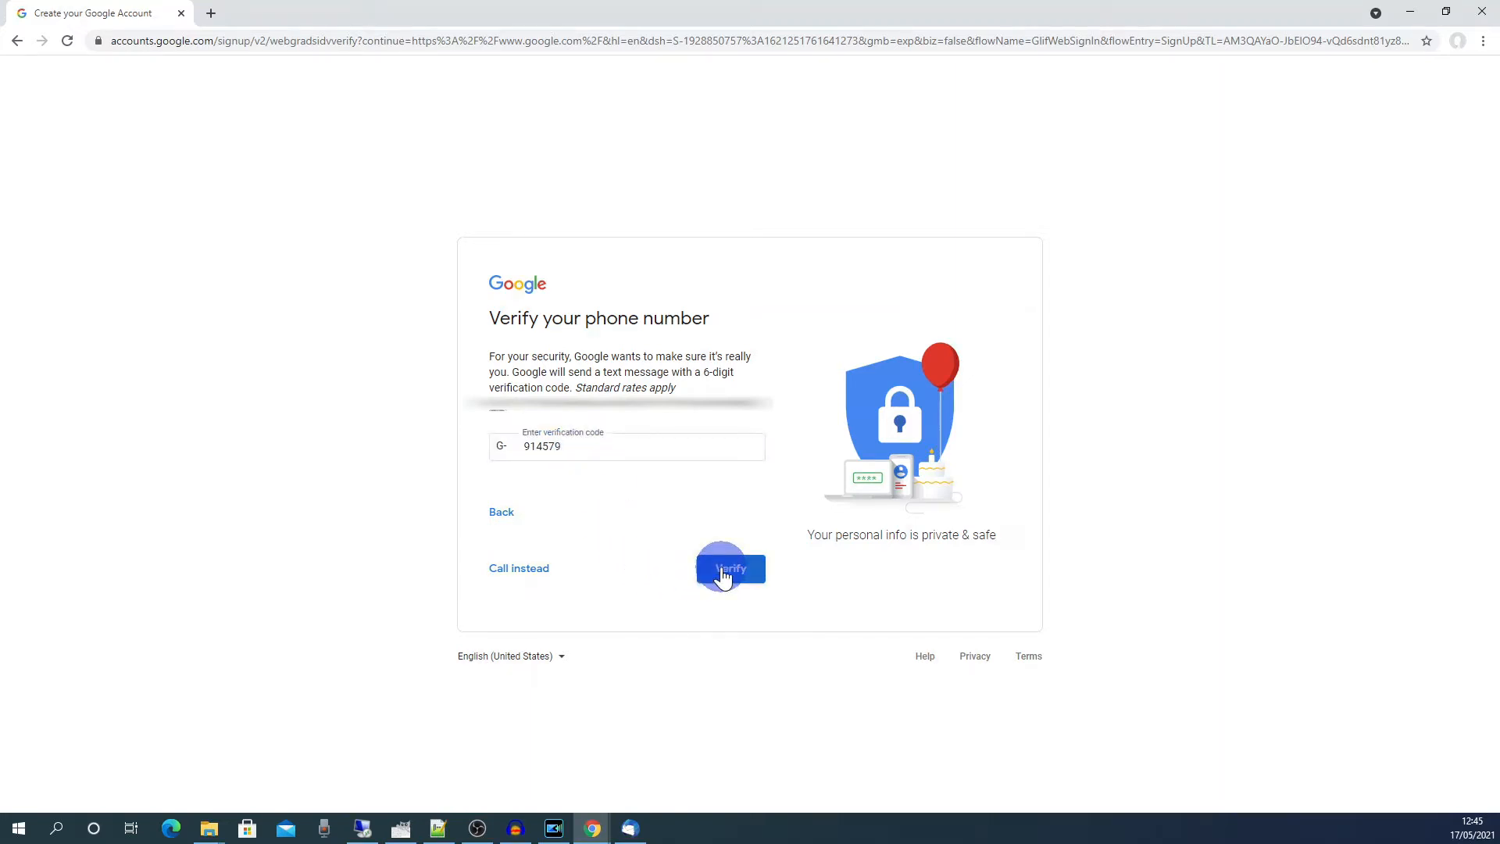
click(730, 568)
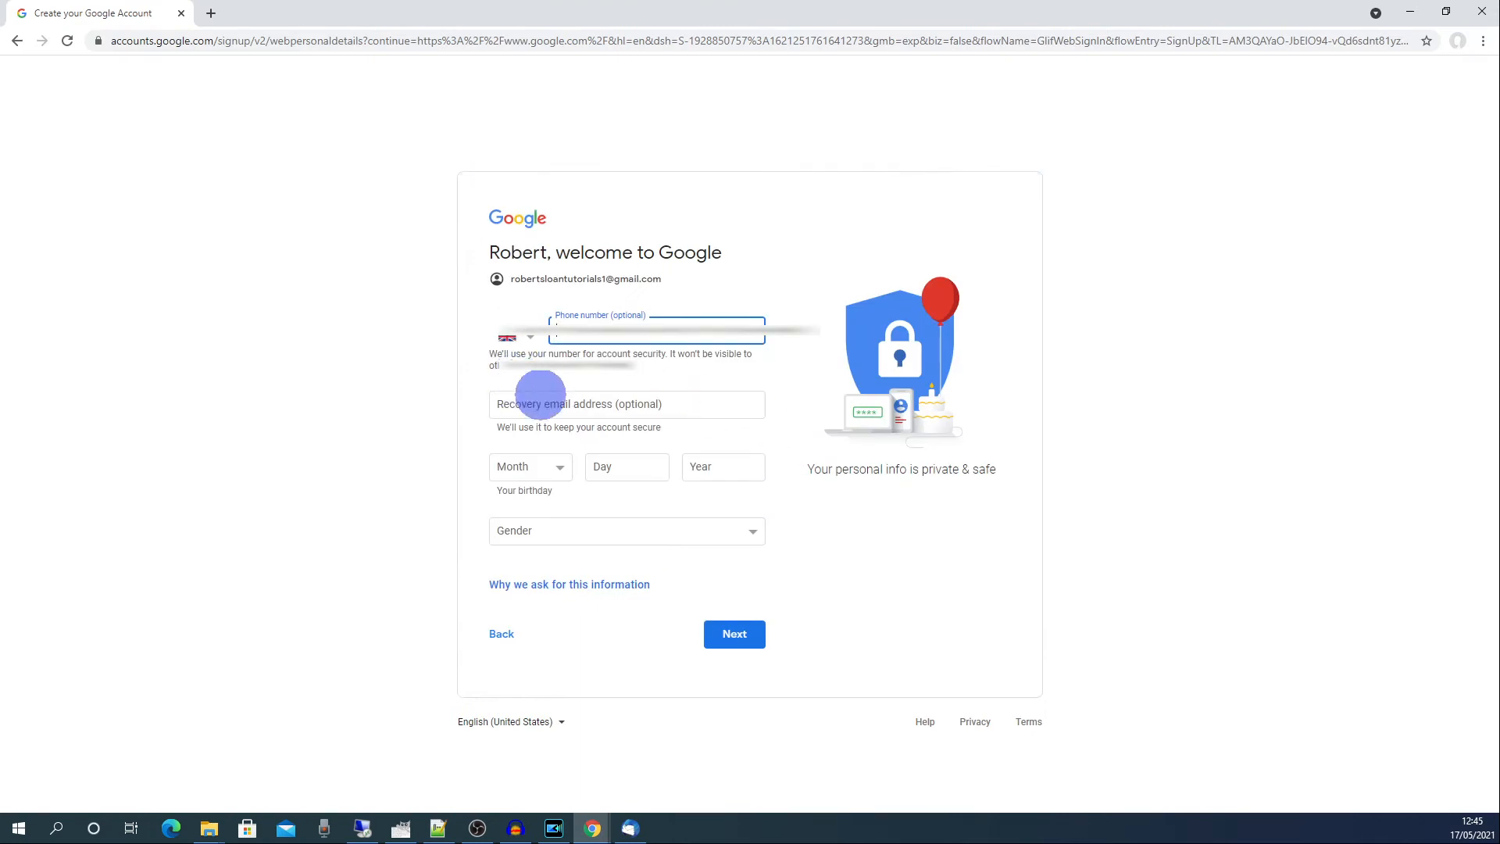
- Set birthday January 01 1970 and gender Male, submit, and skip adding a phone number
click(627, 404)
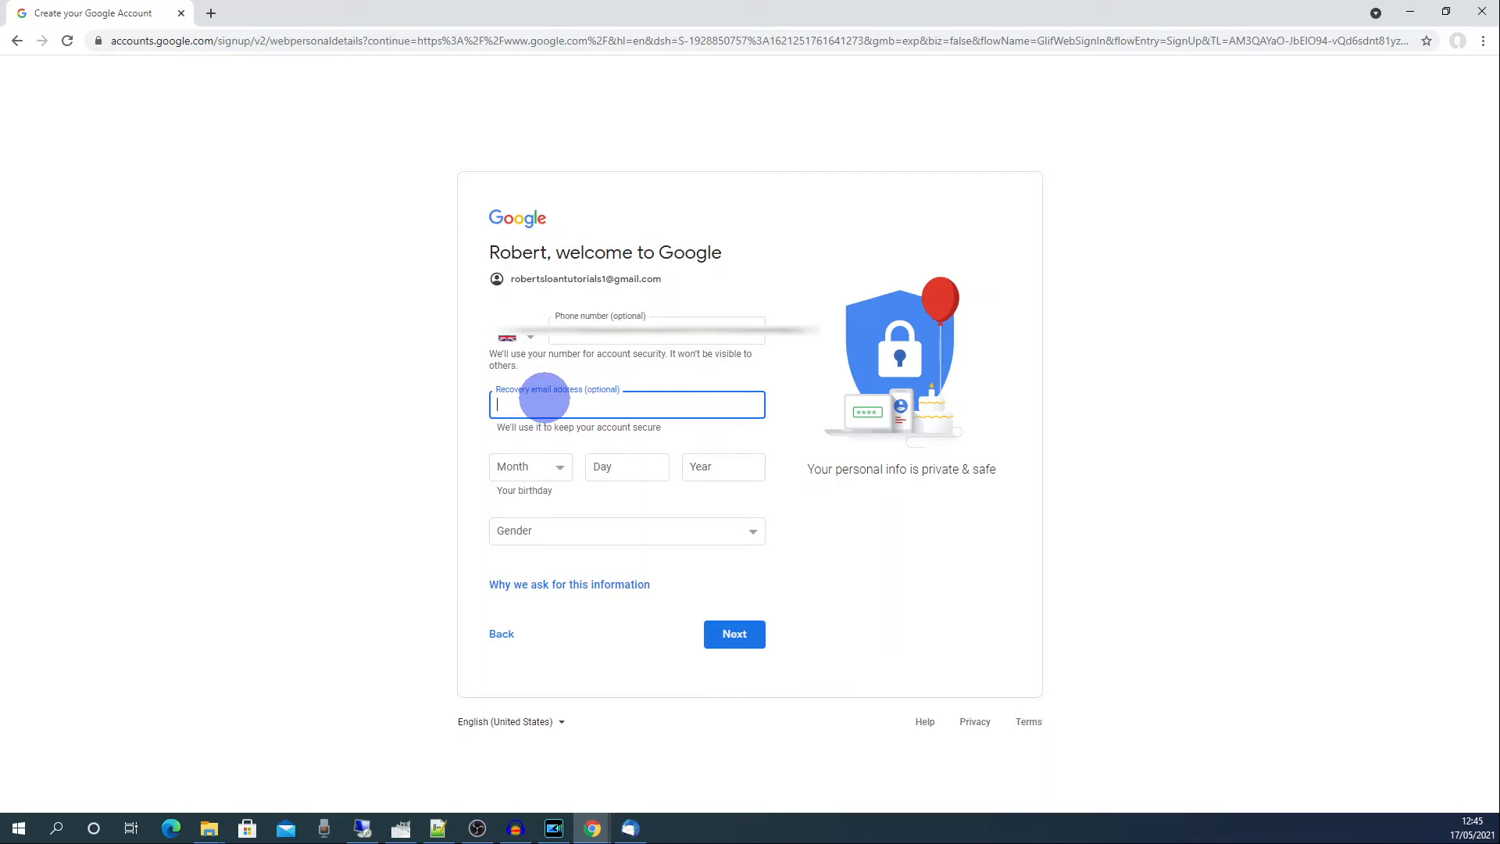
click(529, 467)
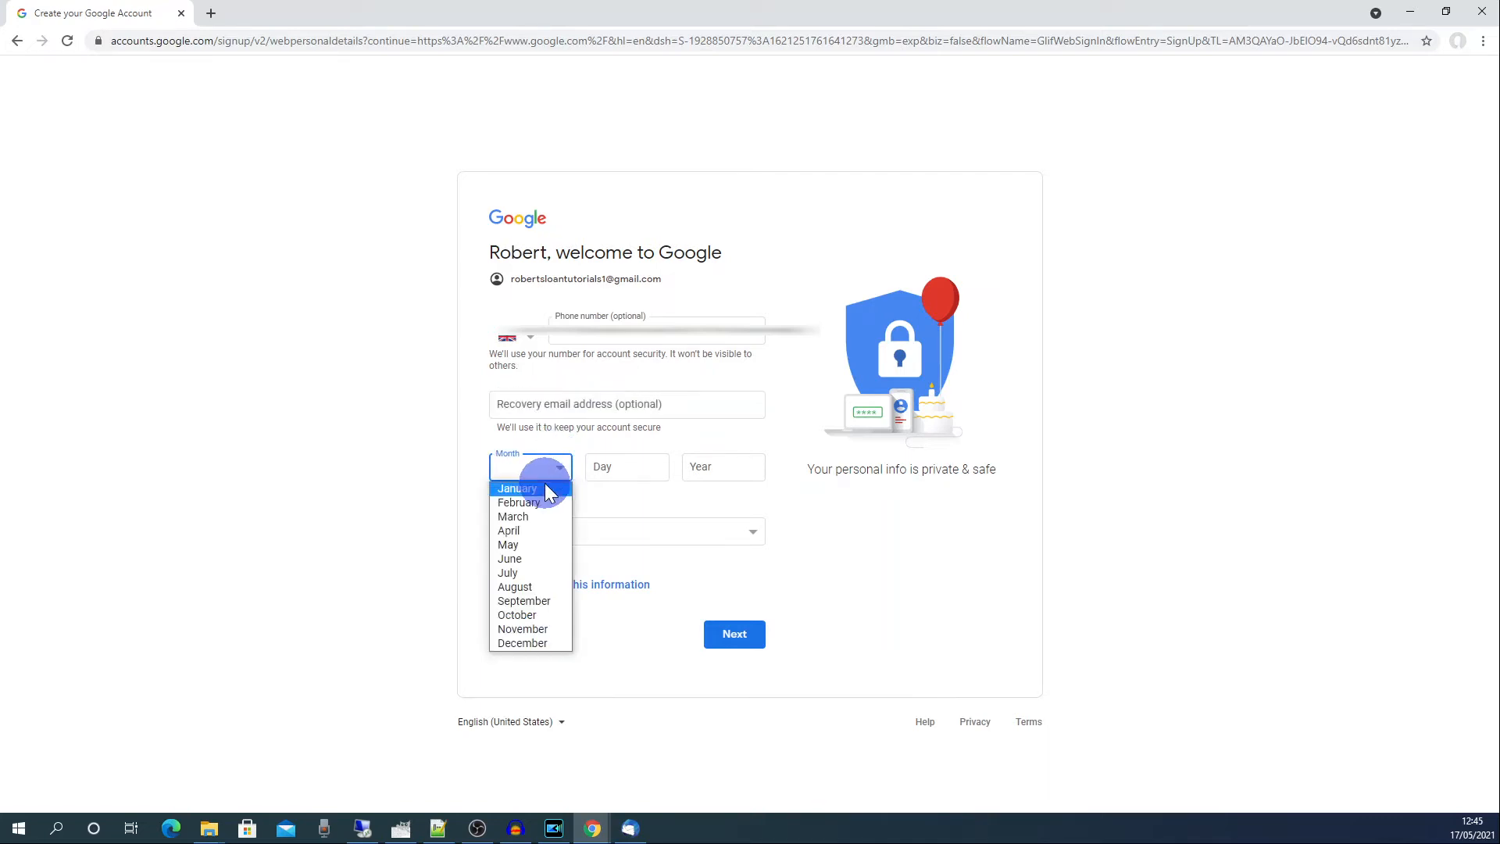
click(516, 488)
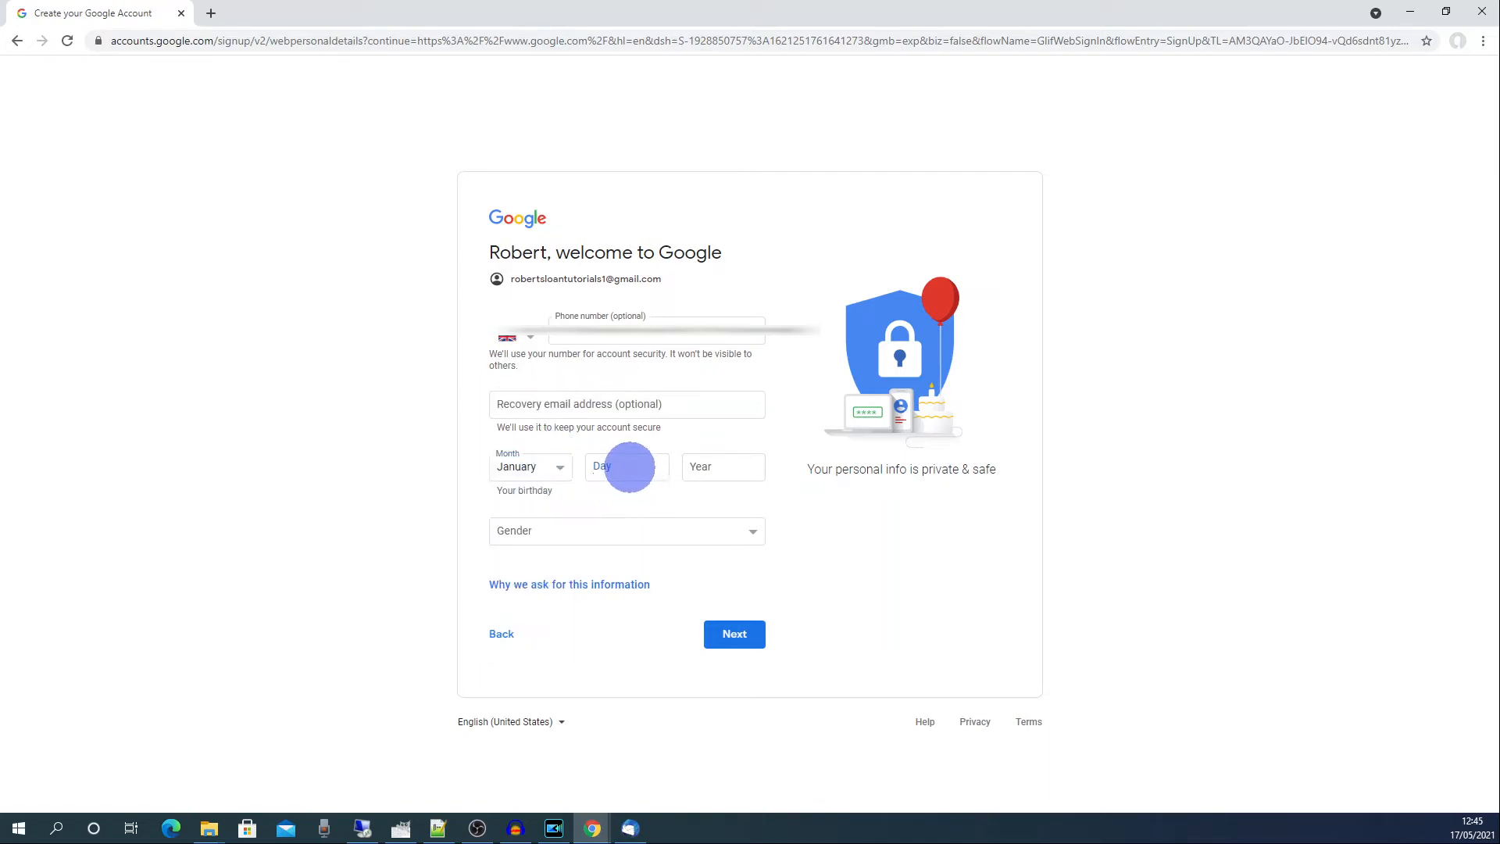
text(01)
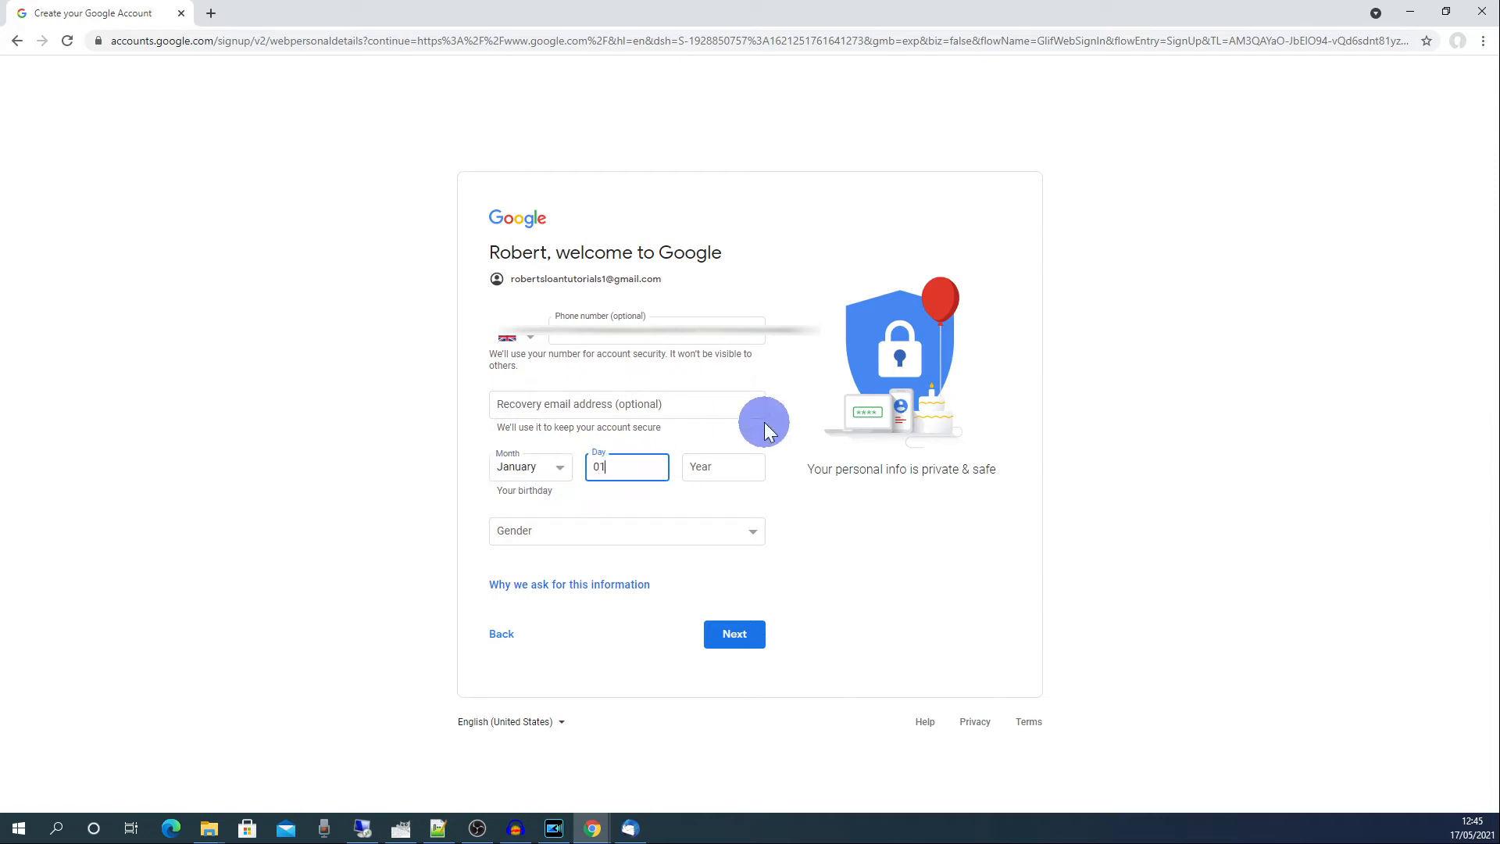
click(723, 467)
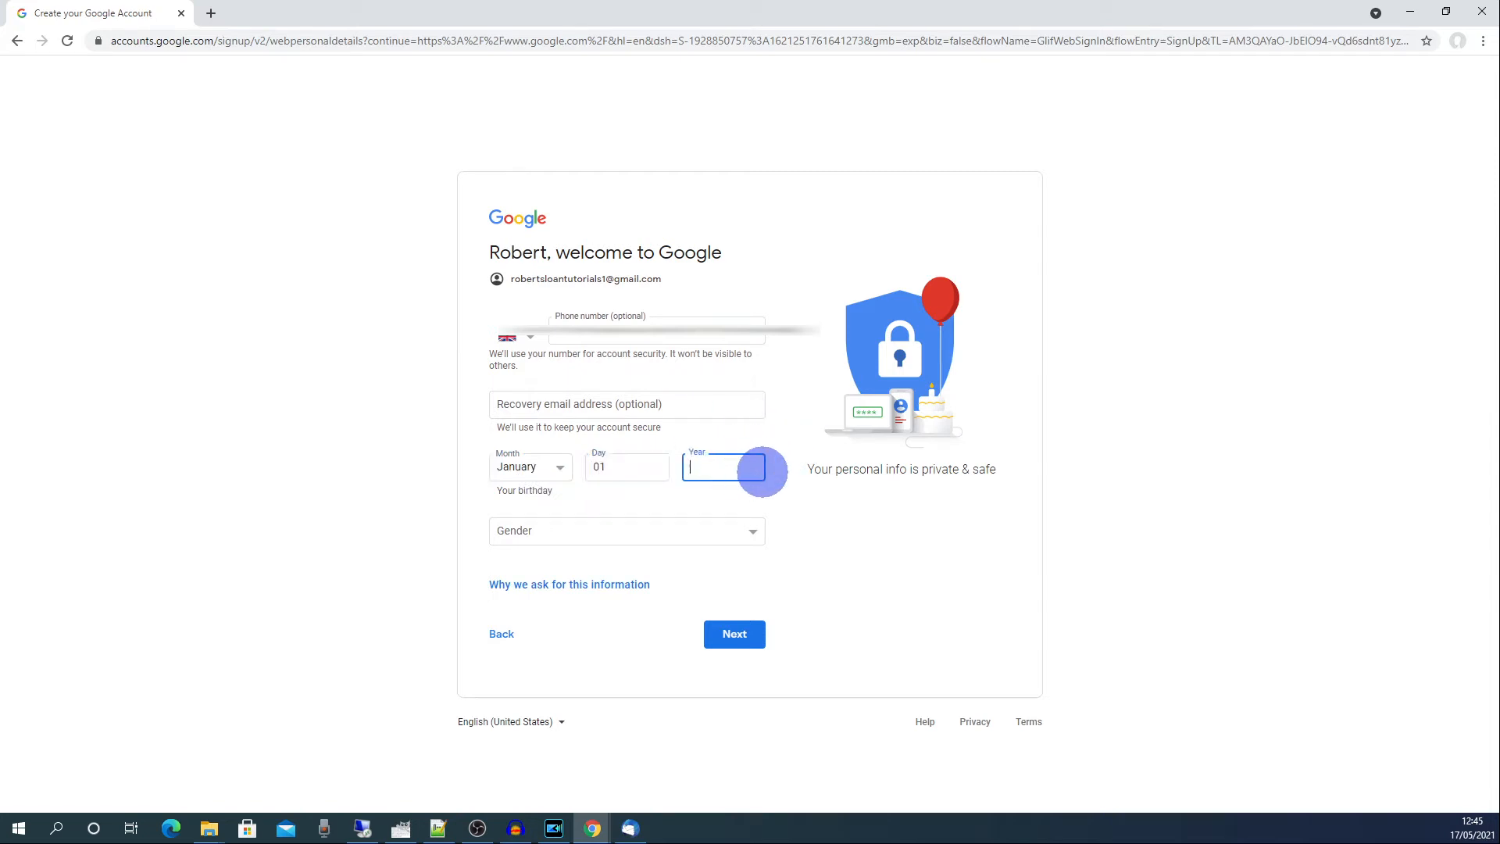
text(1970)
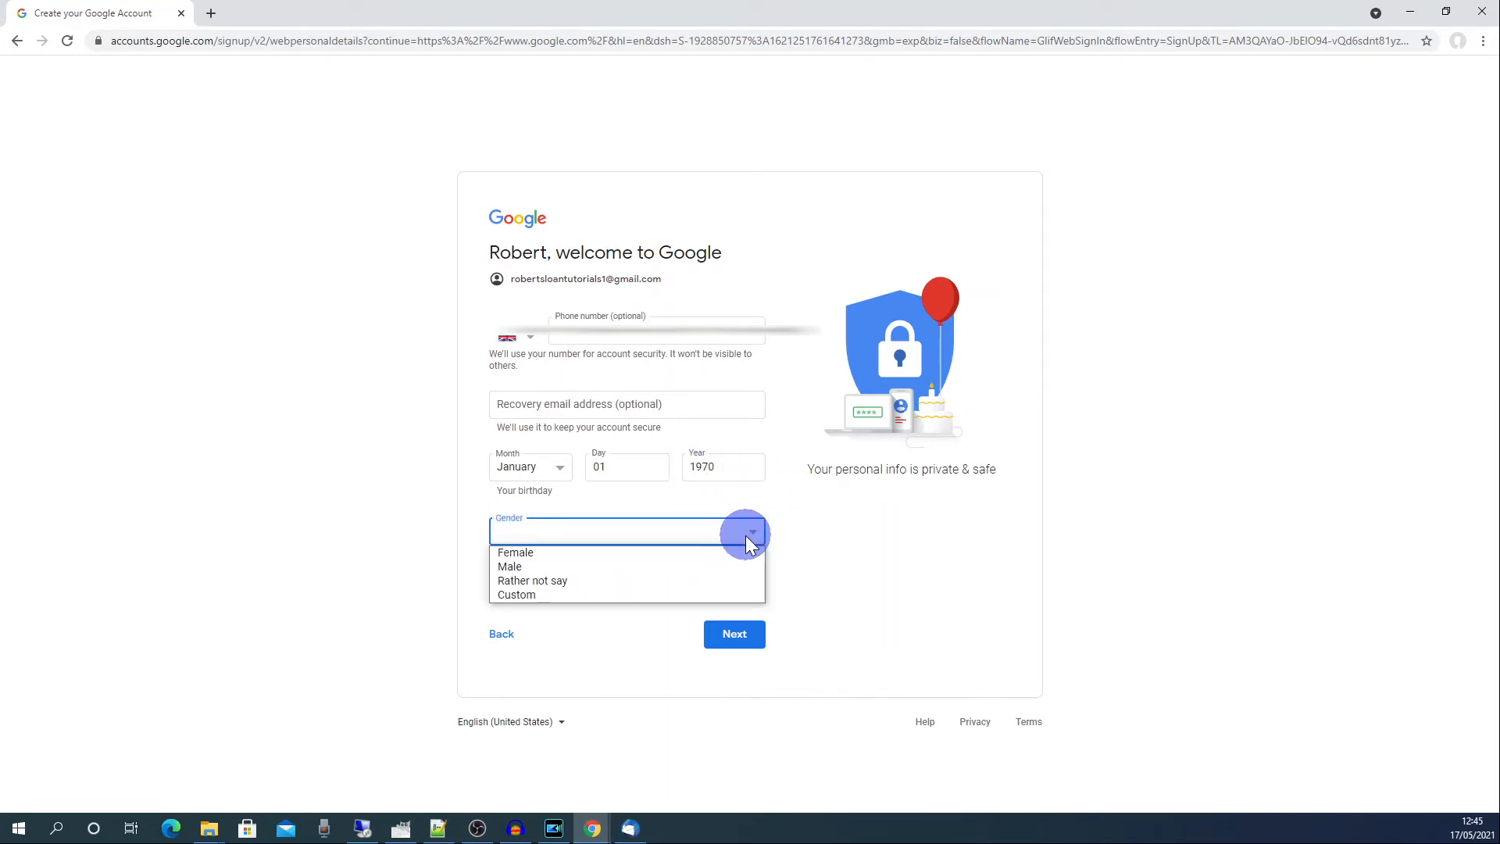
click(510, 566)
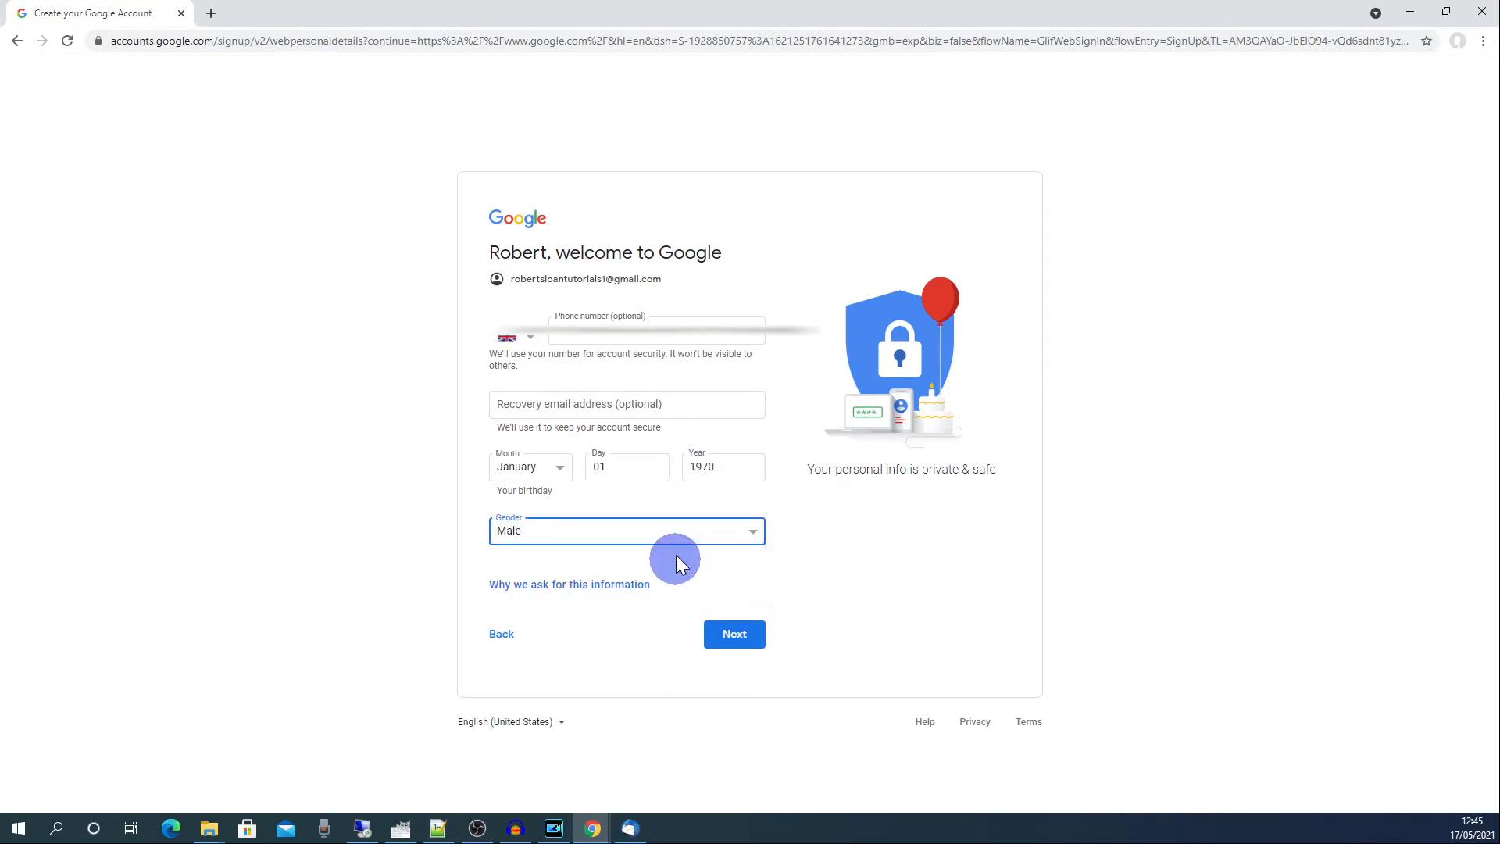
click(734, 633)
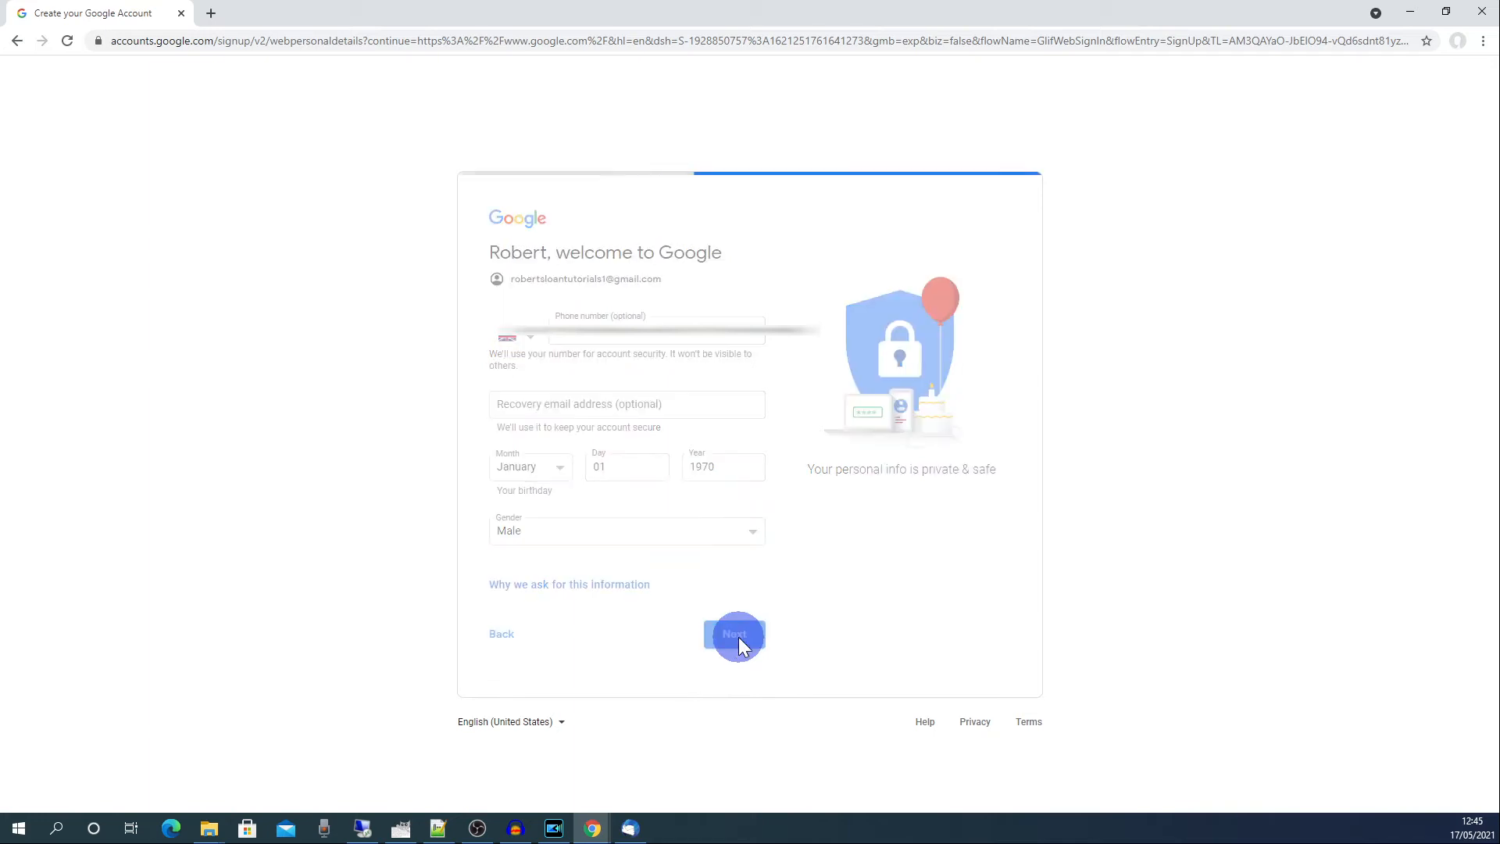
click(735, 634)
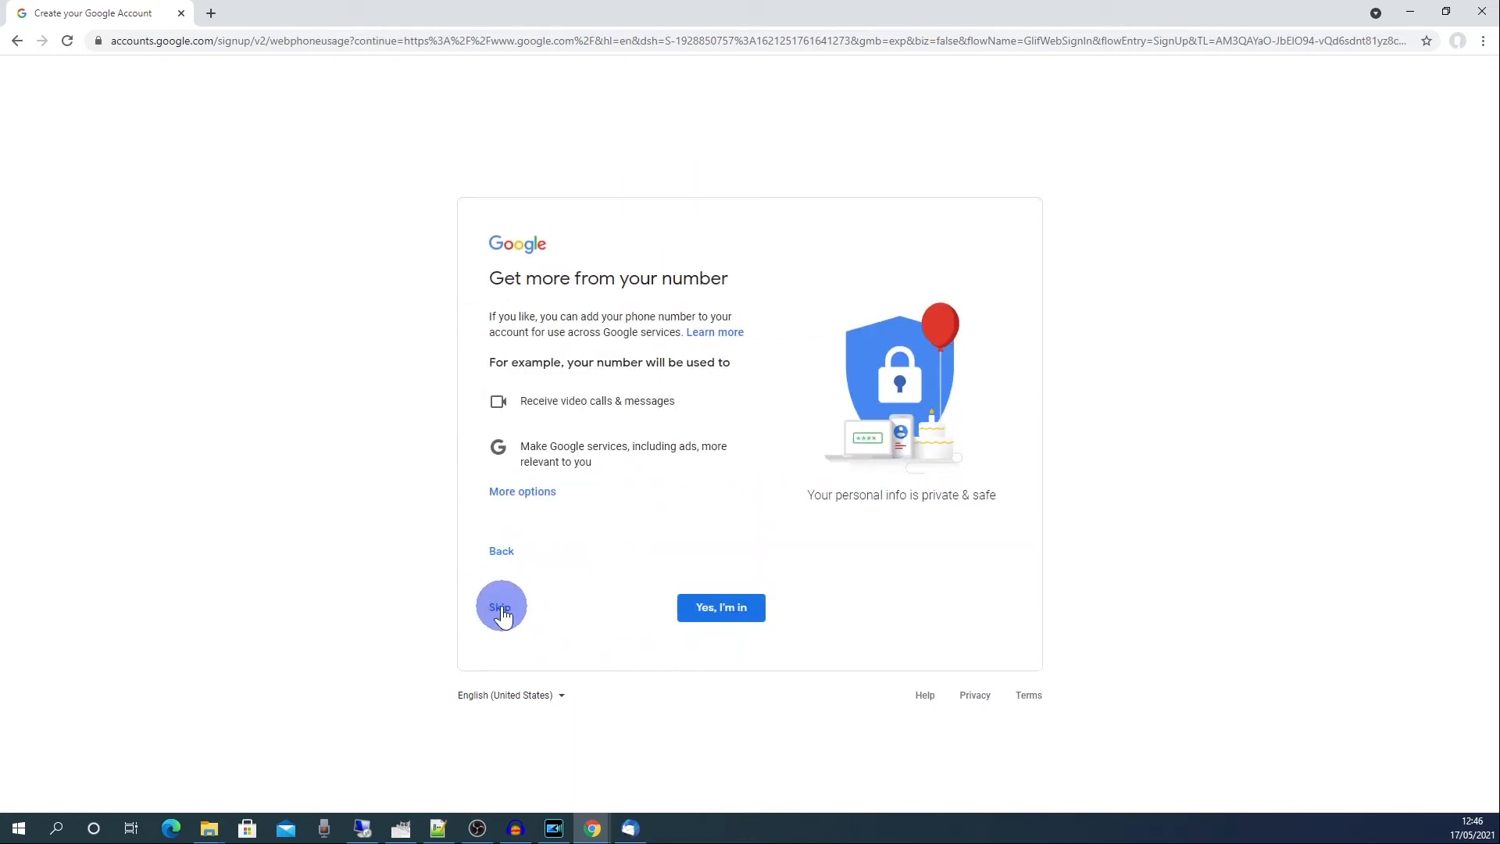
click(720, 607)
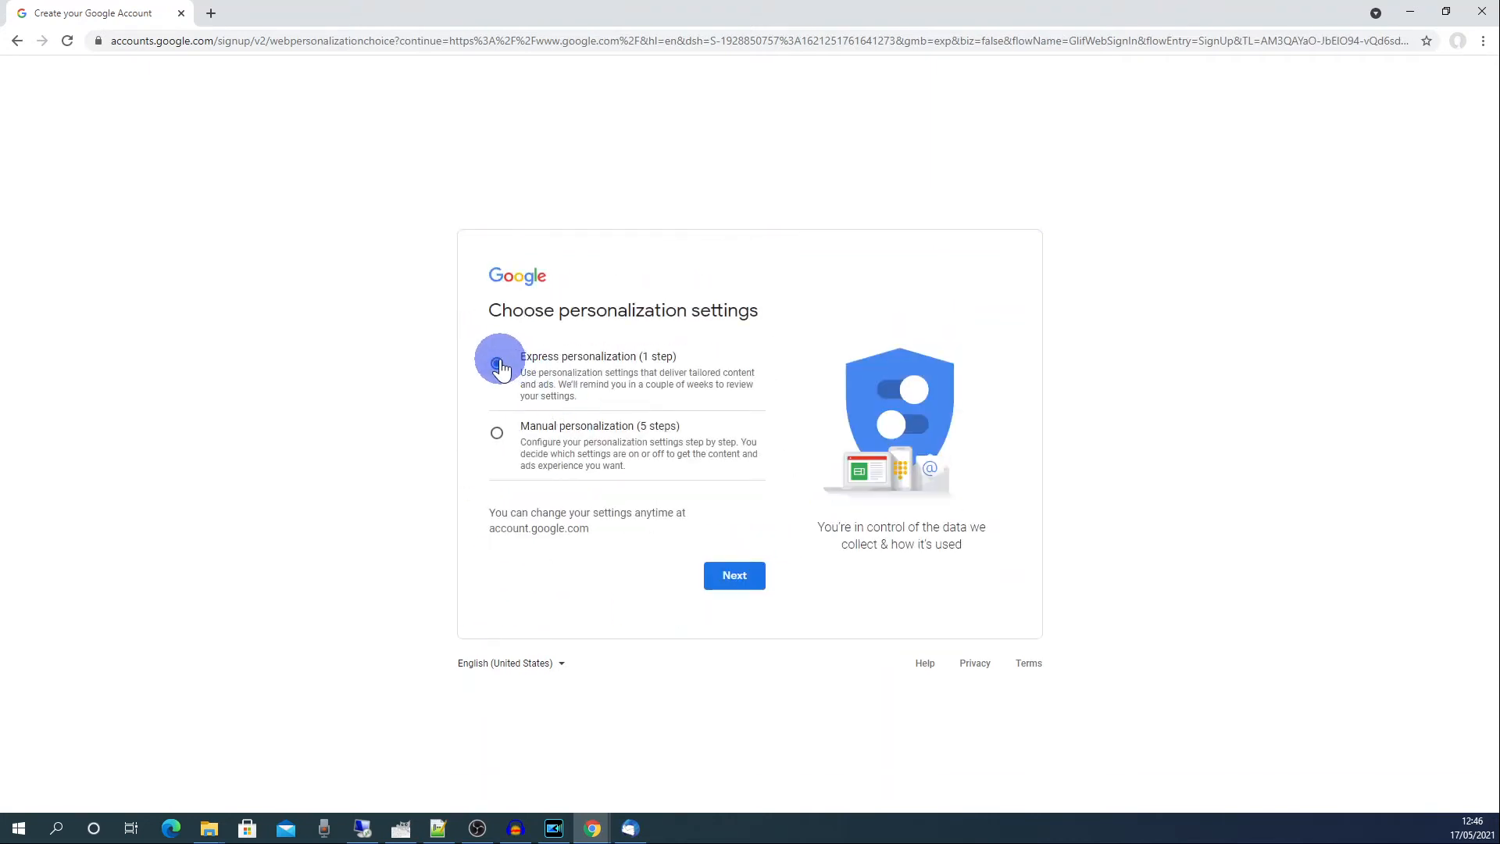
- Choose Express personalization, confirm the recommended settings, and agree to Google's Privacy and Terms
click(733, 575)
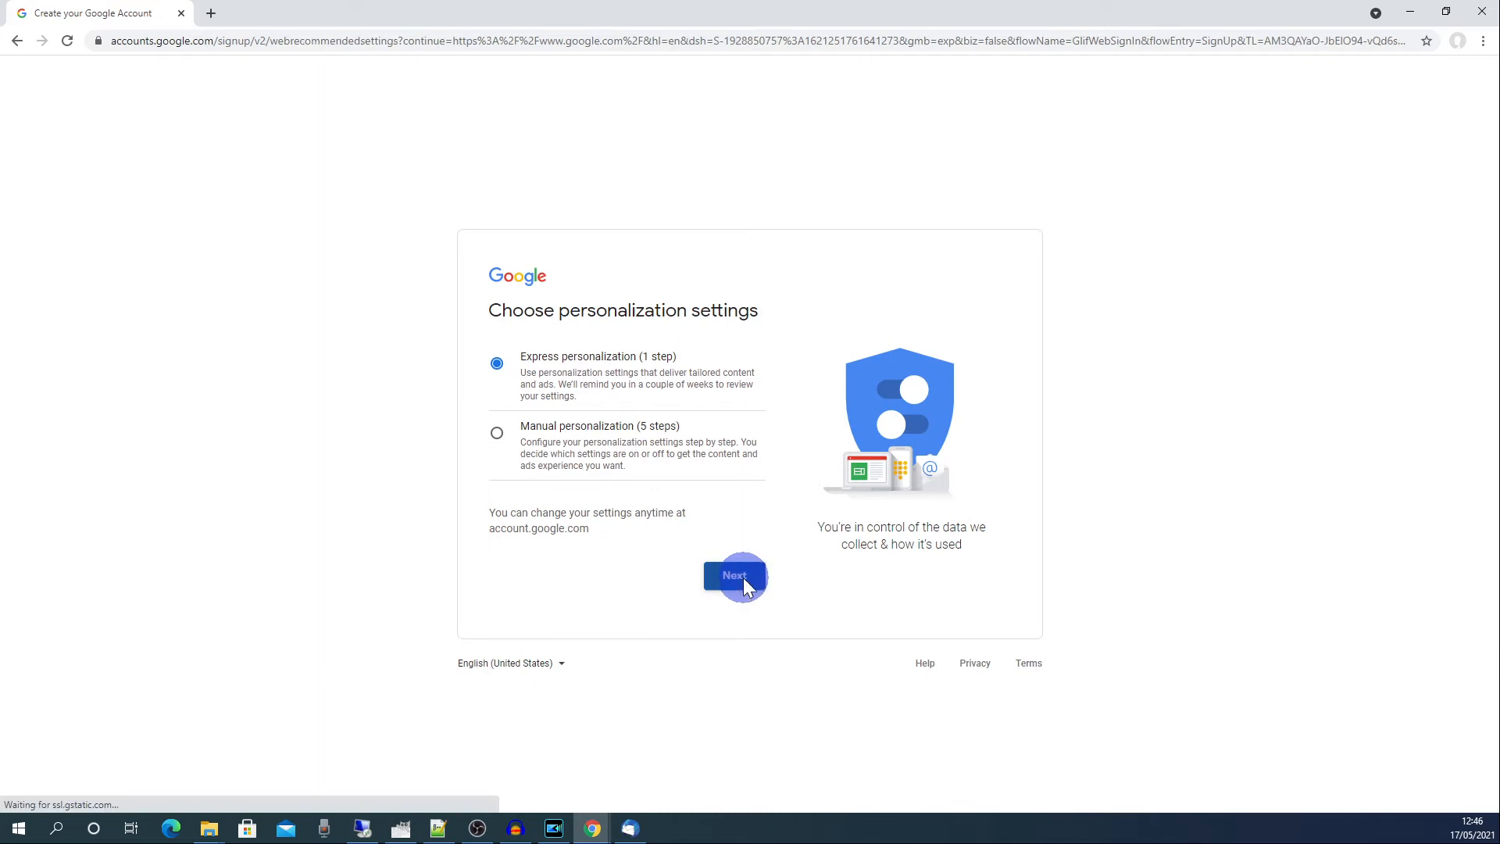
click(735, 577)
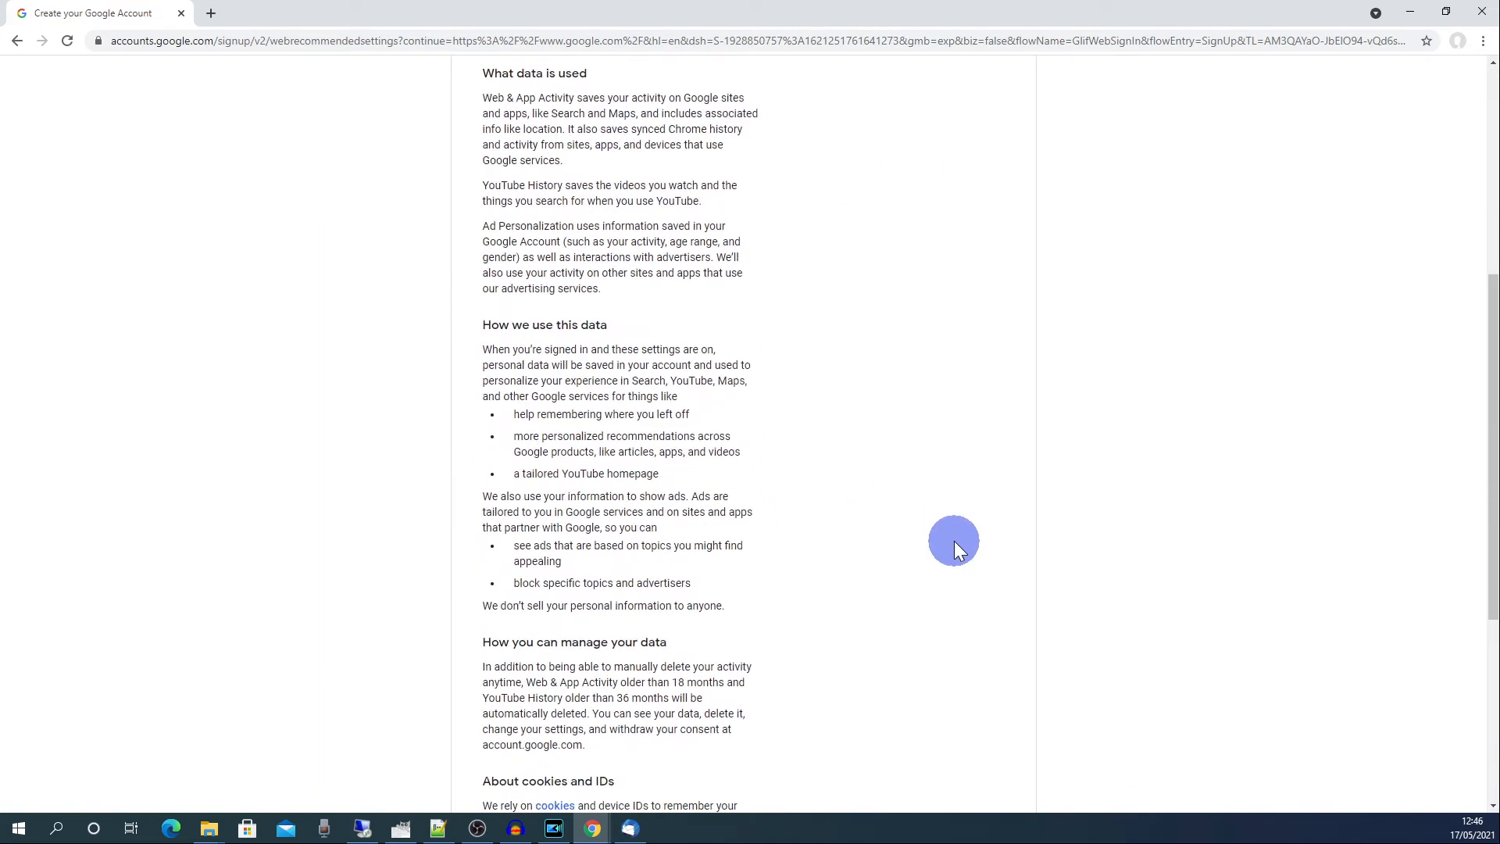
scroll(down, 3)
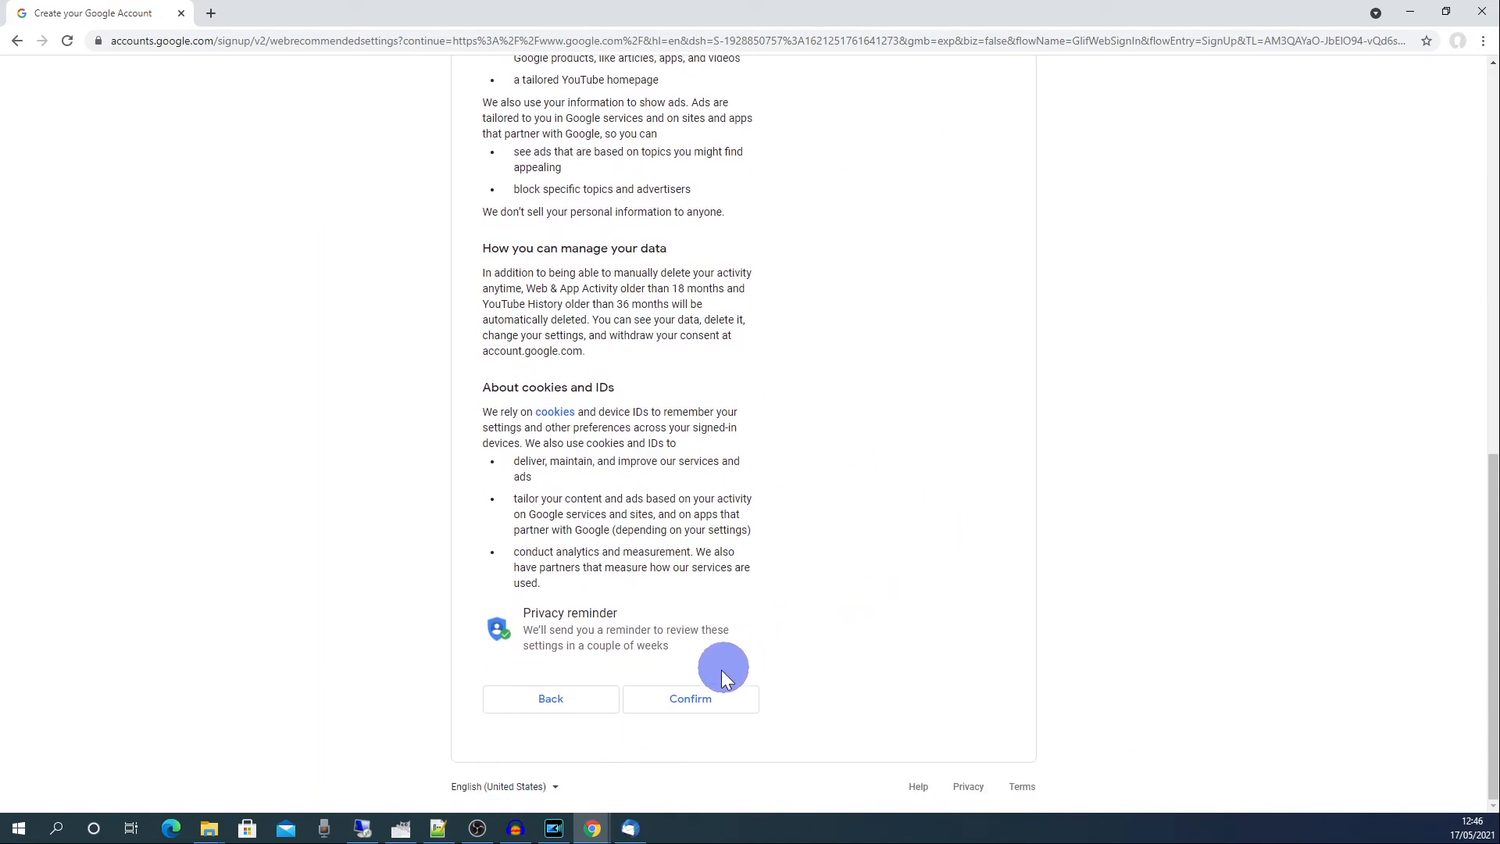
click(690, 699)
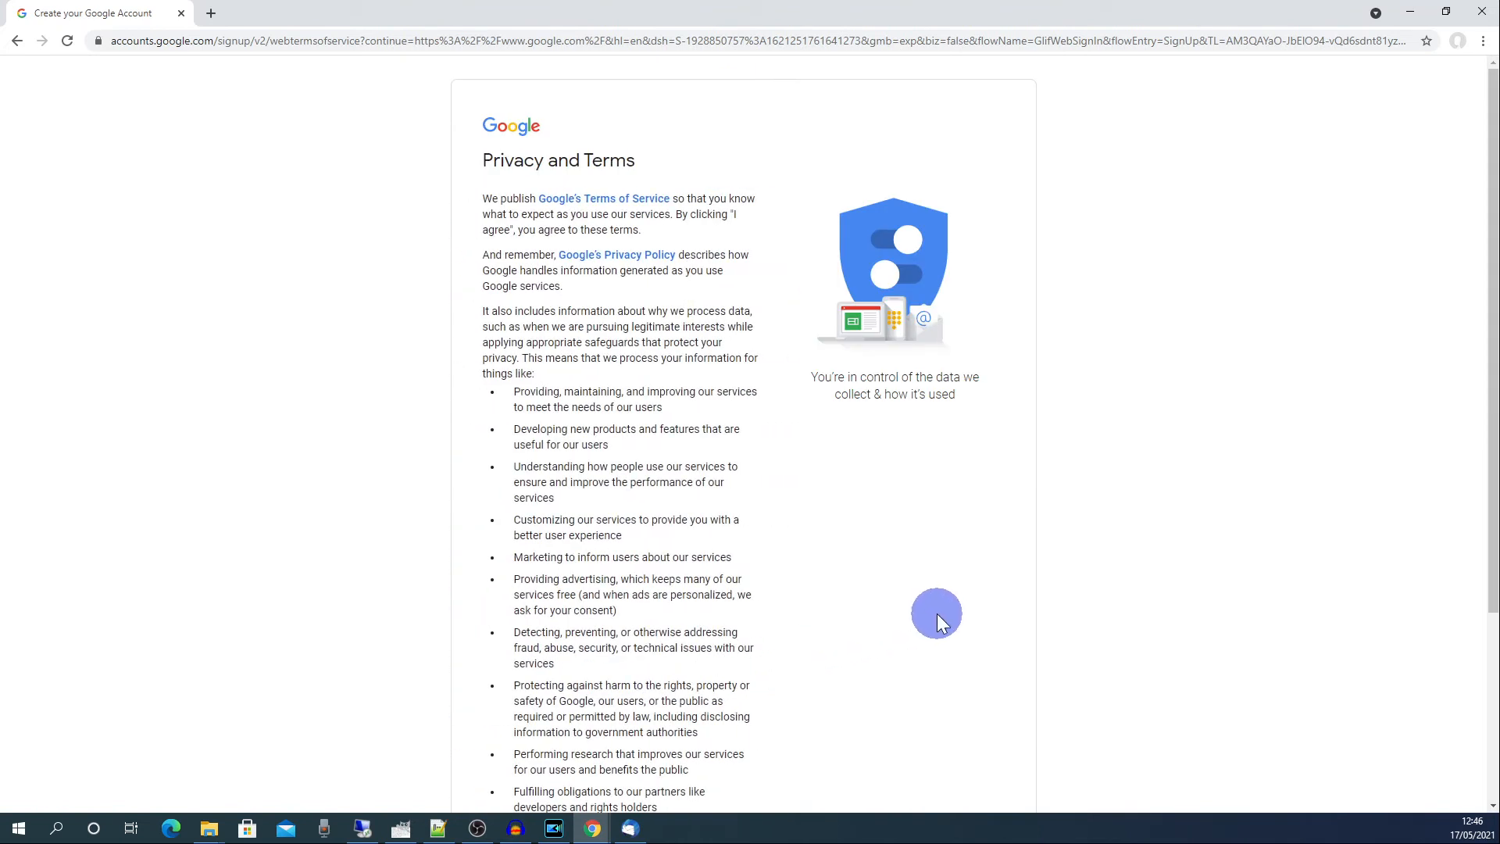
scroll(down, 3)
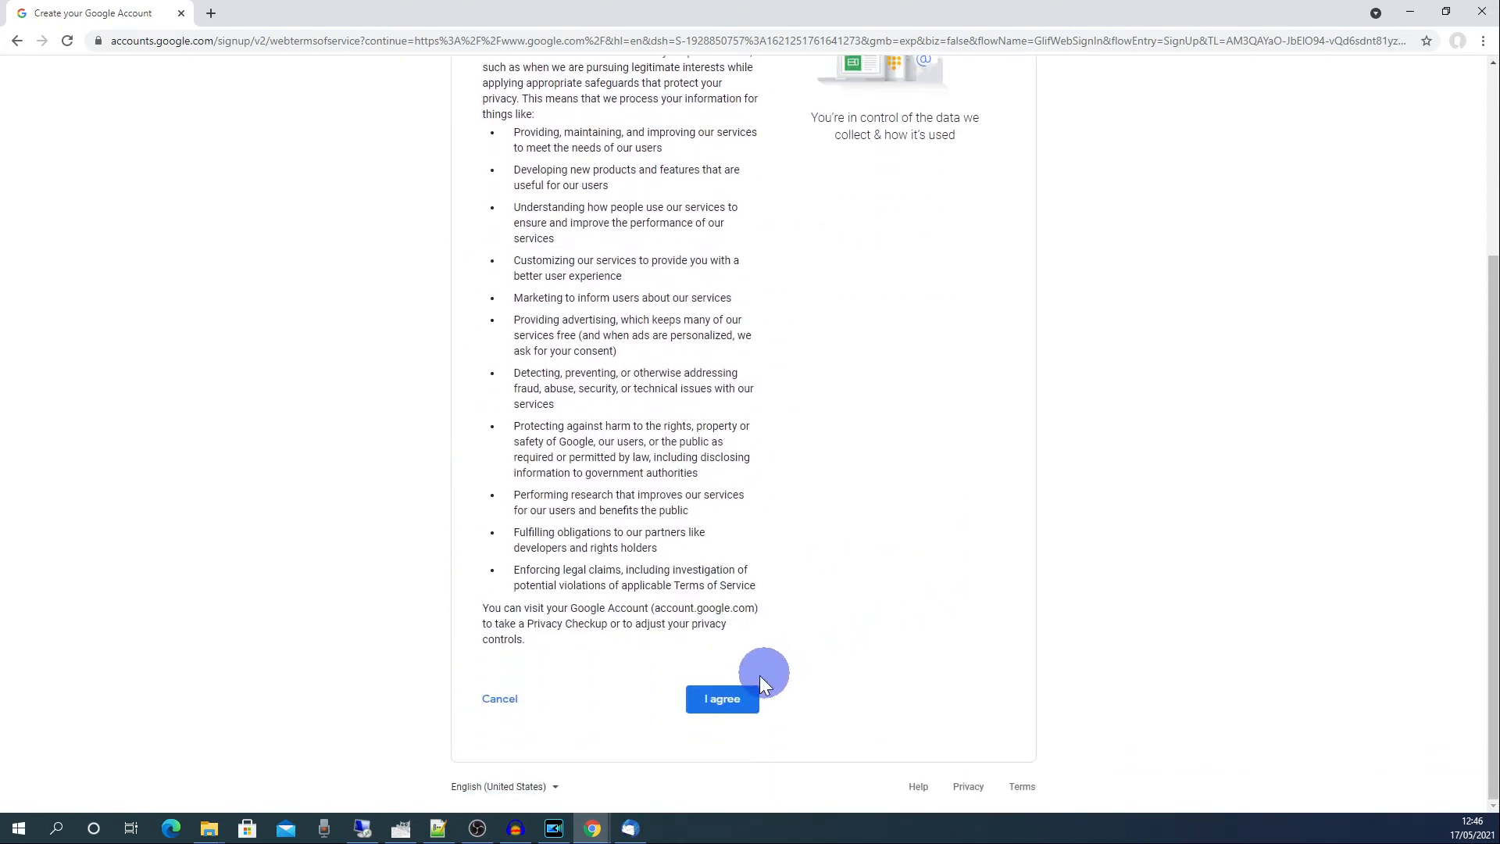
scroll(down, 3)
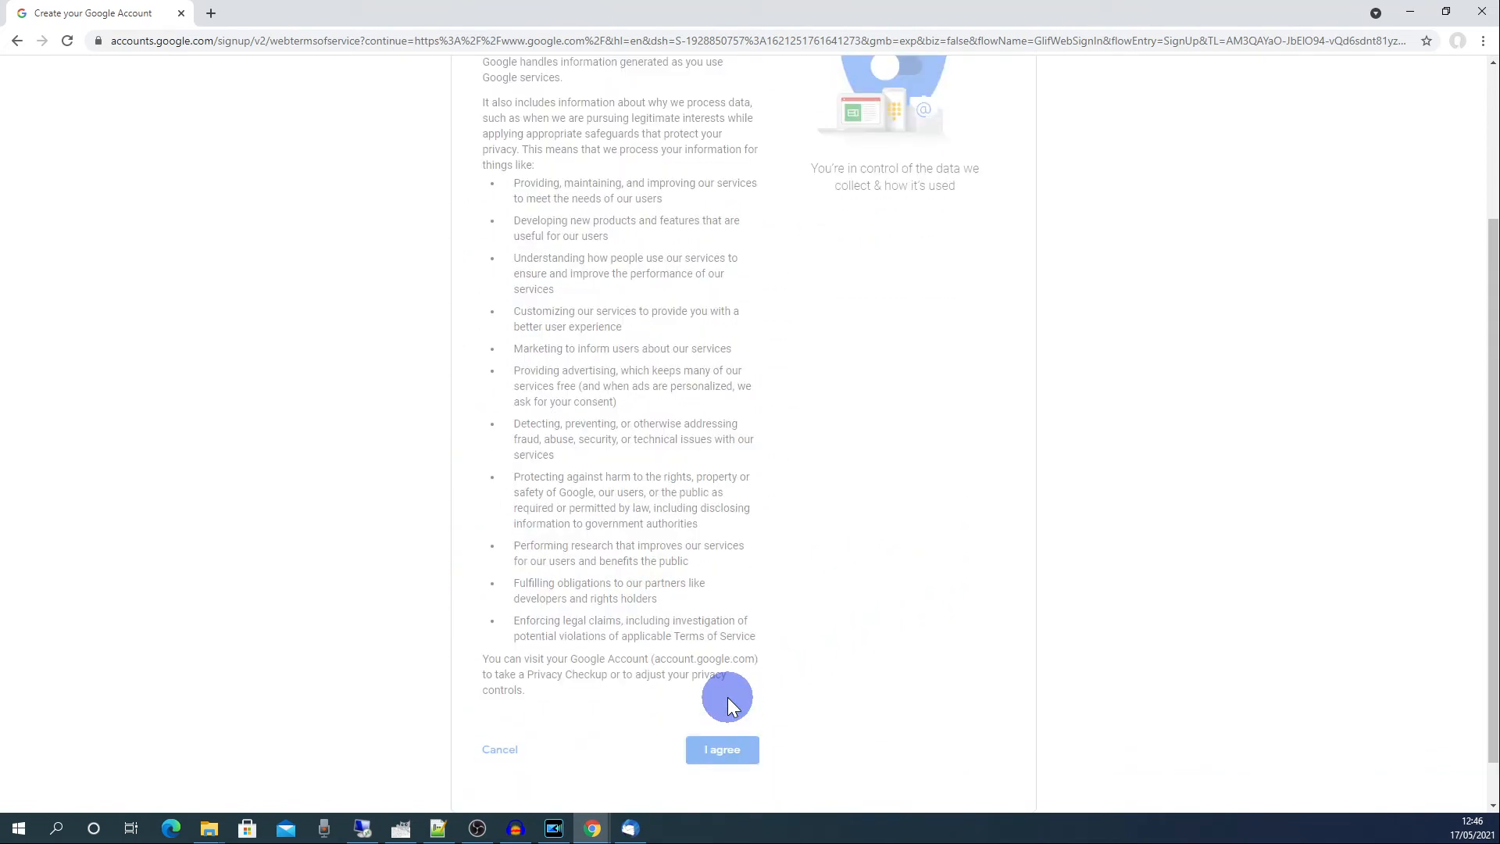
click(722, 750)
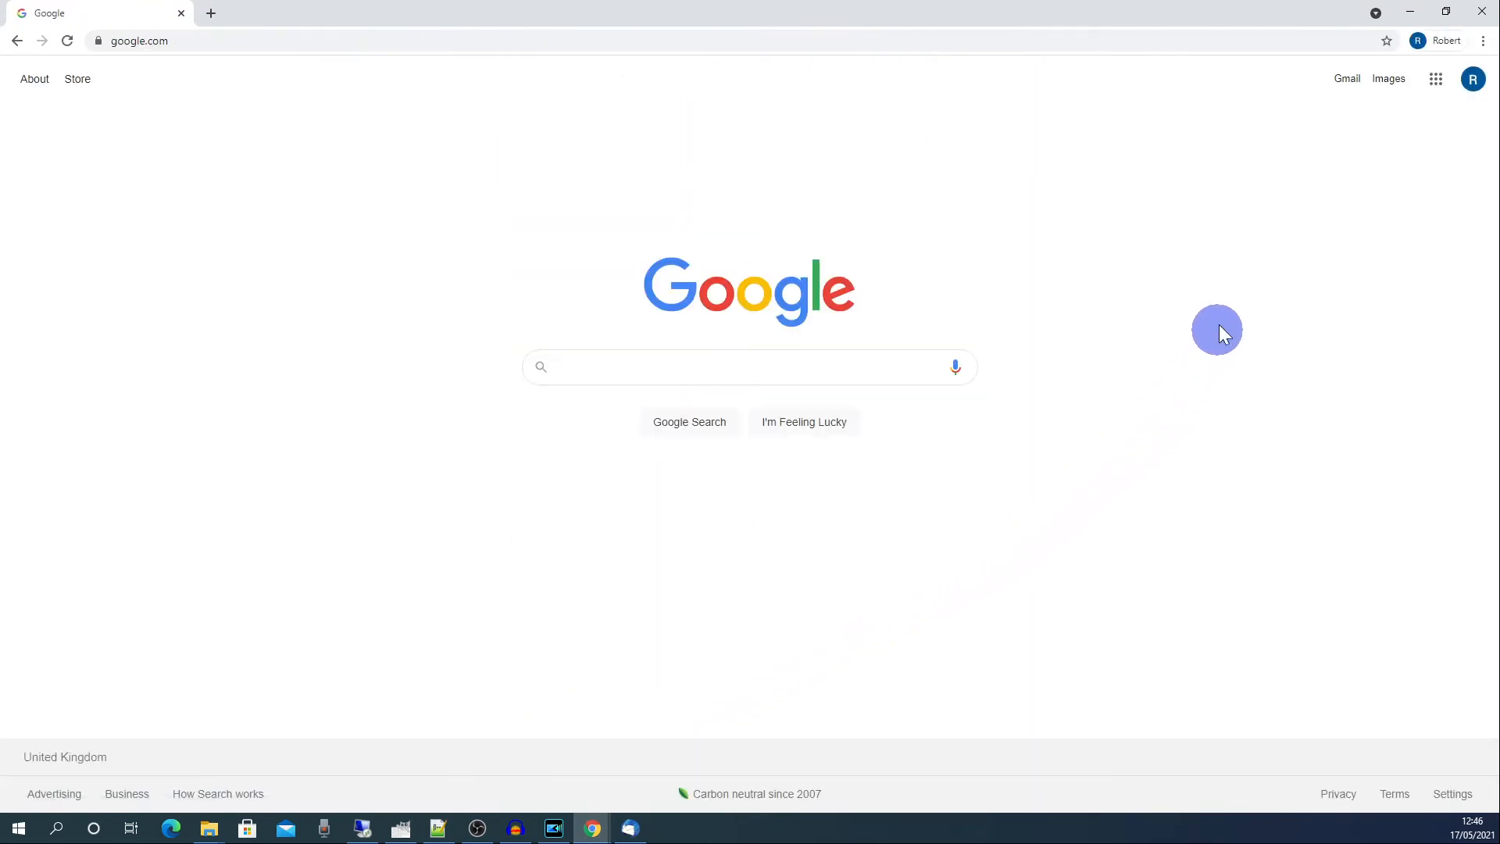
mouse_move(1435, 78)
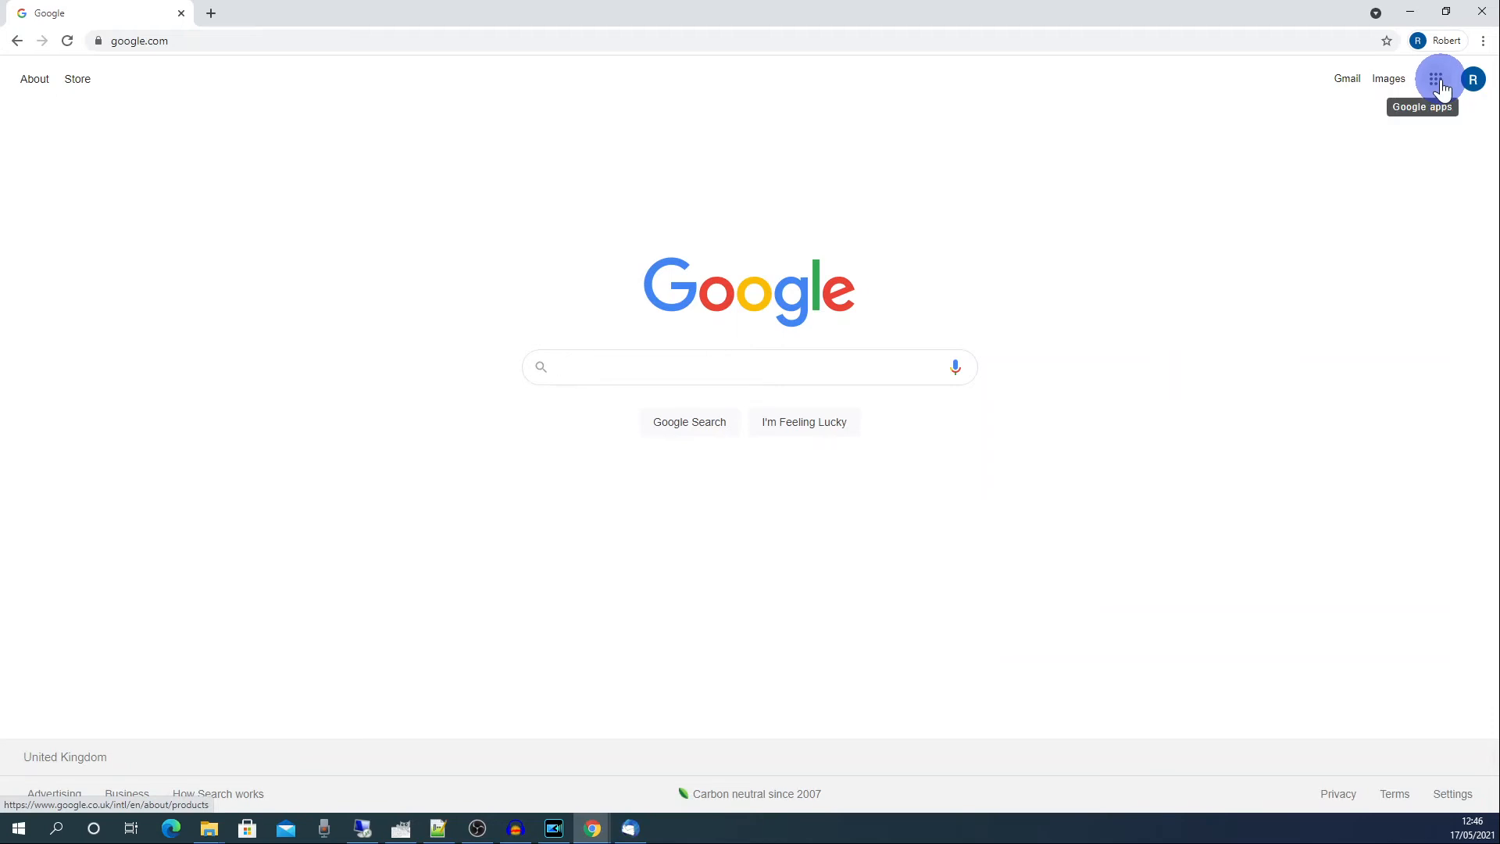
- Launch Drive from the Google apps grid in the top right
click(1439, 78)
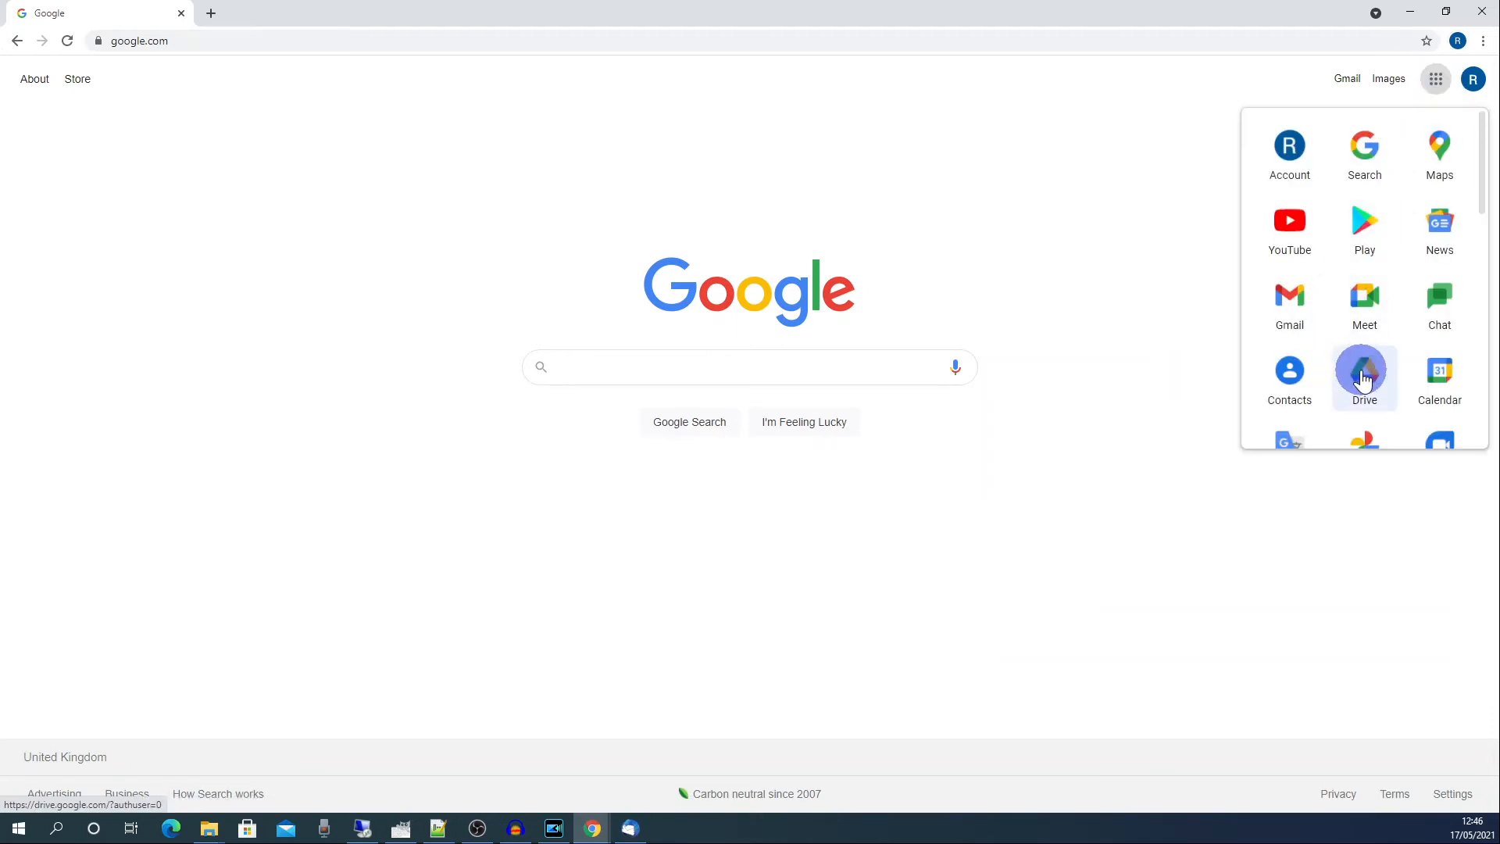
click(1364, 373)
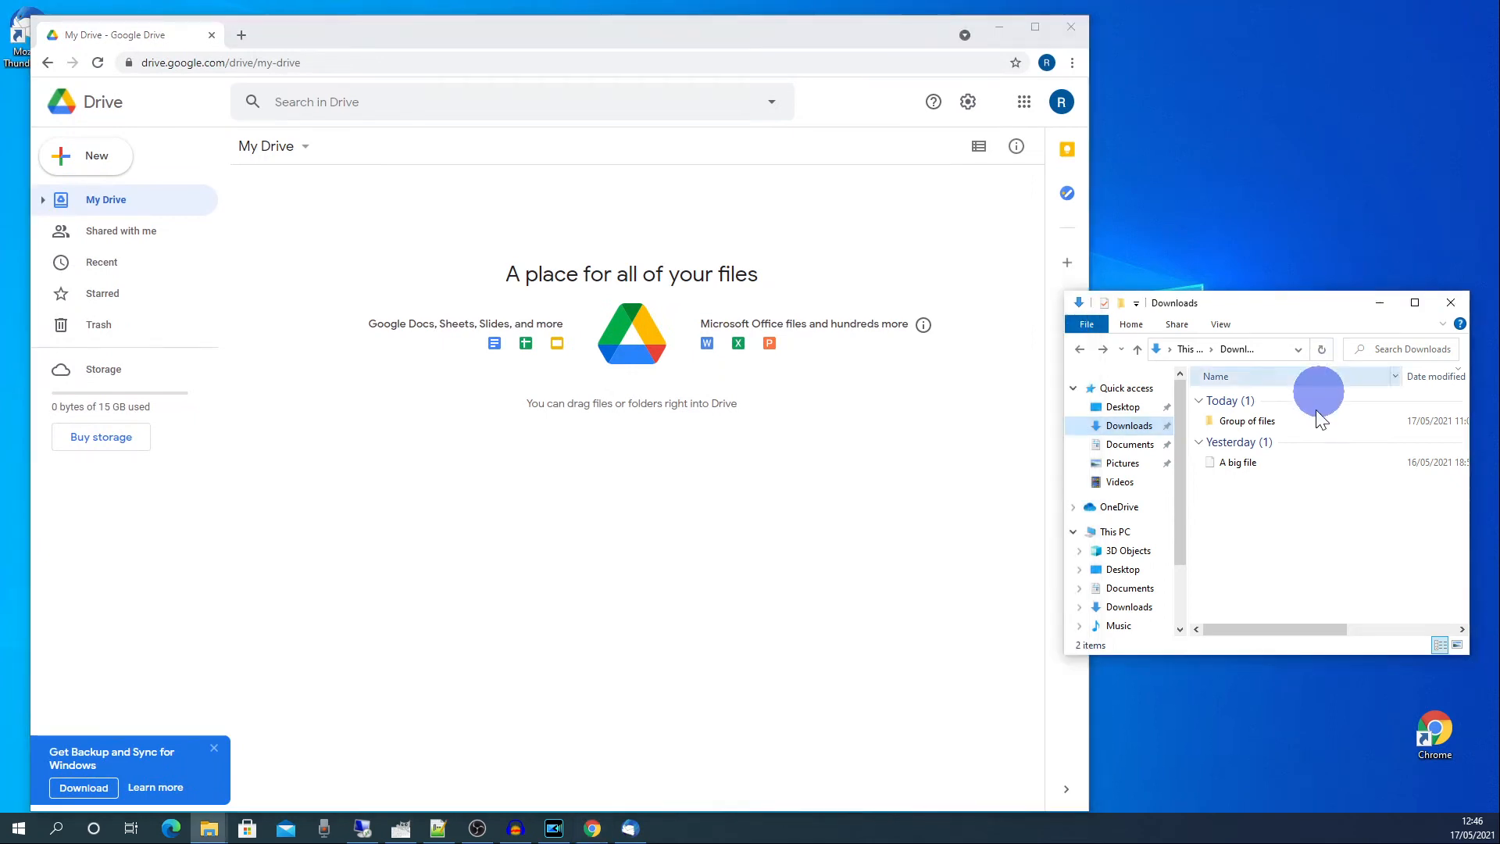
- Drag the Group of files folder and A big file from Downloads into My Drive
click(1247, 421)
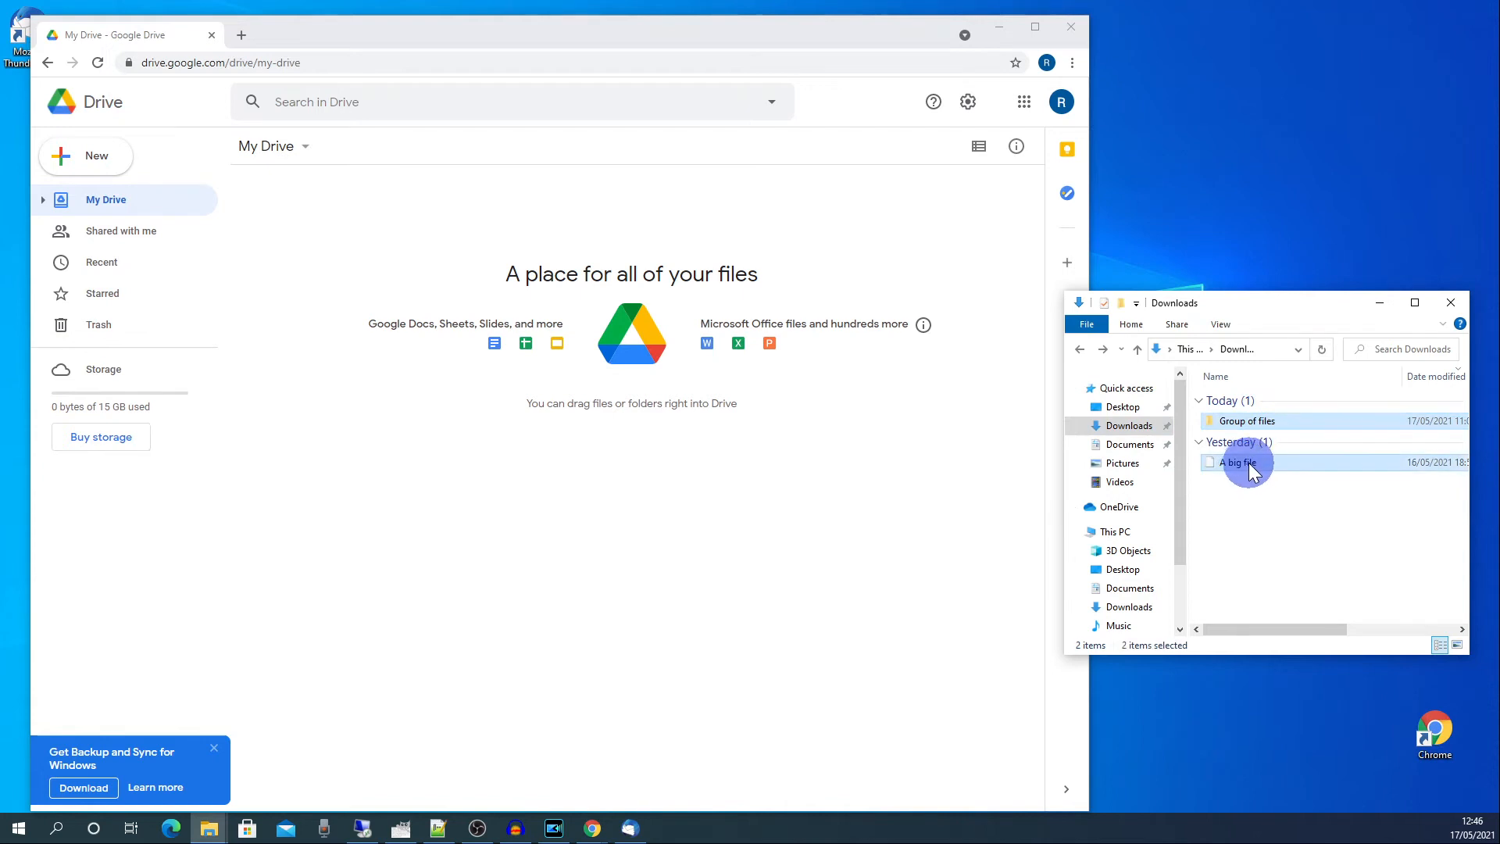
drag(1249, 468, 718, 479)
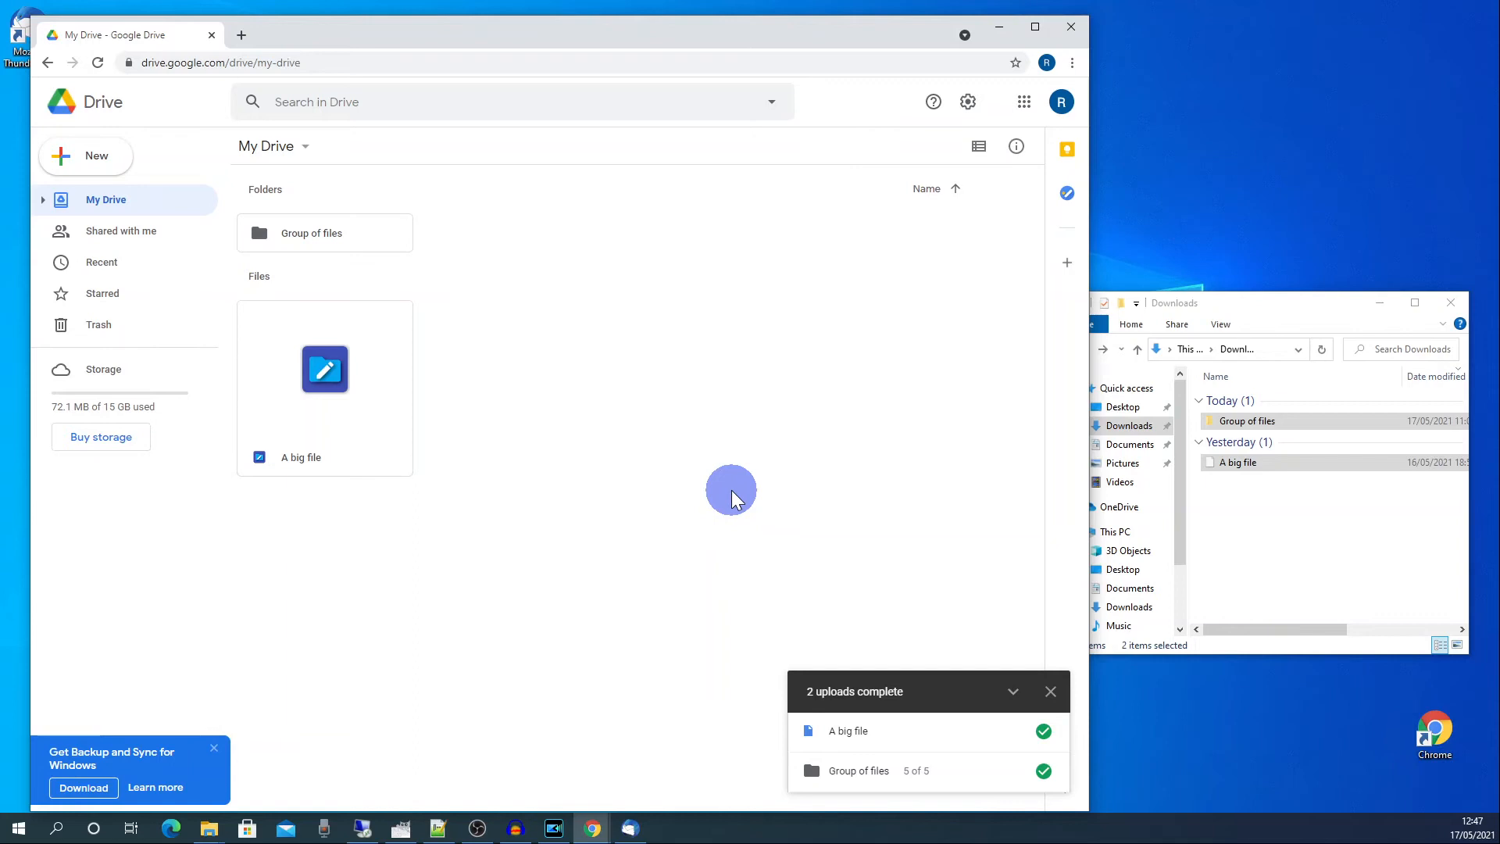
mouse_move(1050, 691)
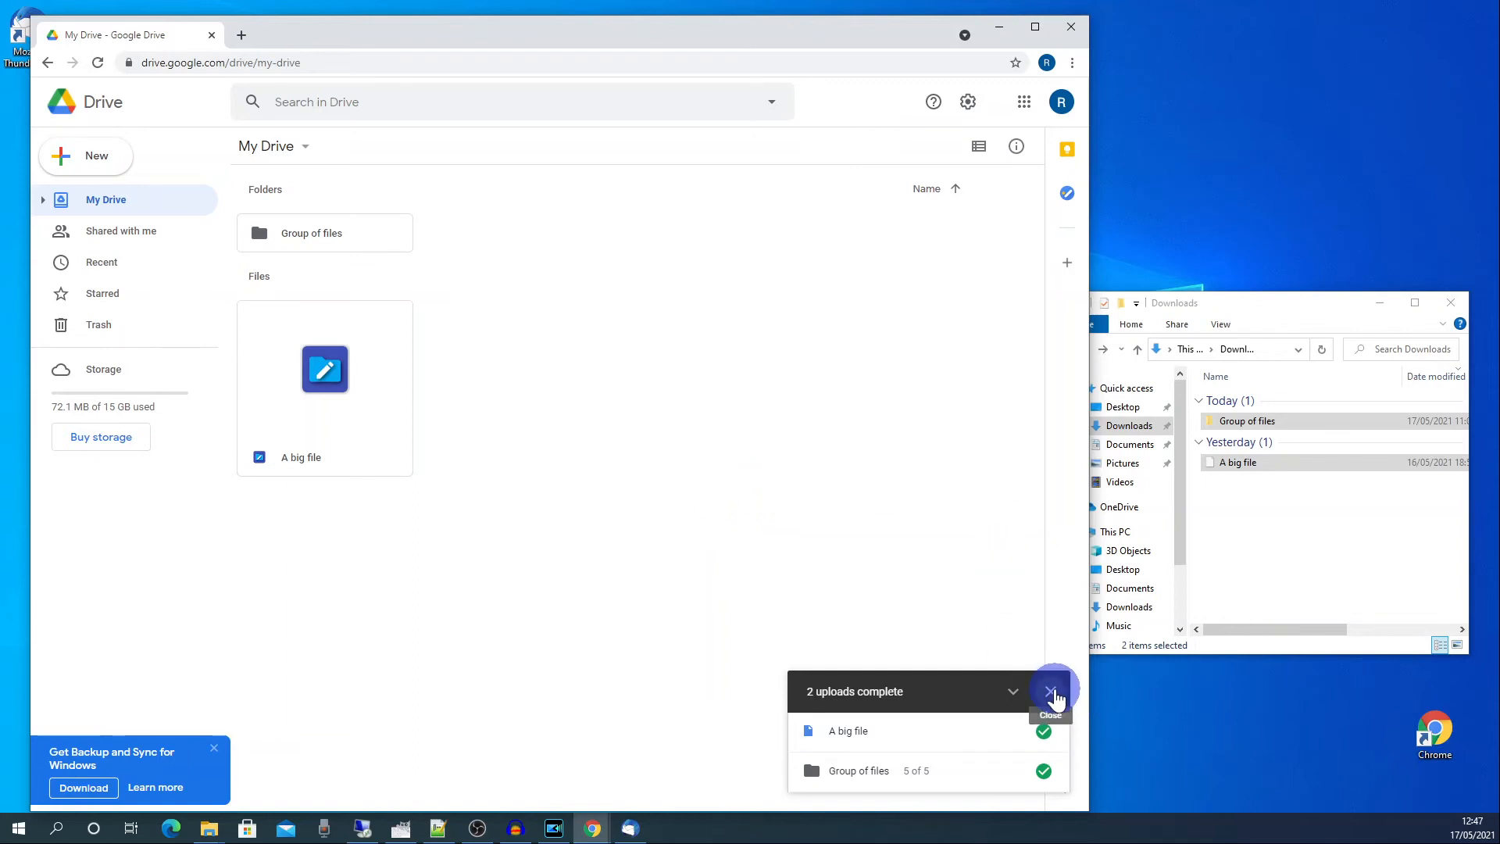
click(1051, 691)
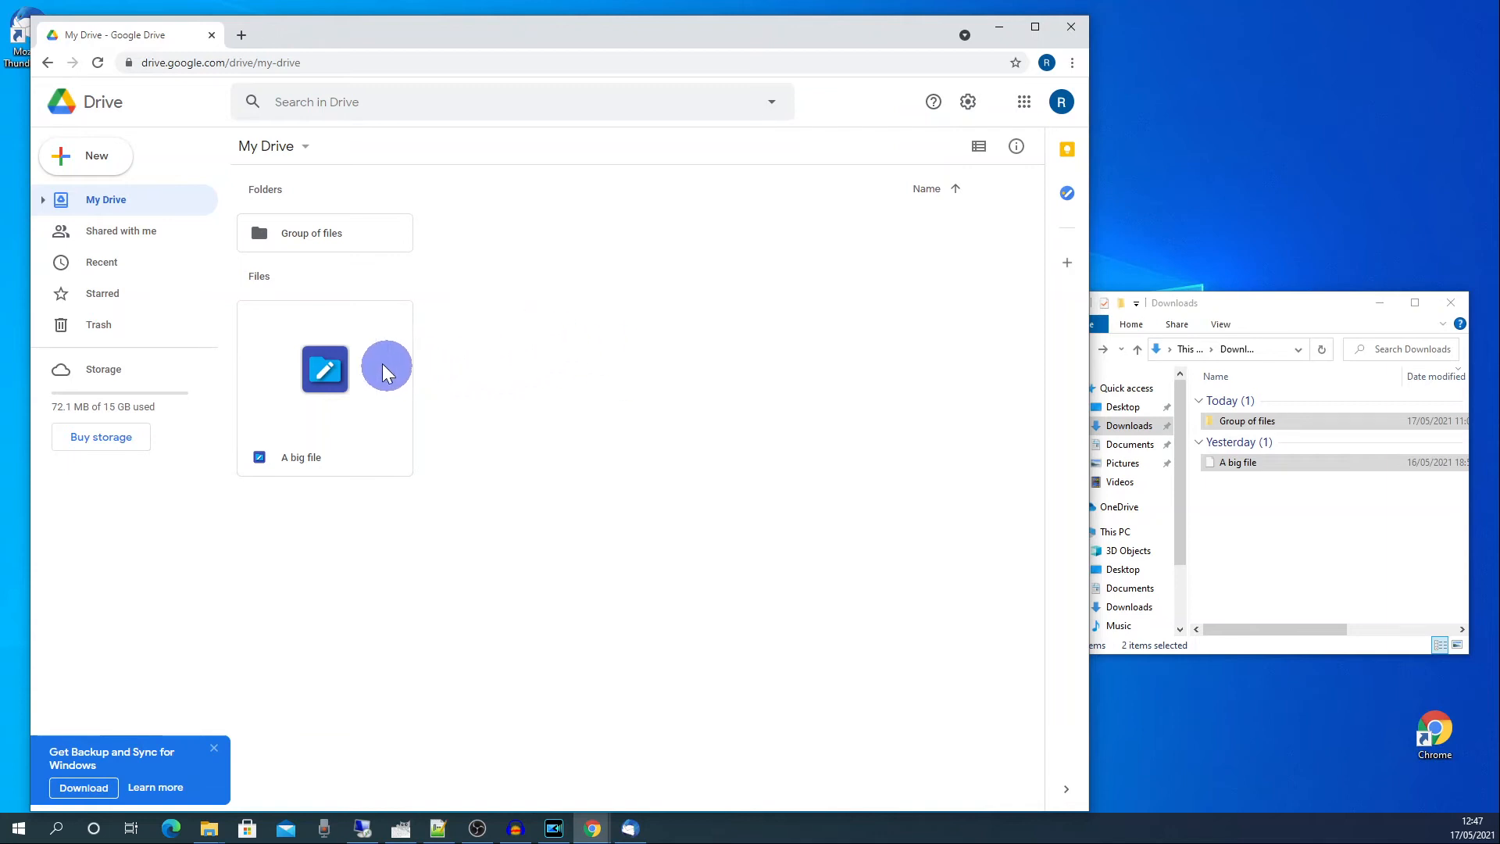
mouse_move(323, 368)
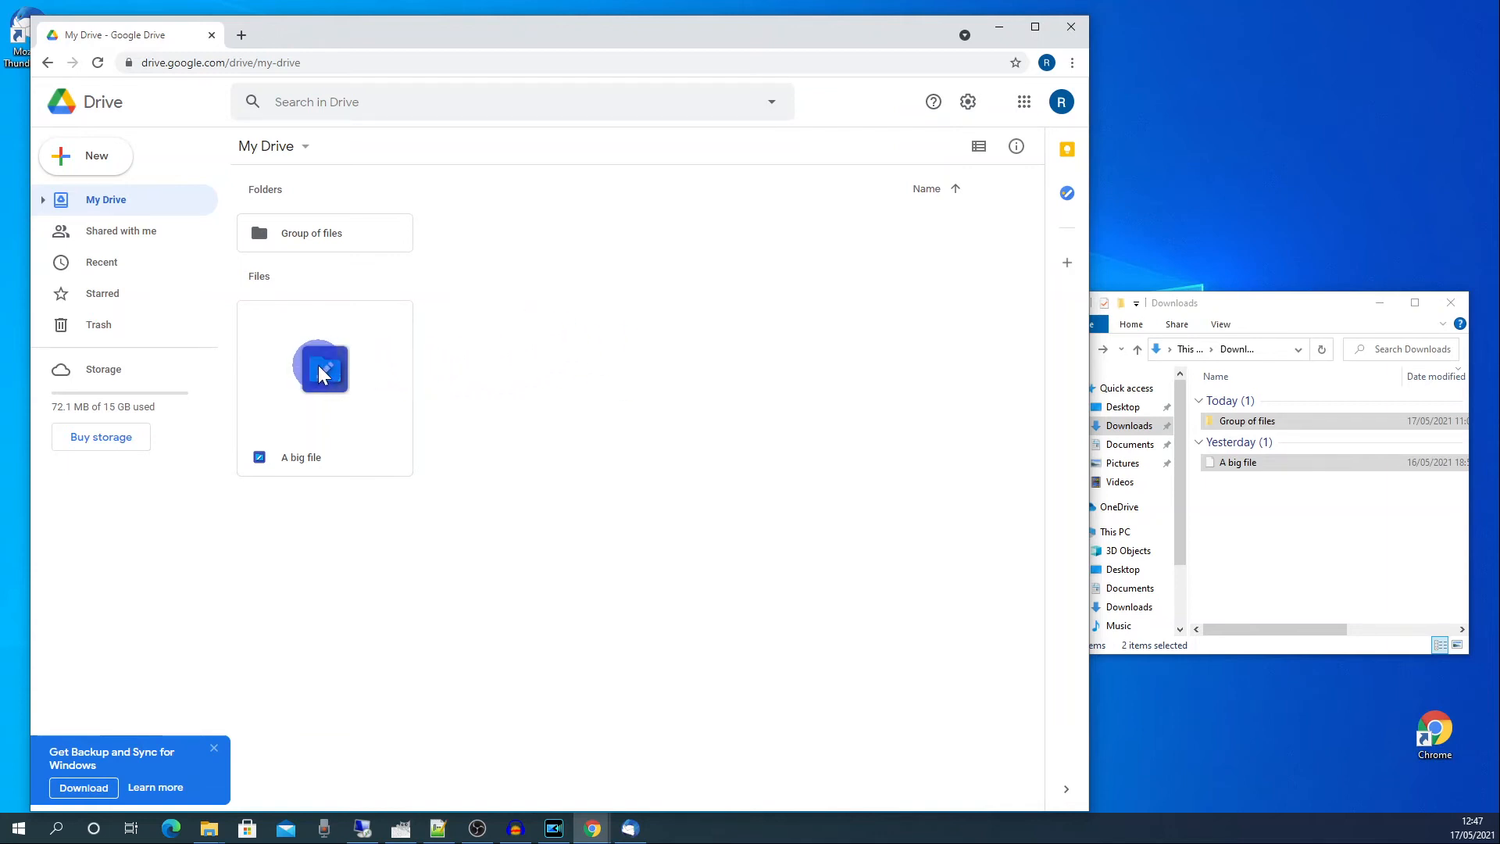
- Set A big file's sharing to anyone with the link and copy its link
right_click(323, 368)
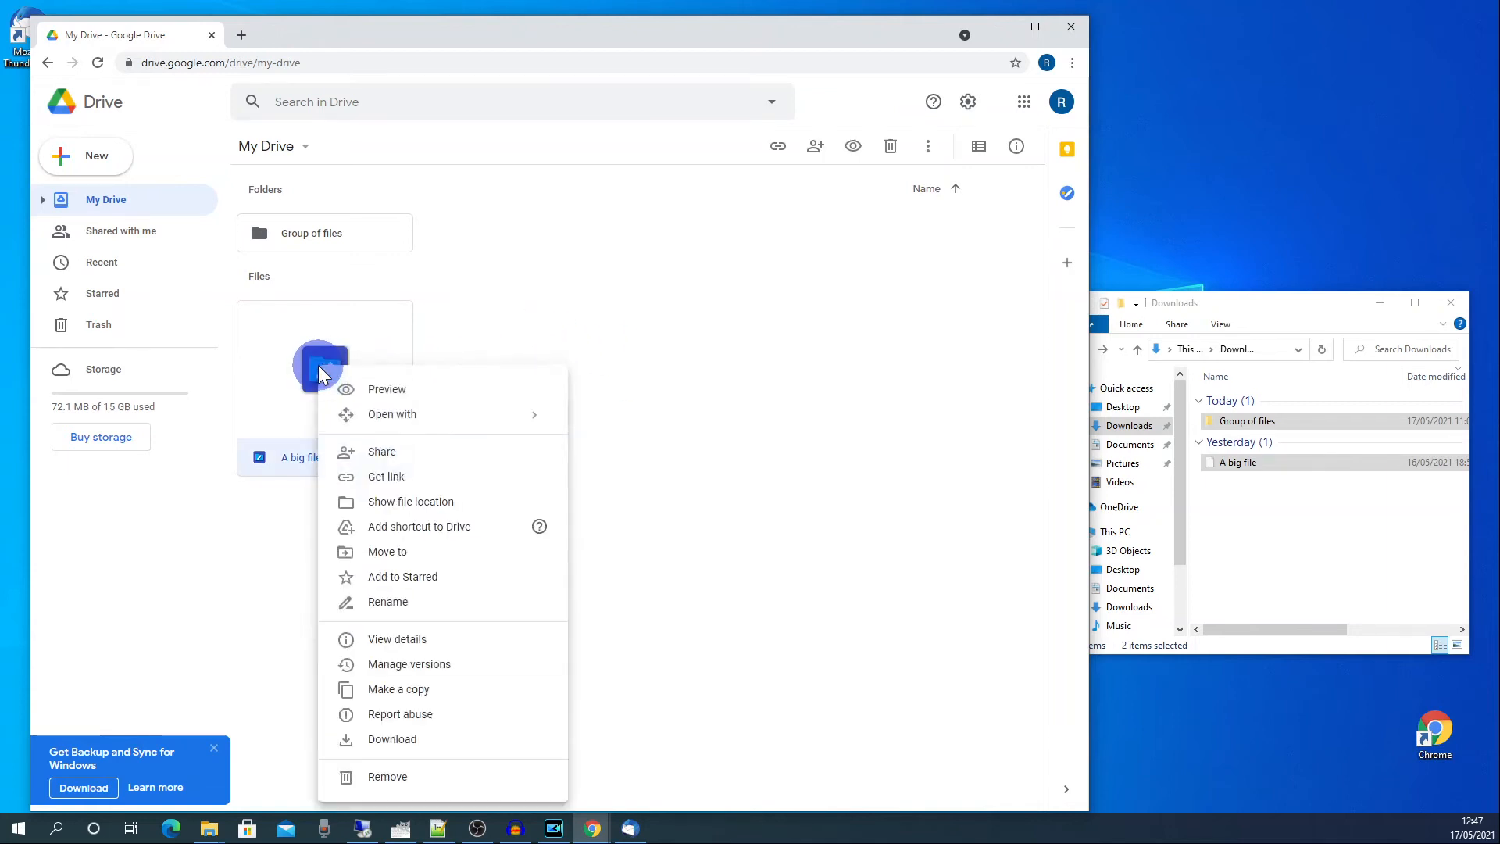
mouse_move(378, 413)
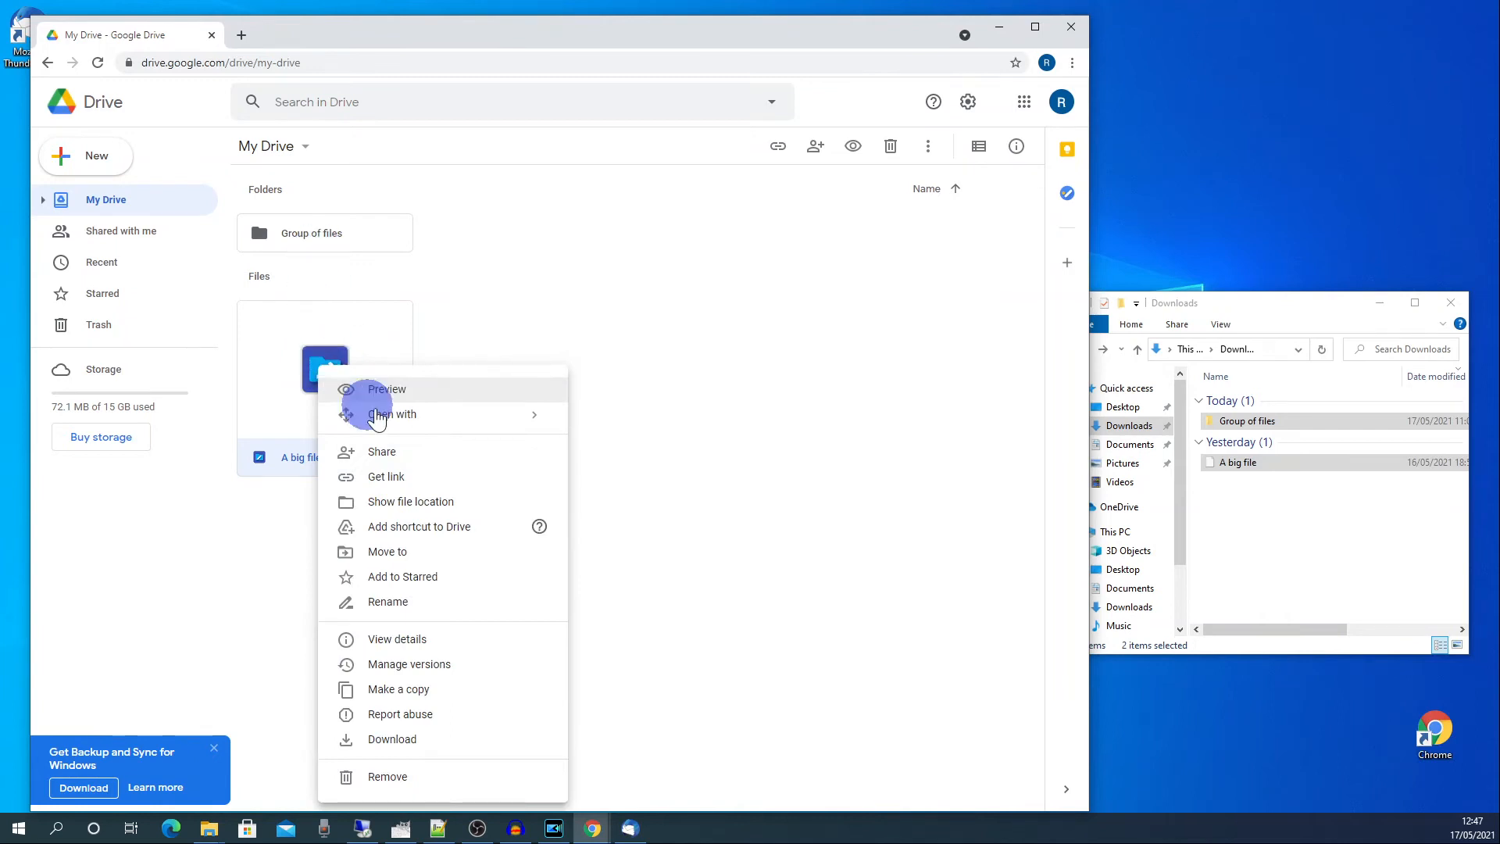
mouse_move(382, 457)
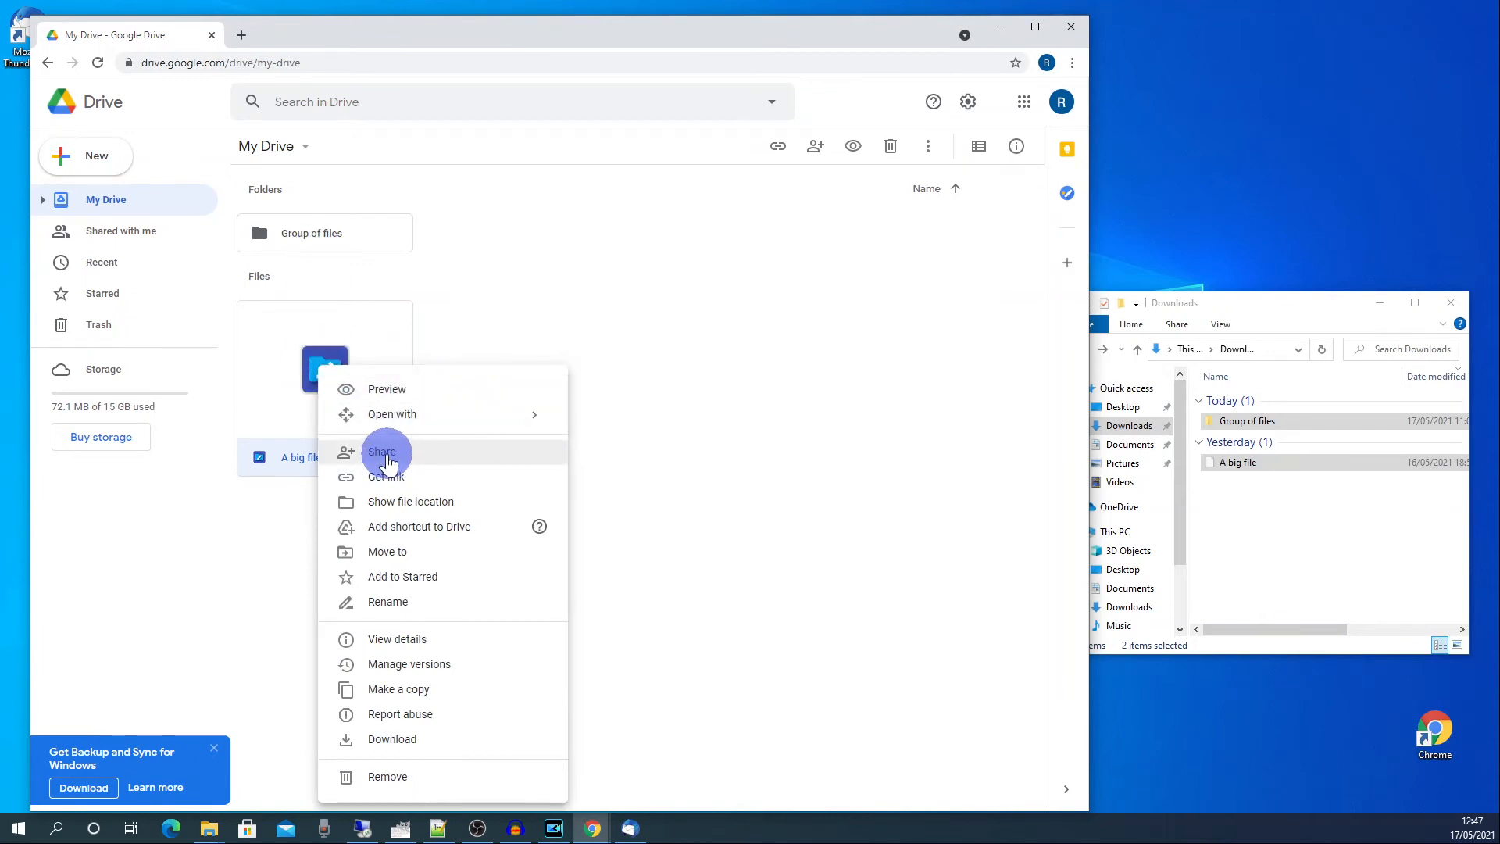
click(381, 452)
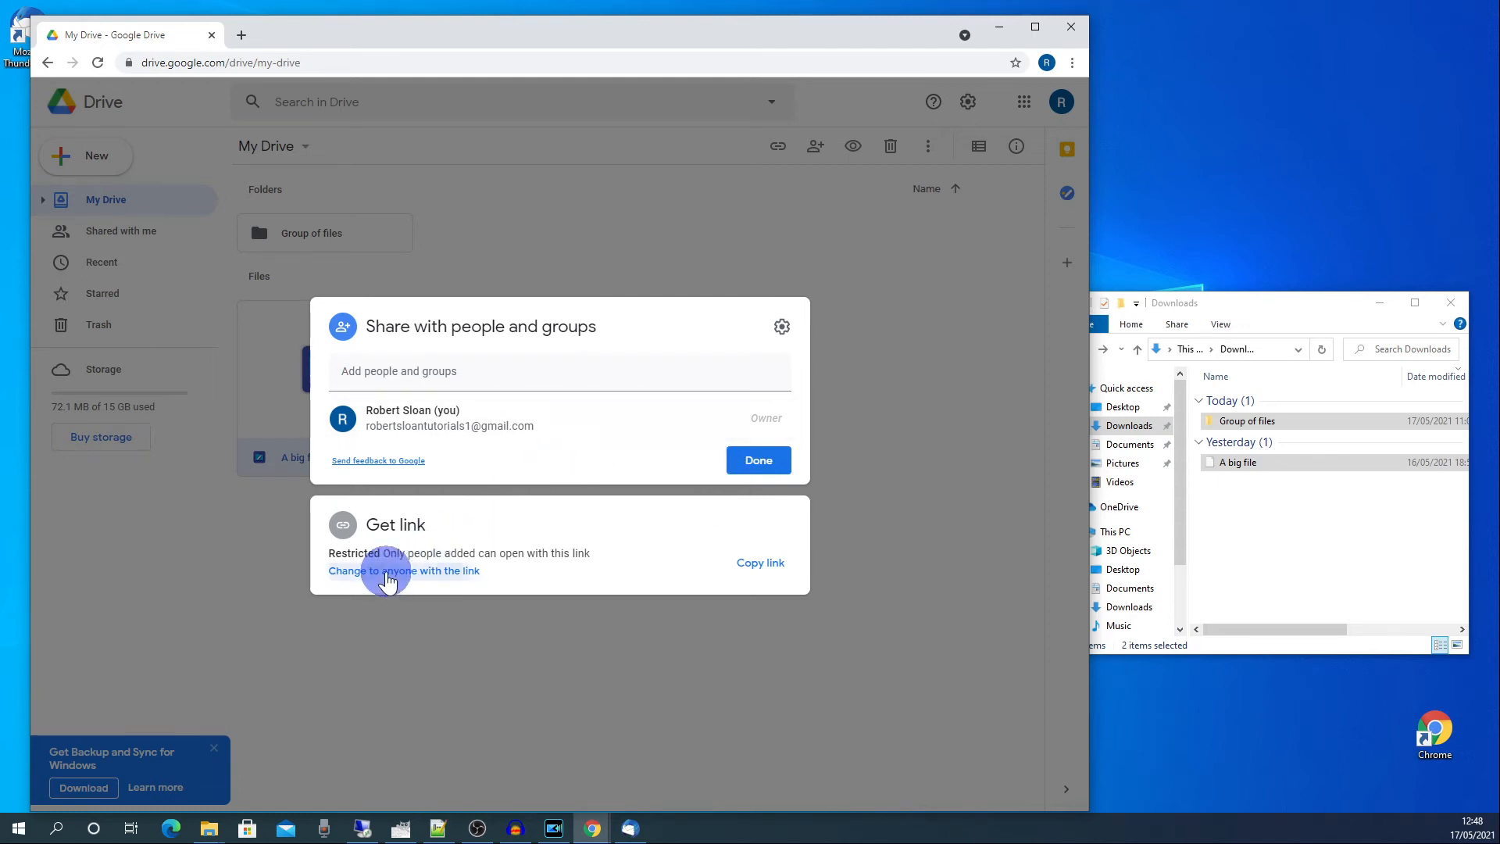
click(403, 571)
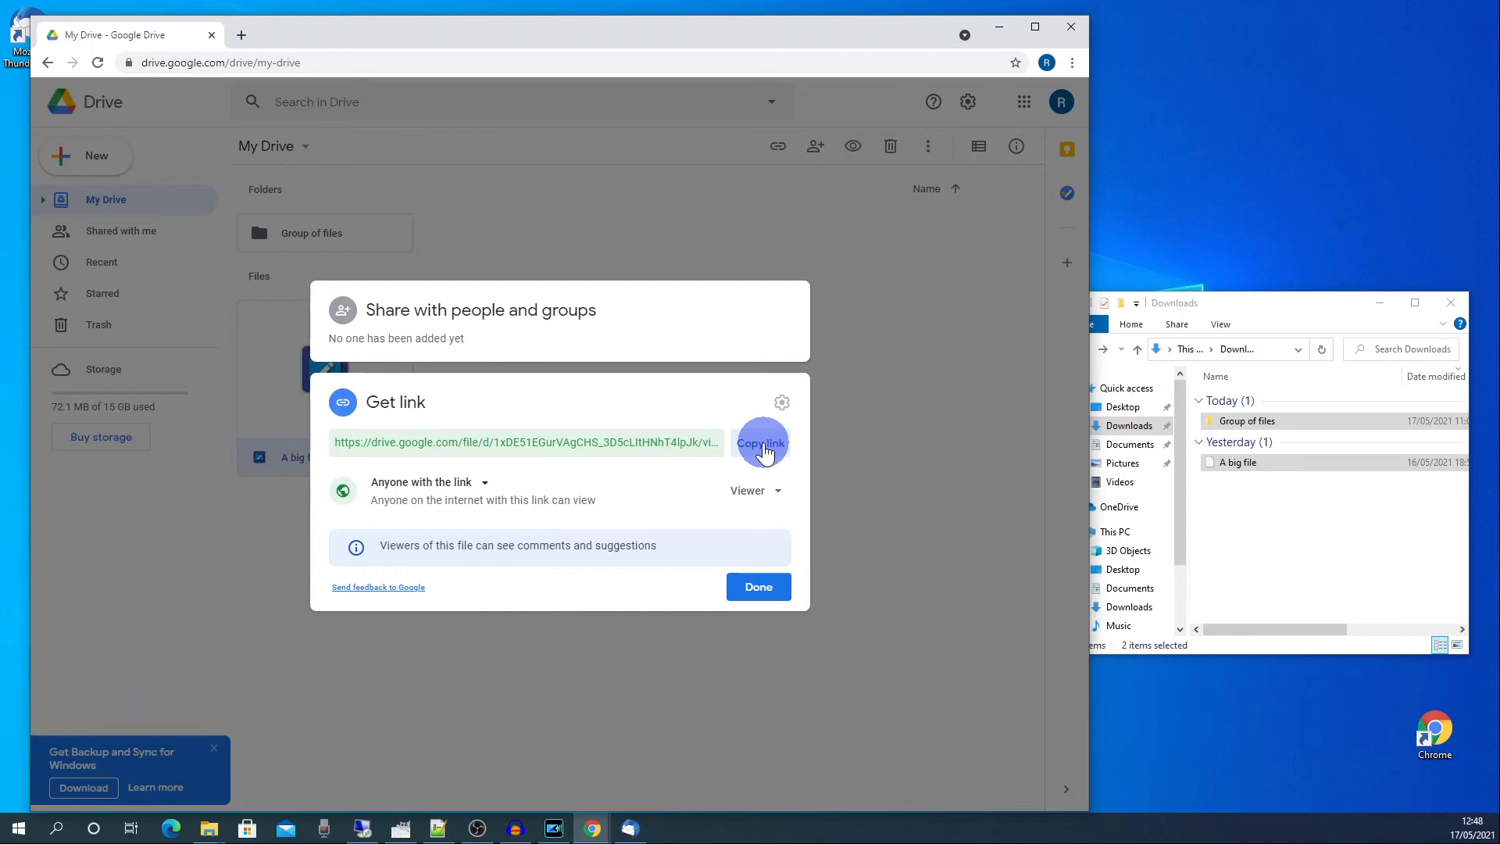
click(760, 442)
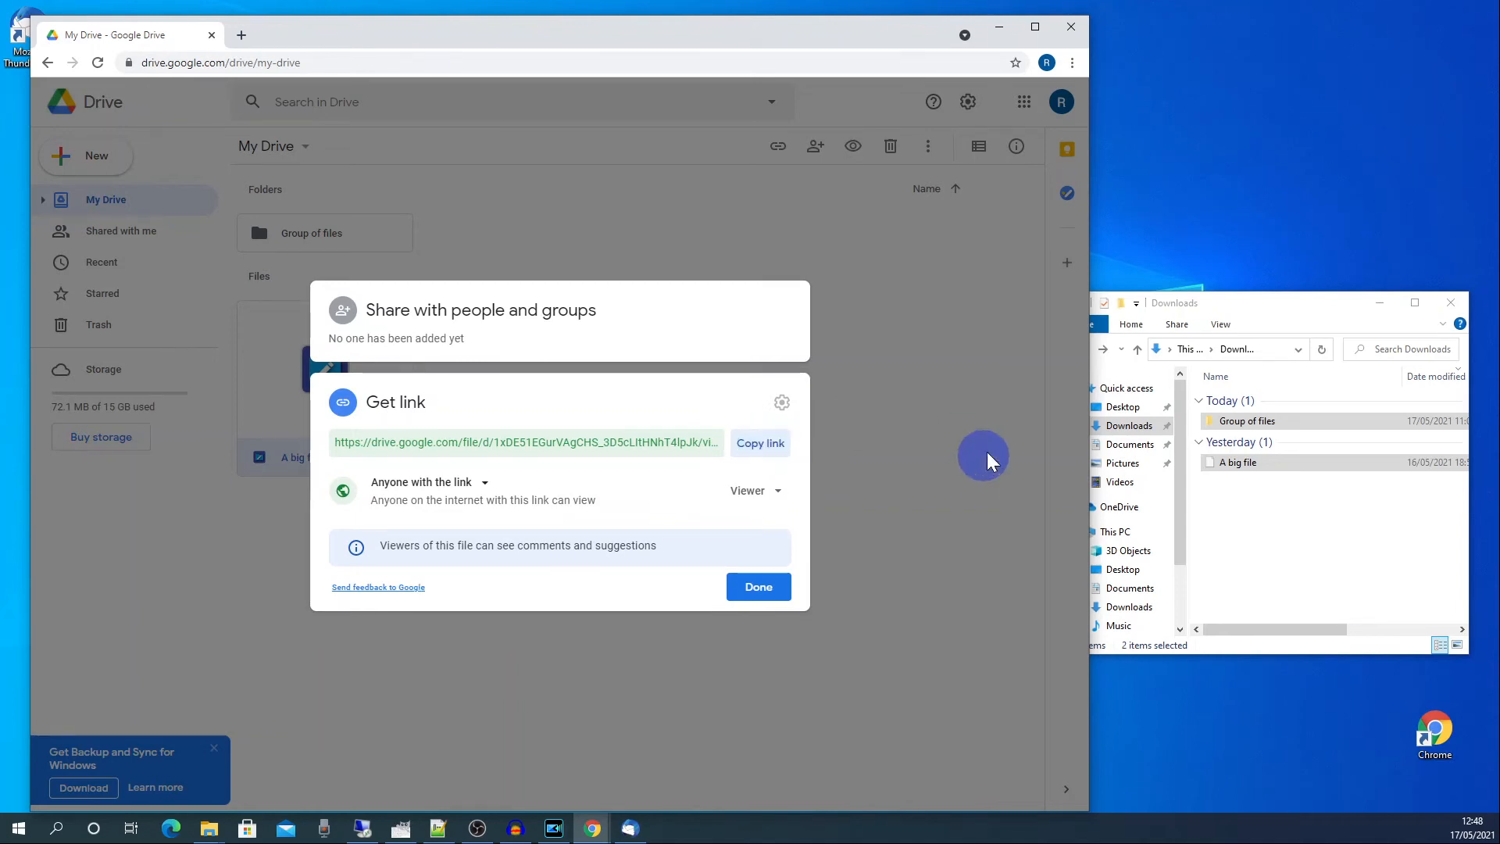
click(999, 27)
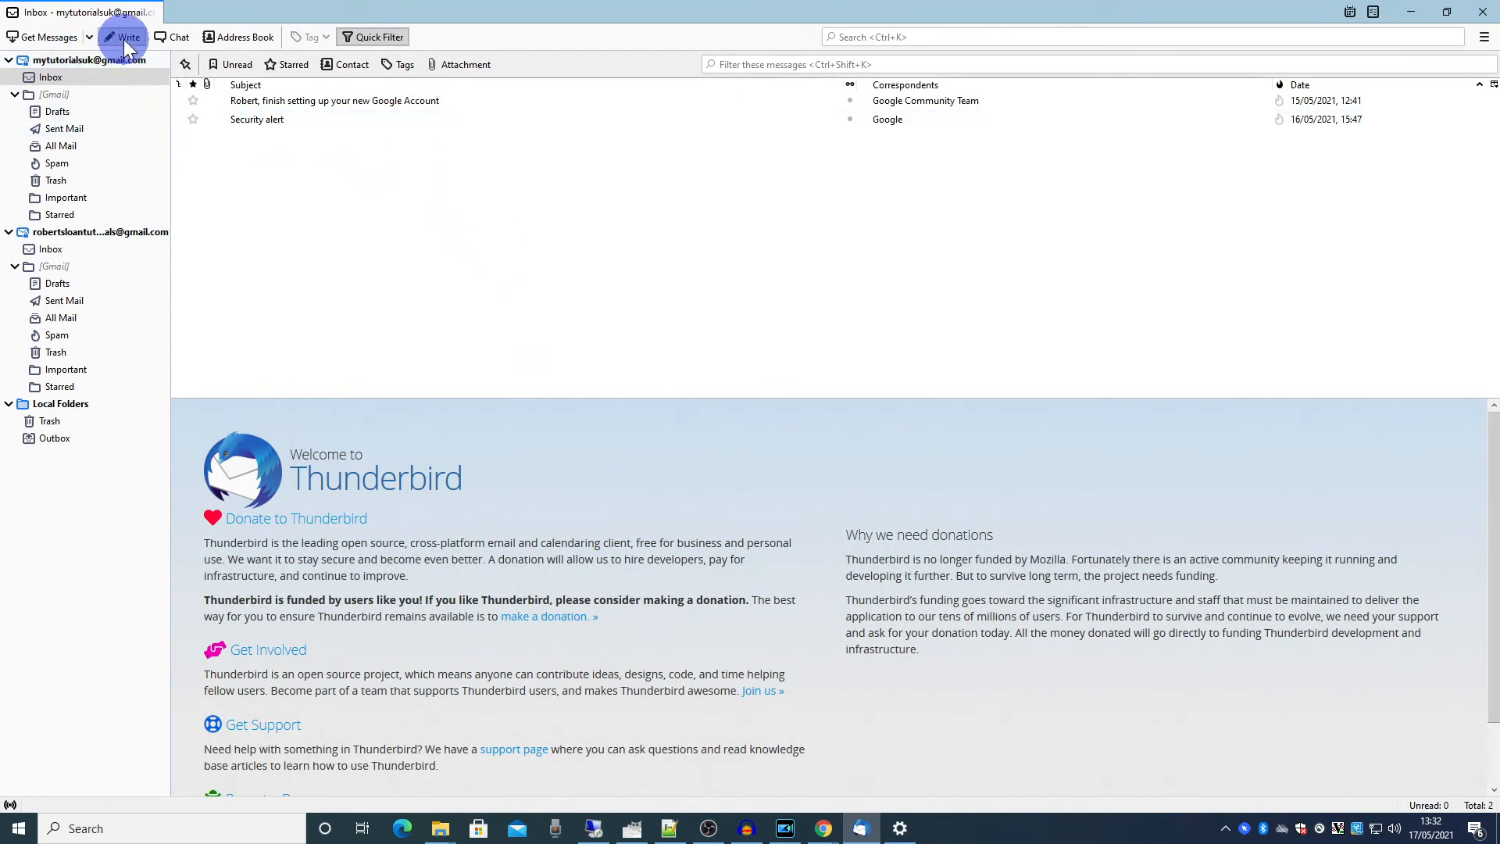
click(122, 37)
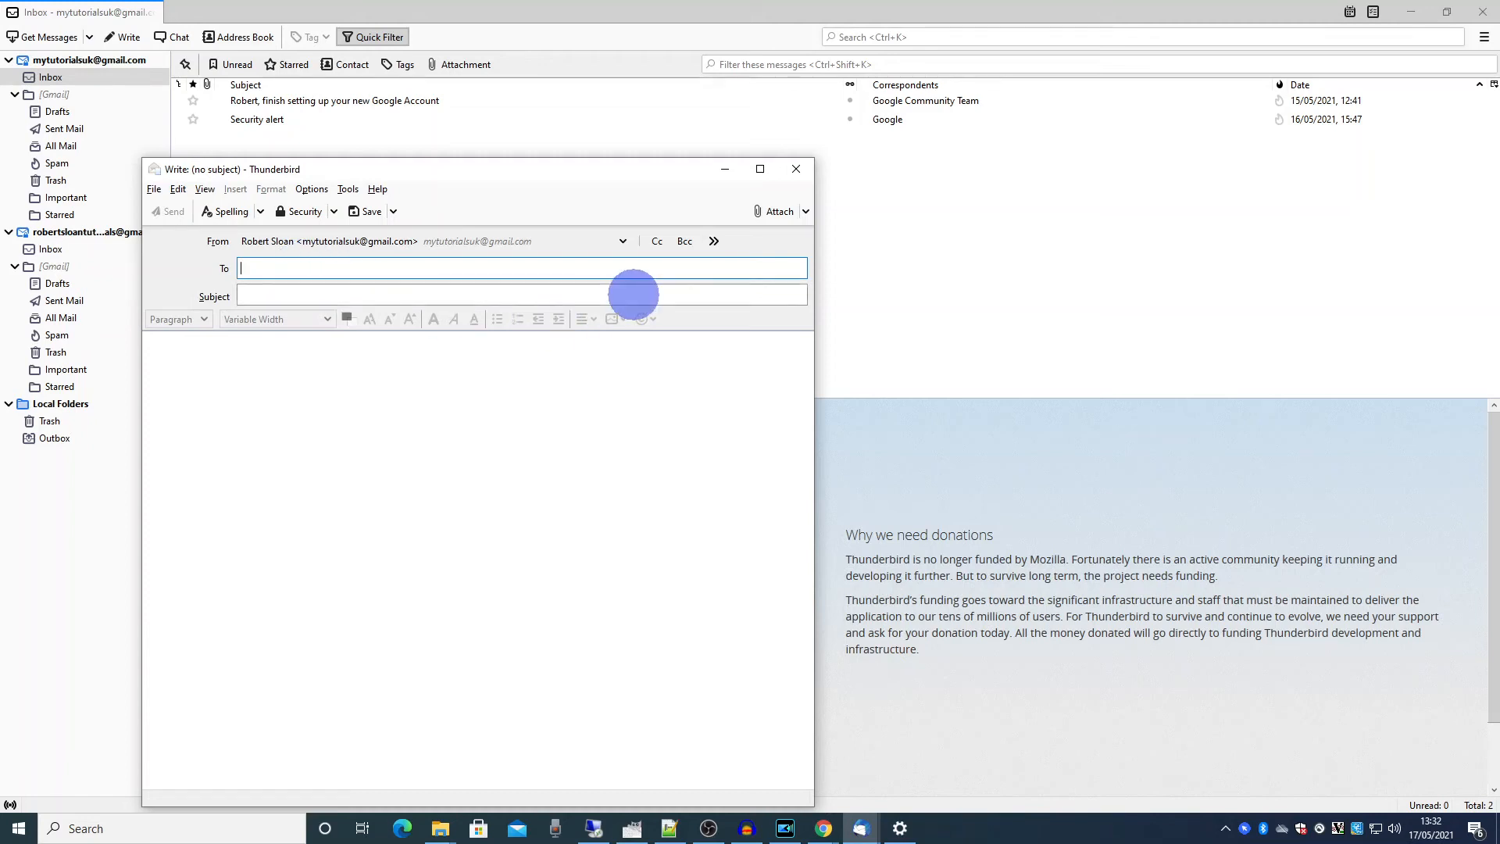
mouse_move(708, 320)
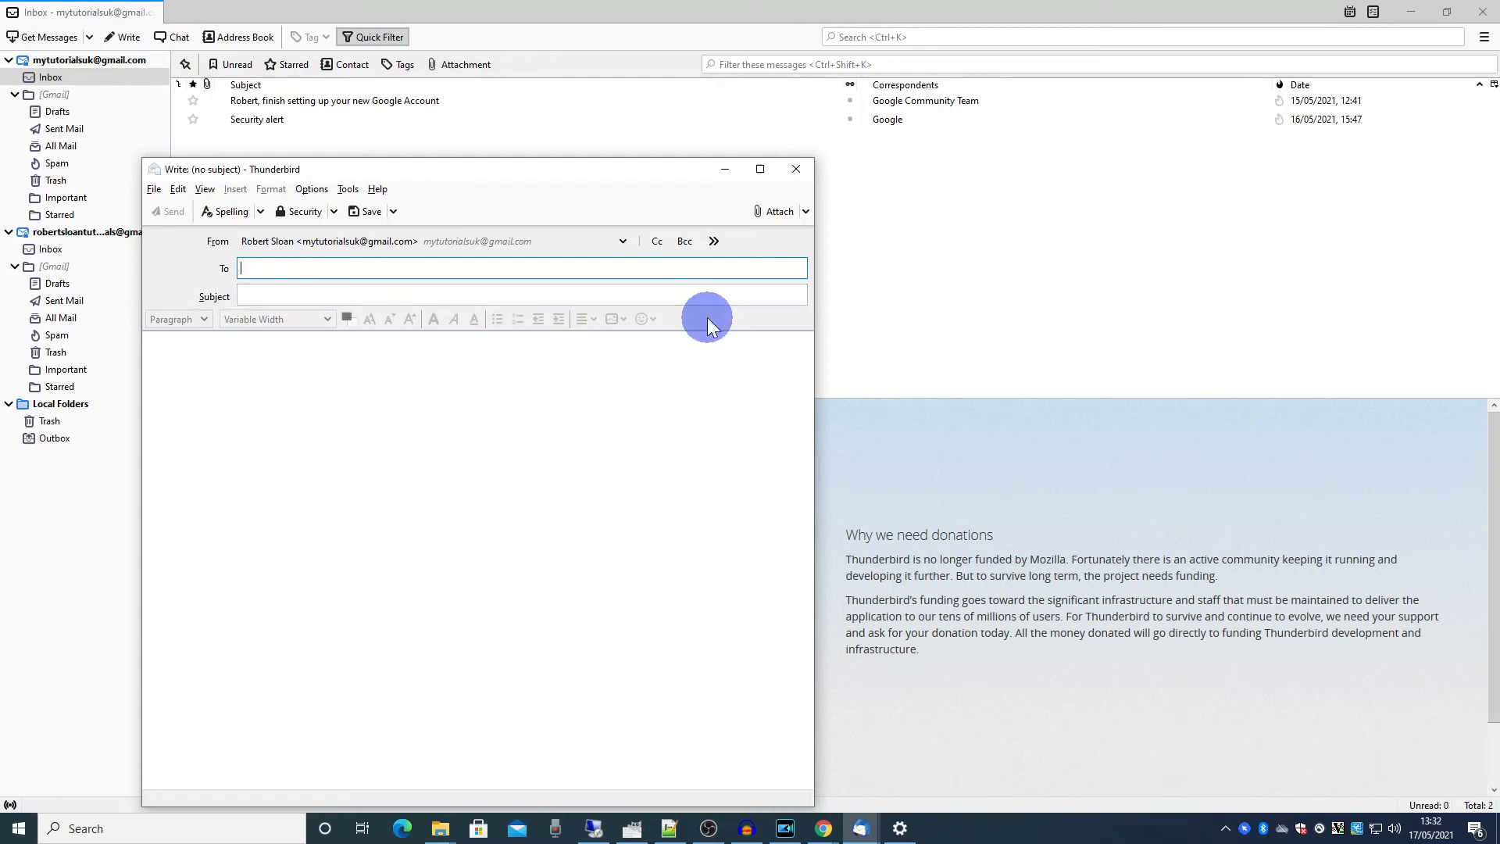
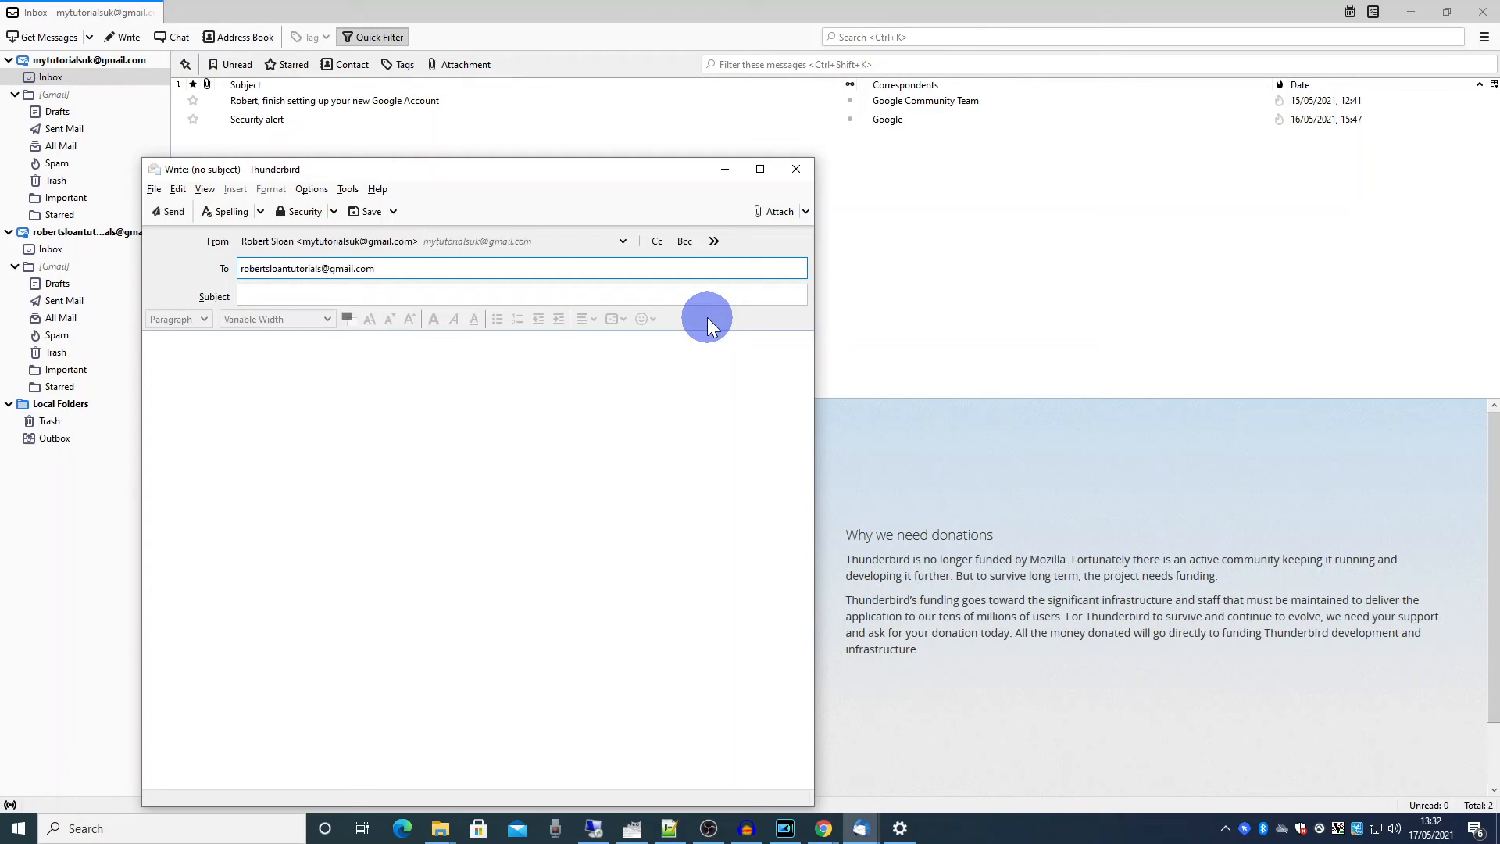
click(522, 268)
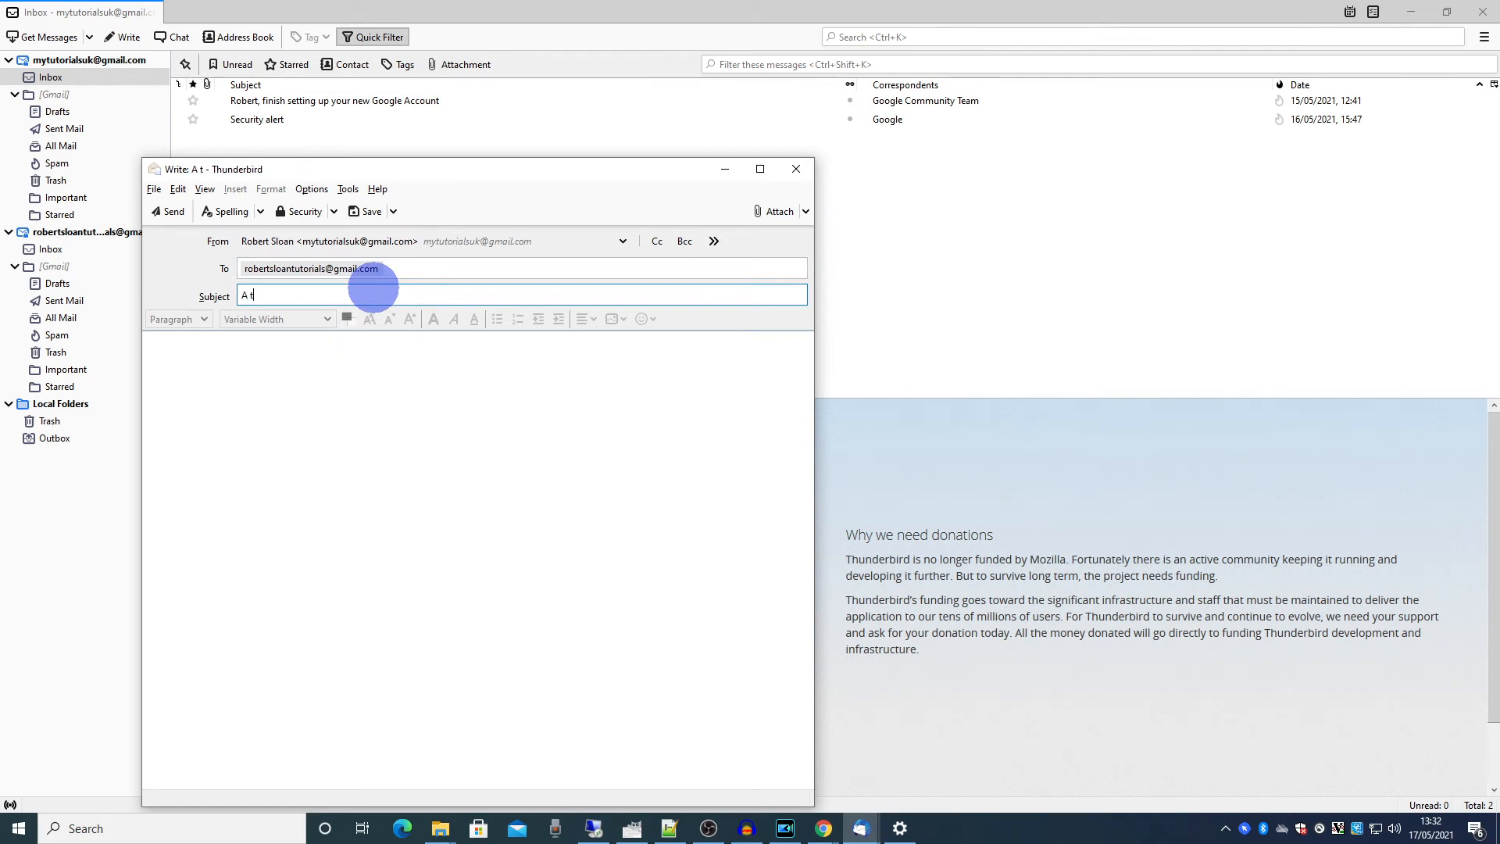
text(est)
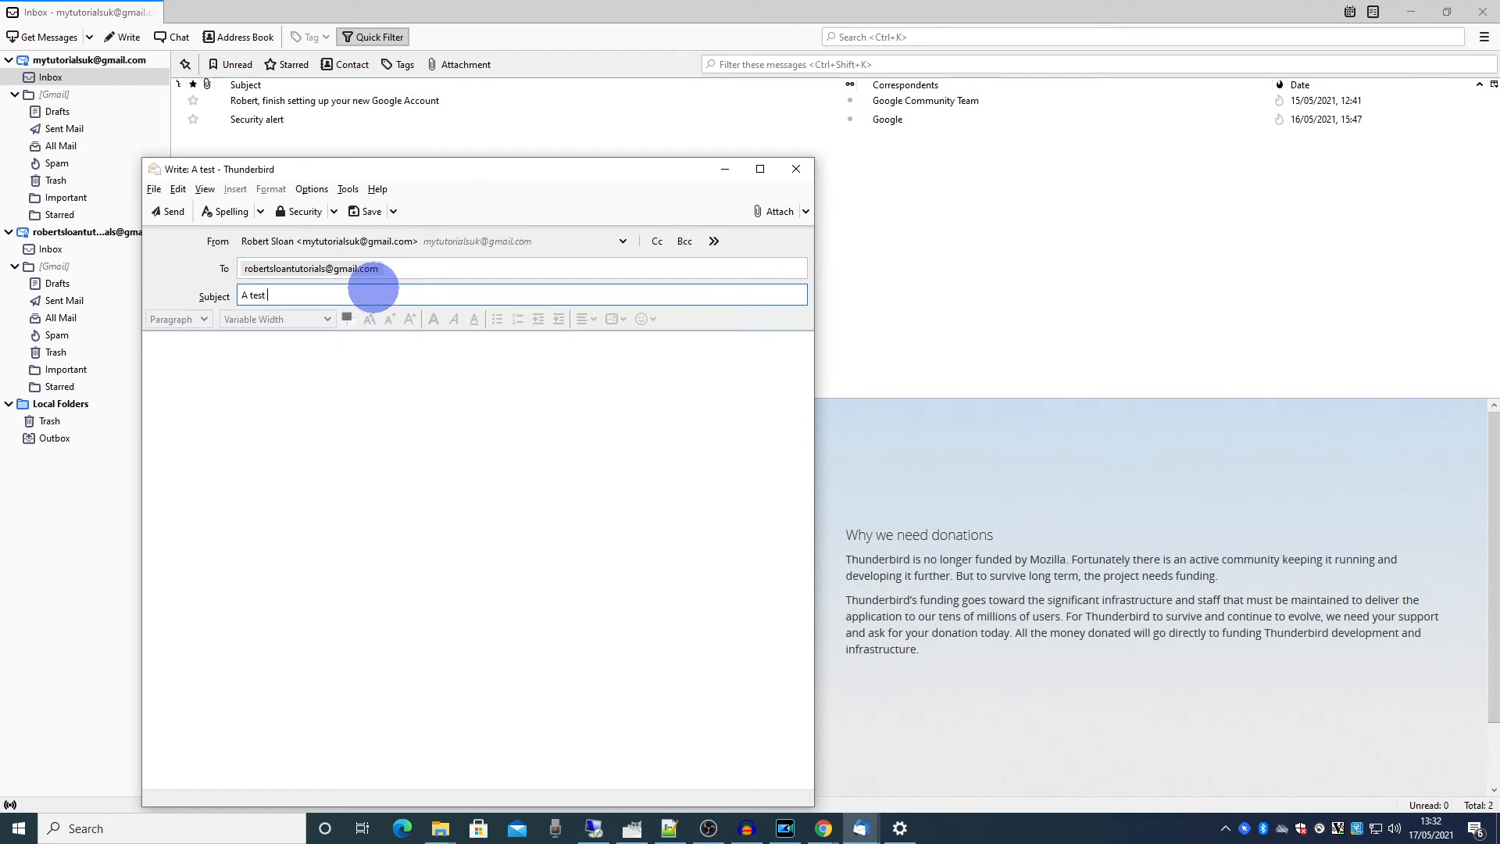
text(email)
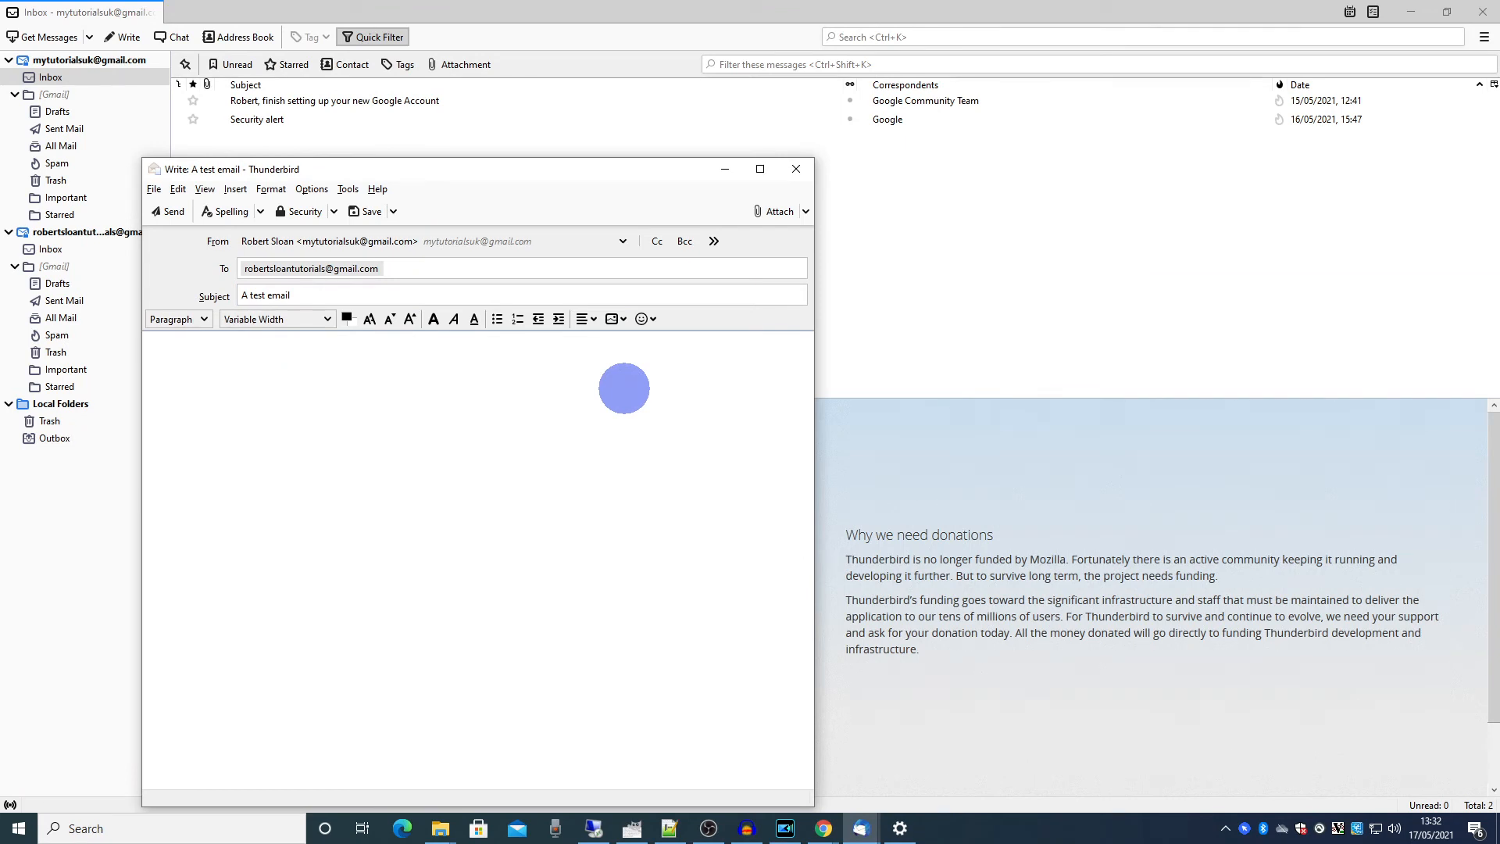
- Write 'The link is below:' followed by the Drive sharing link, and send
text(The link)
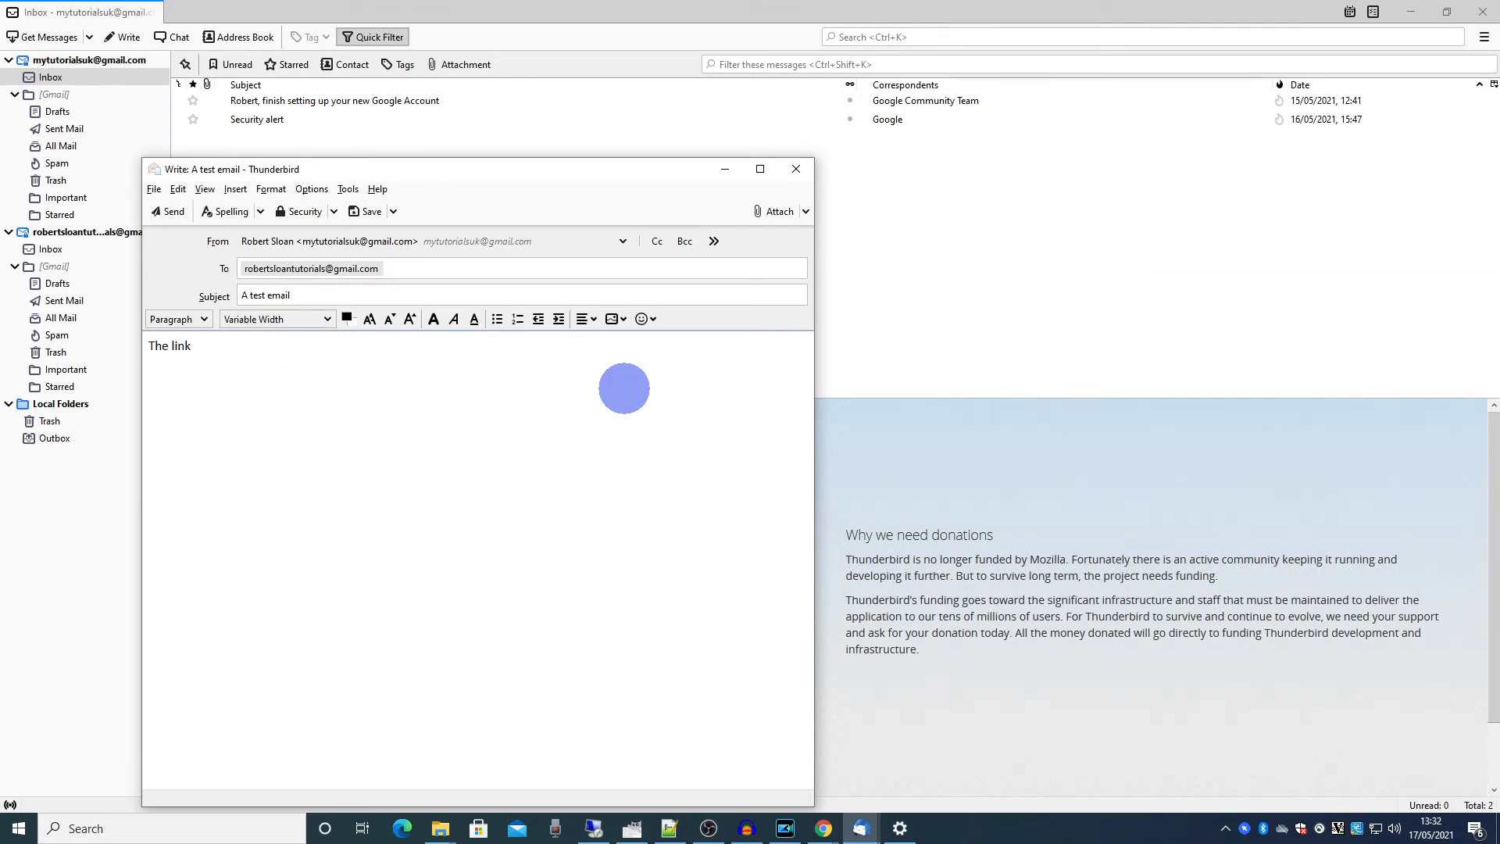
text(is belo)
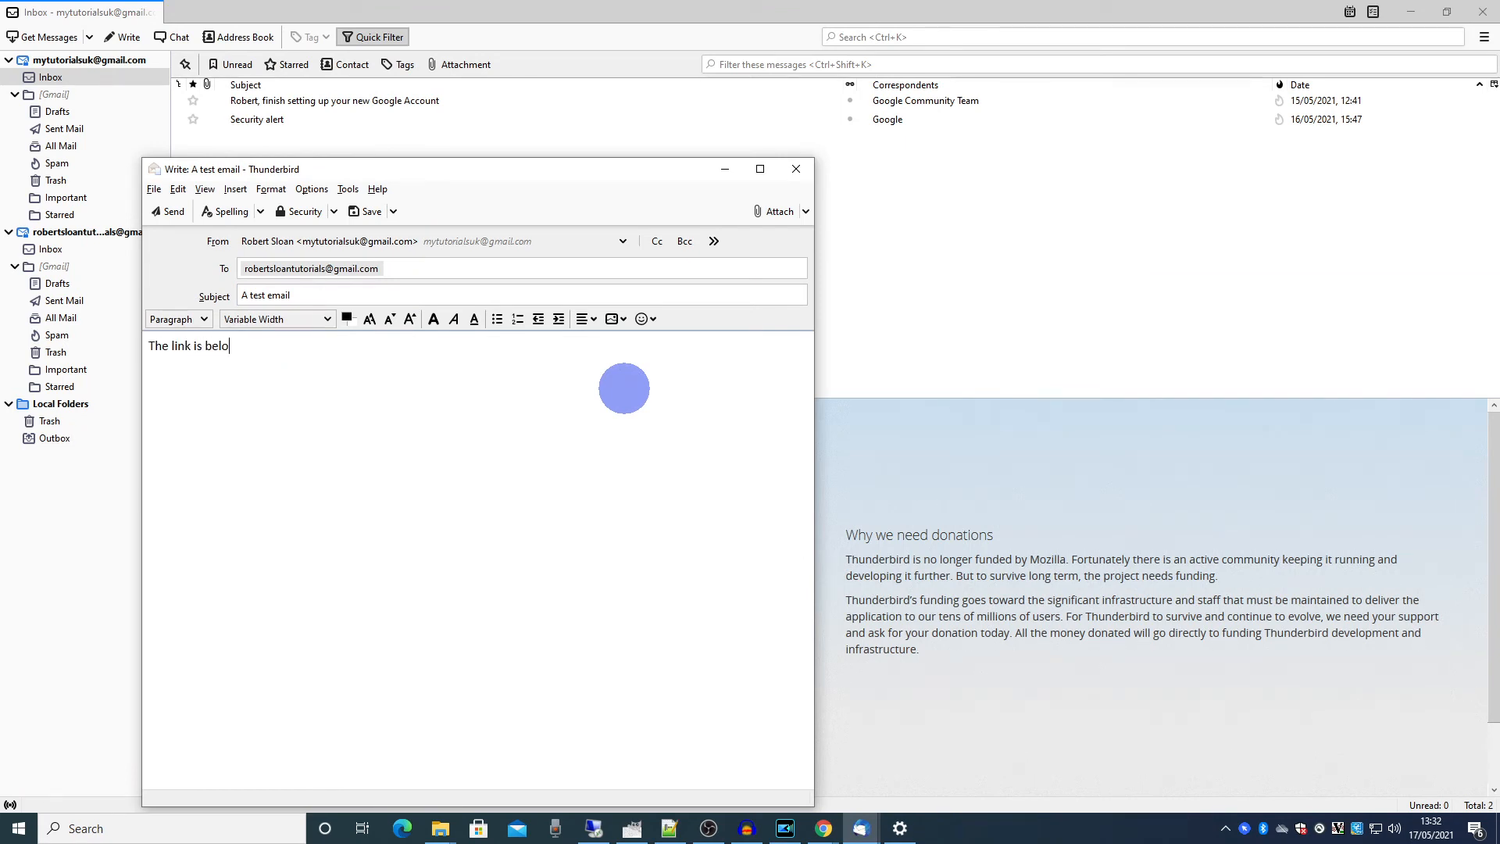
text(w:)
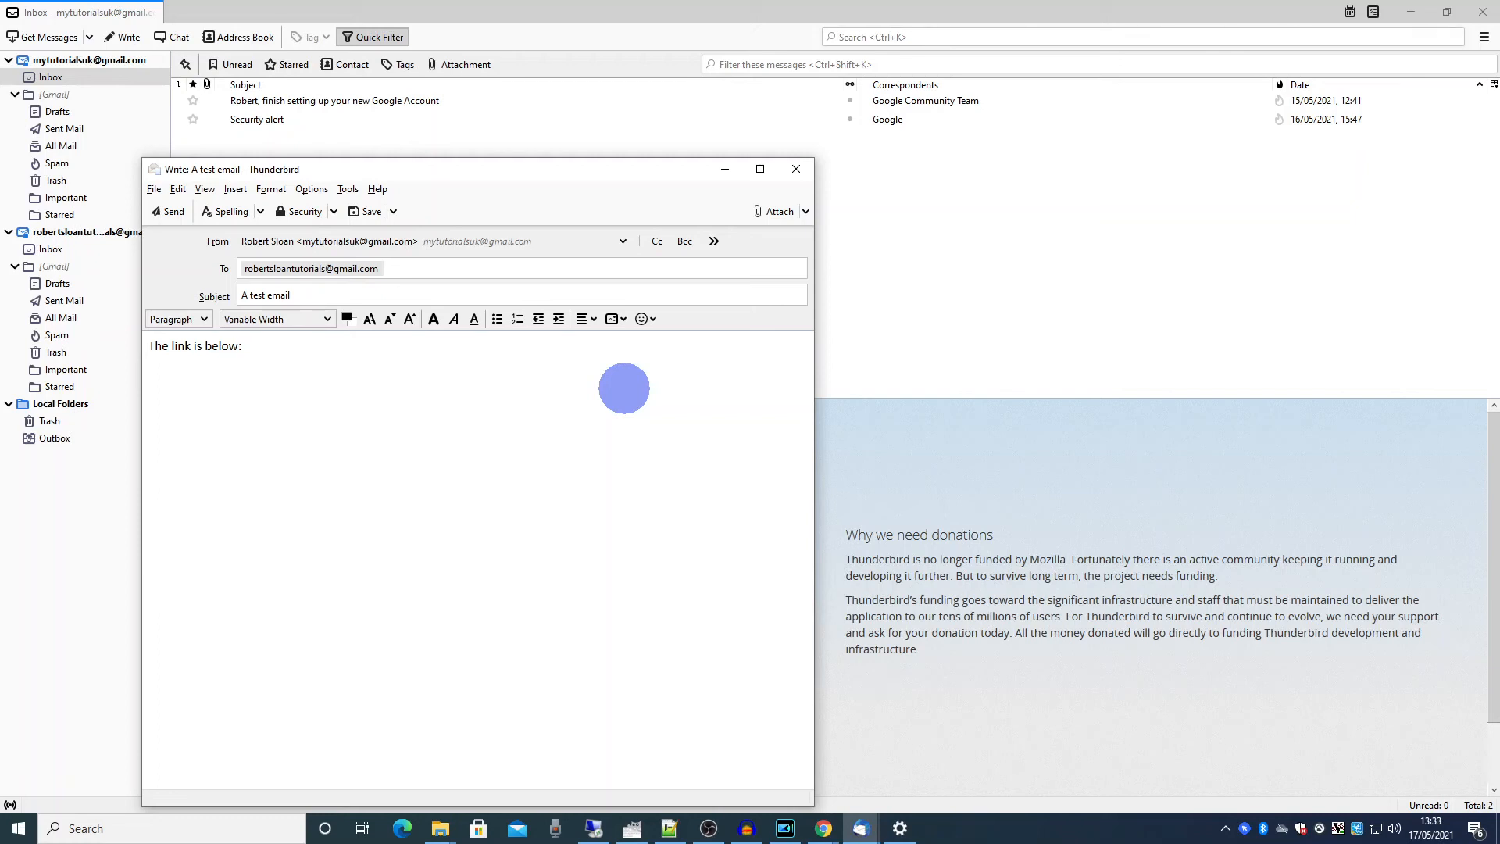
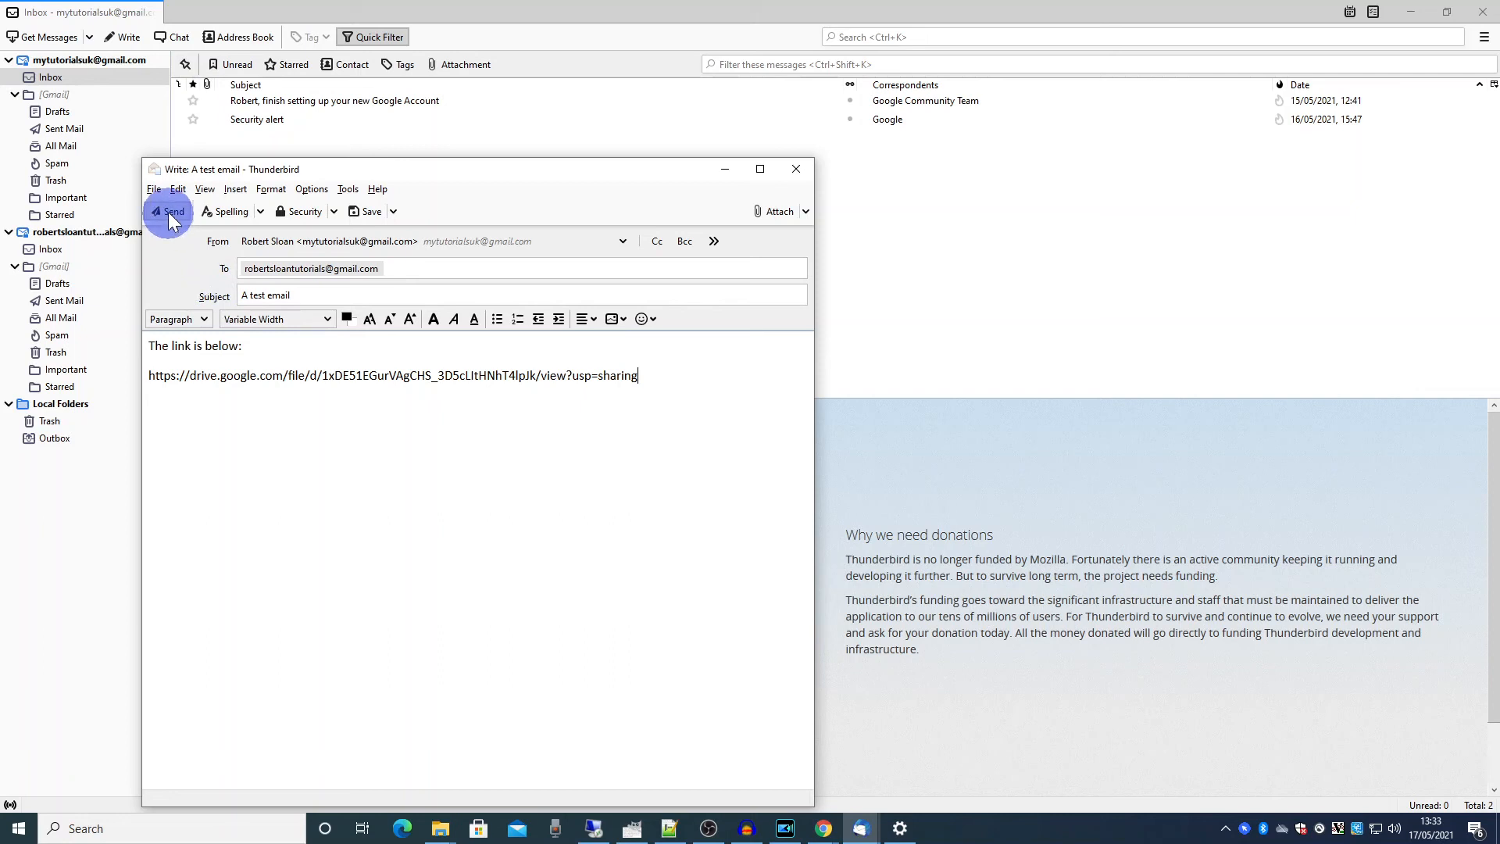
click(167, 212)
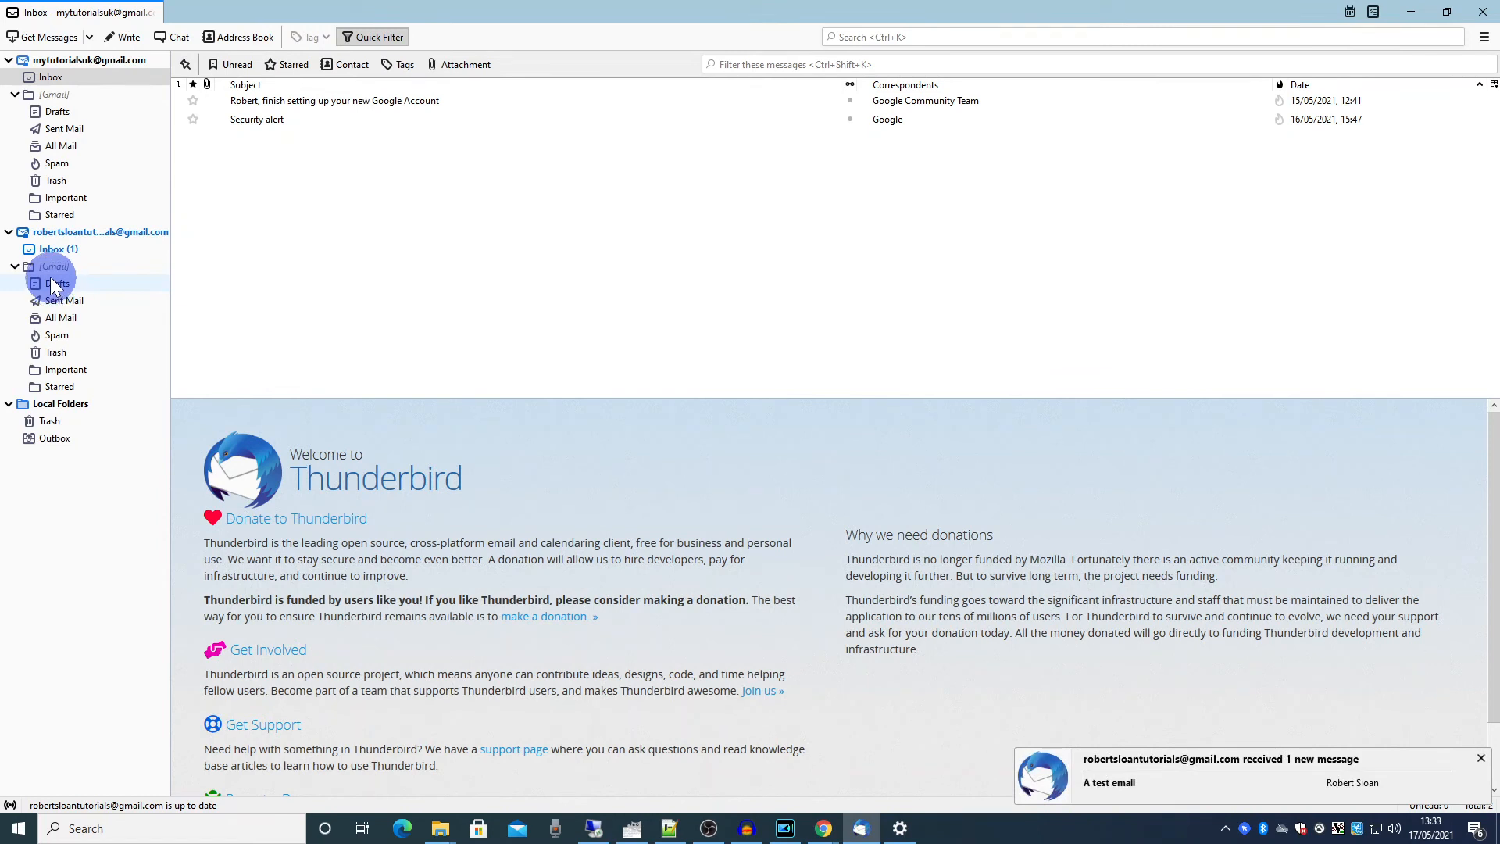
- Open the 'A test email' message in the recipient's Inbox and follow its Drive link
click(52, 248)
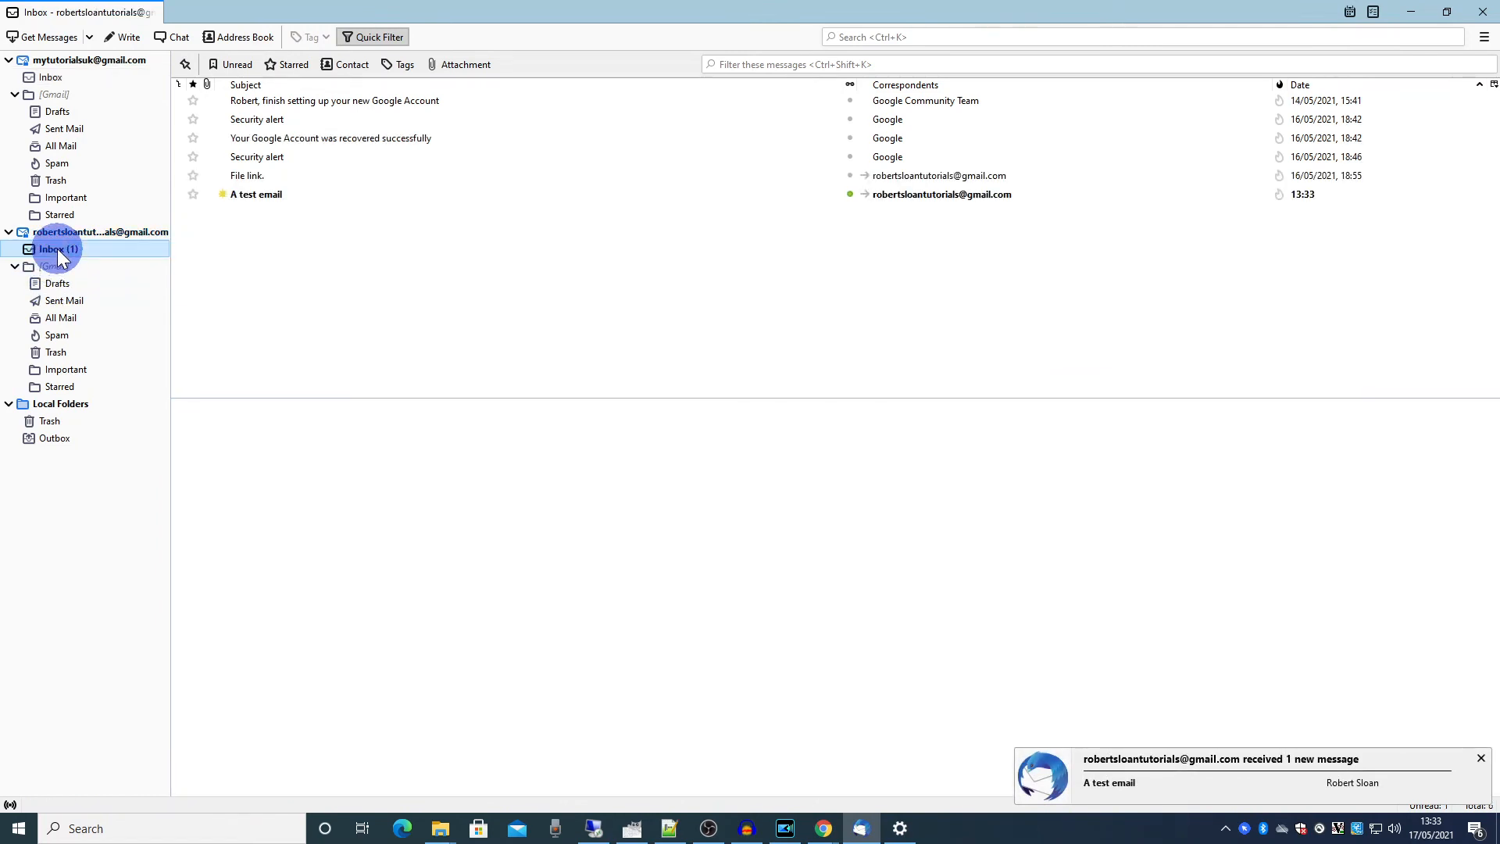
click(255, 195)
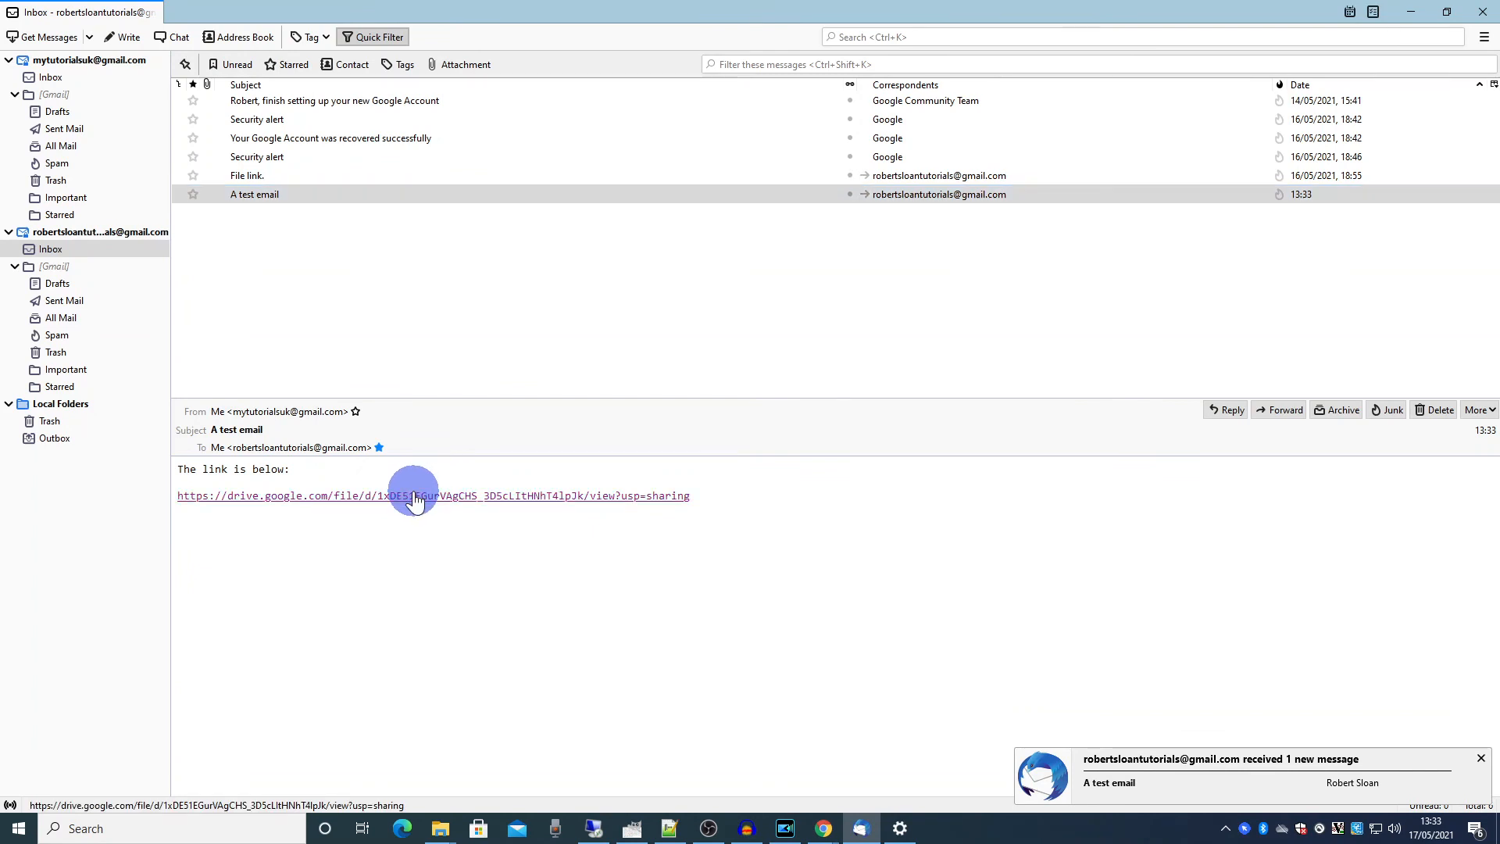
click(432, 494)
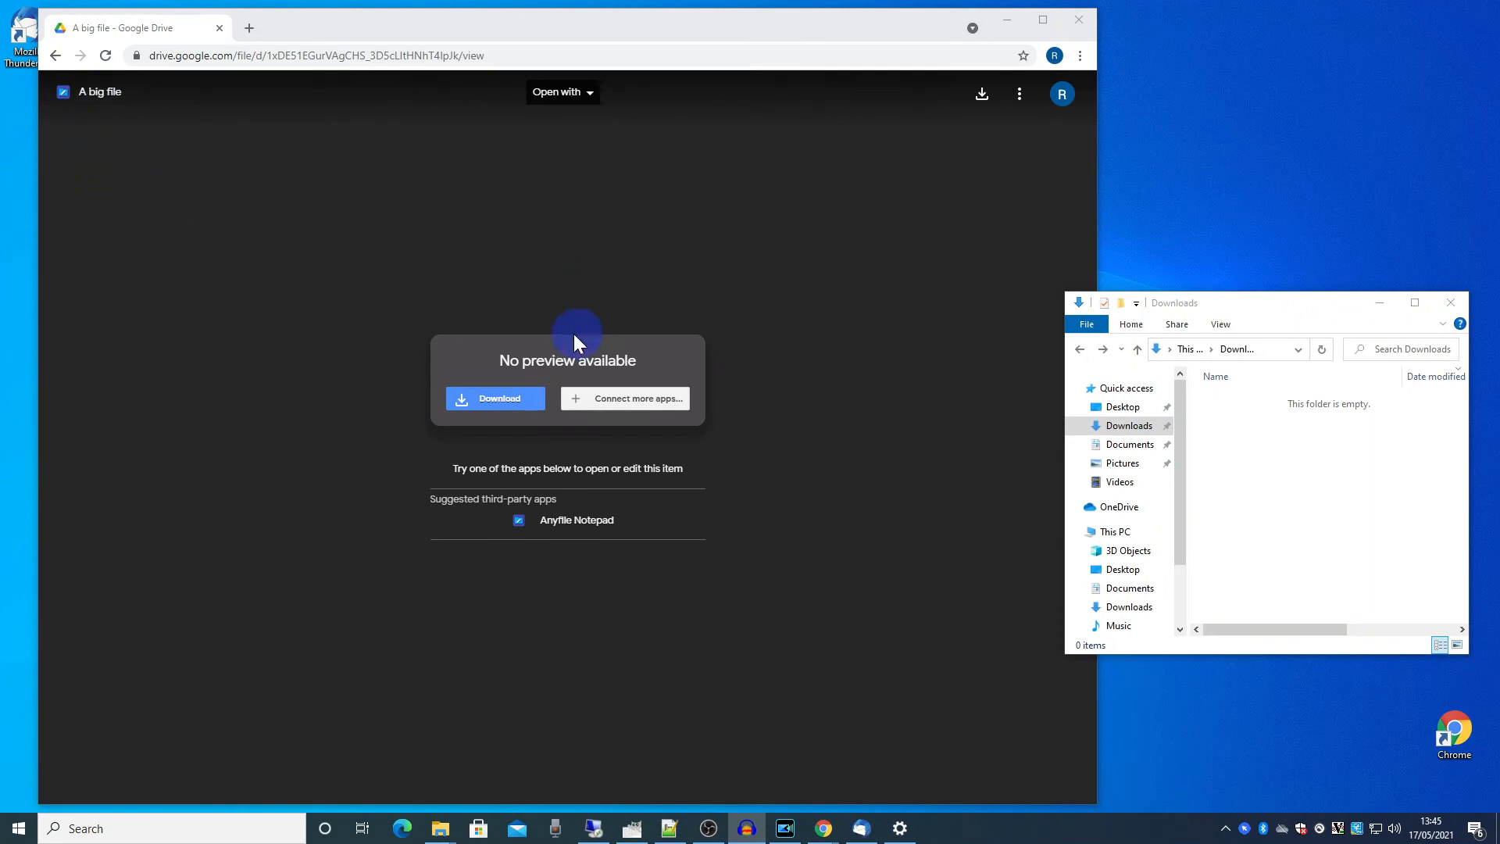
- Download the 16.7 MB 'A big file' from the 'No preview available' page
click(494, 398)
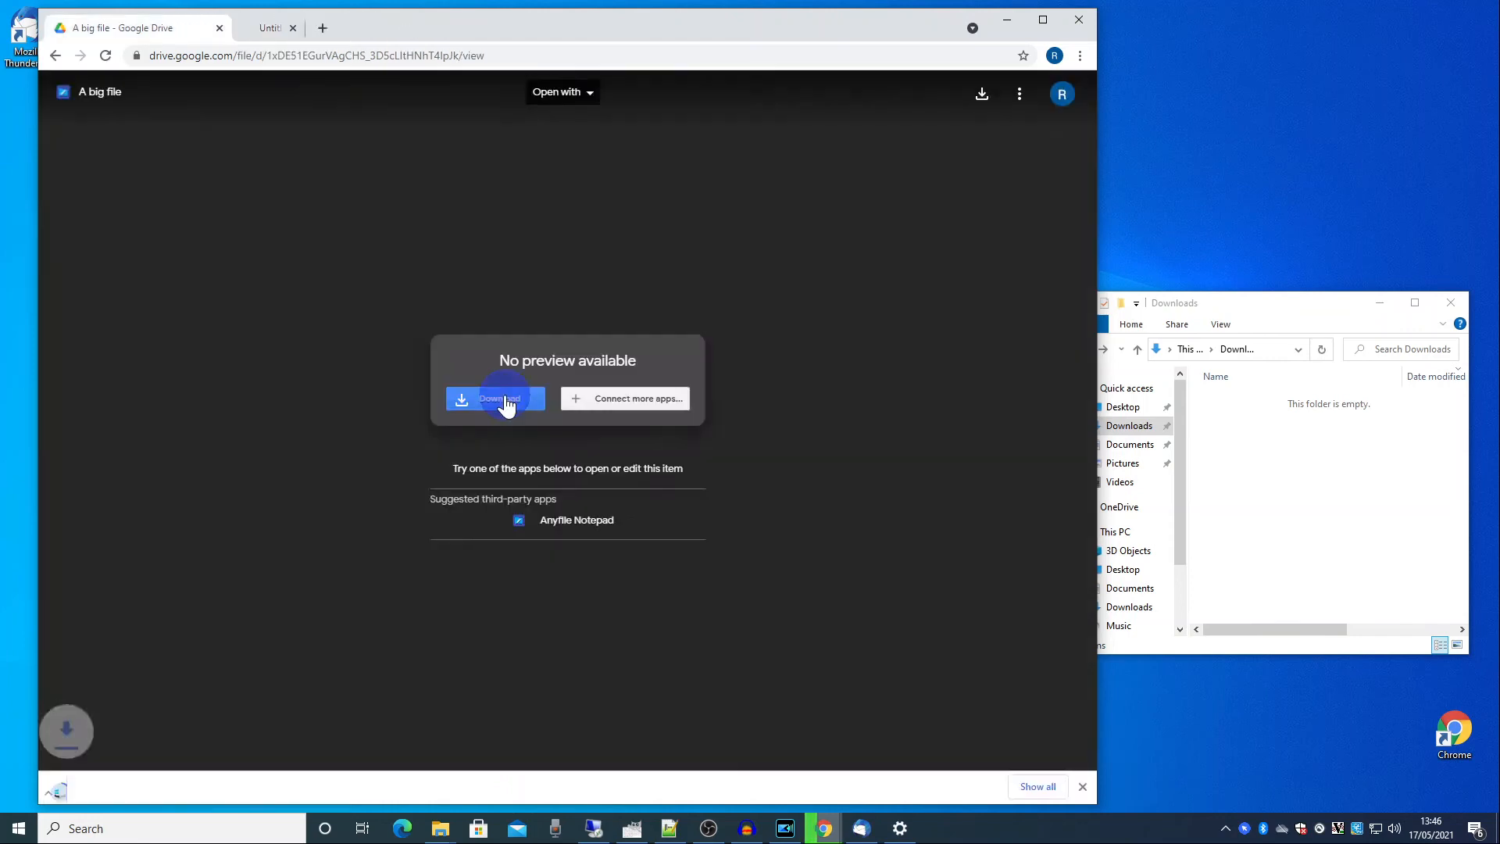
click(494, 399)
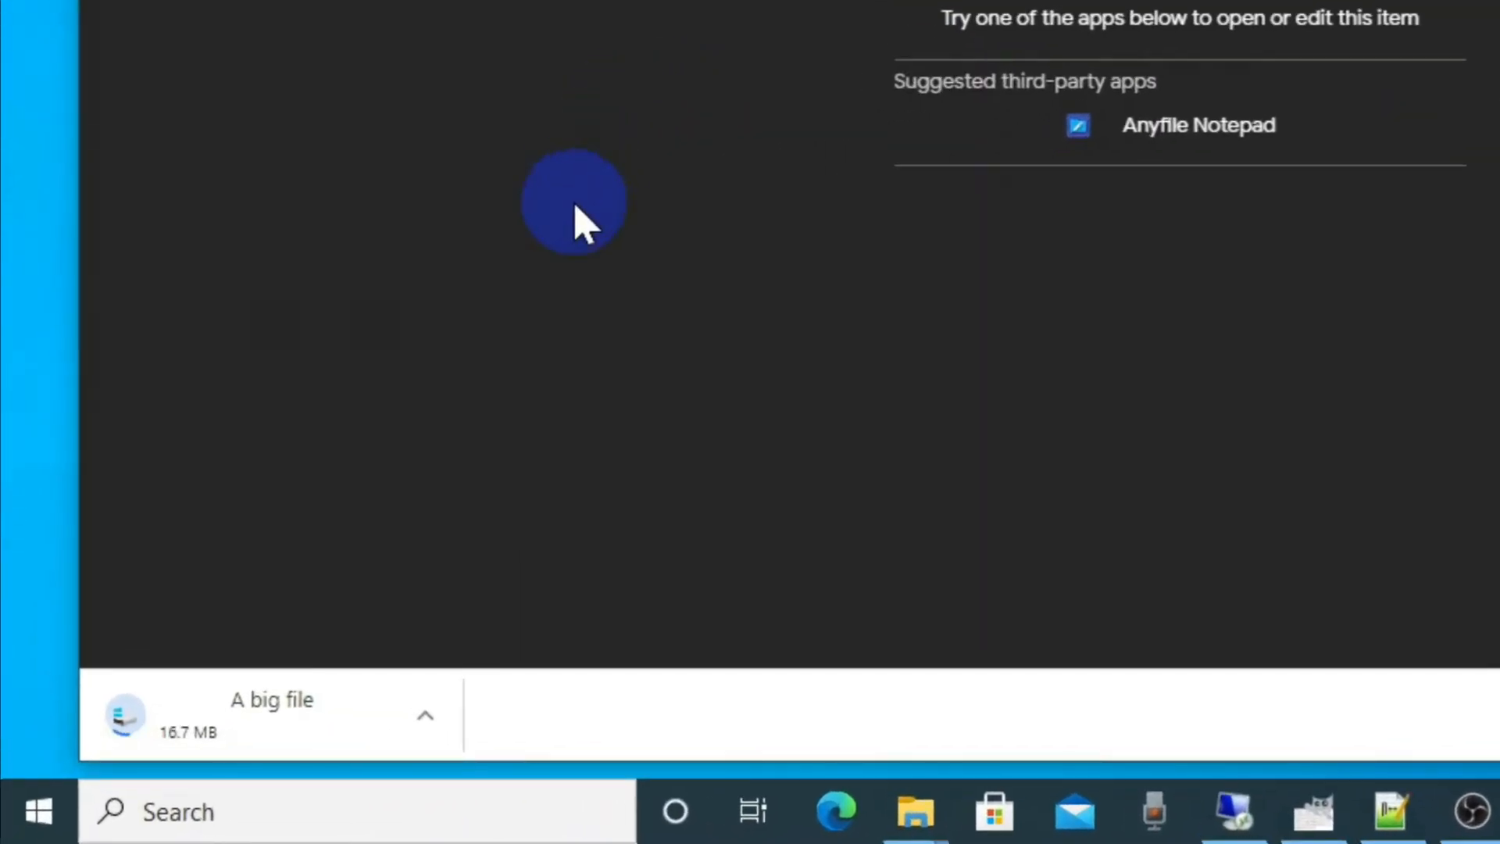